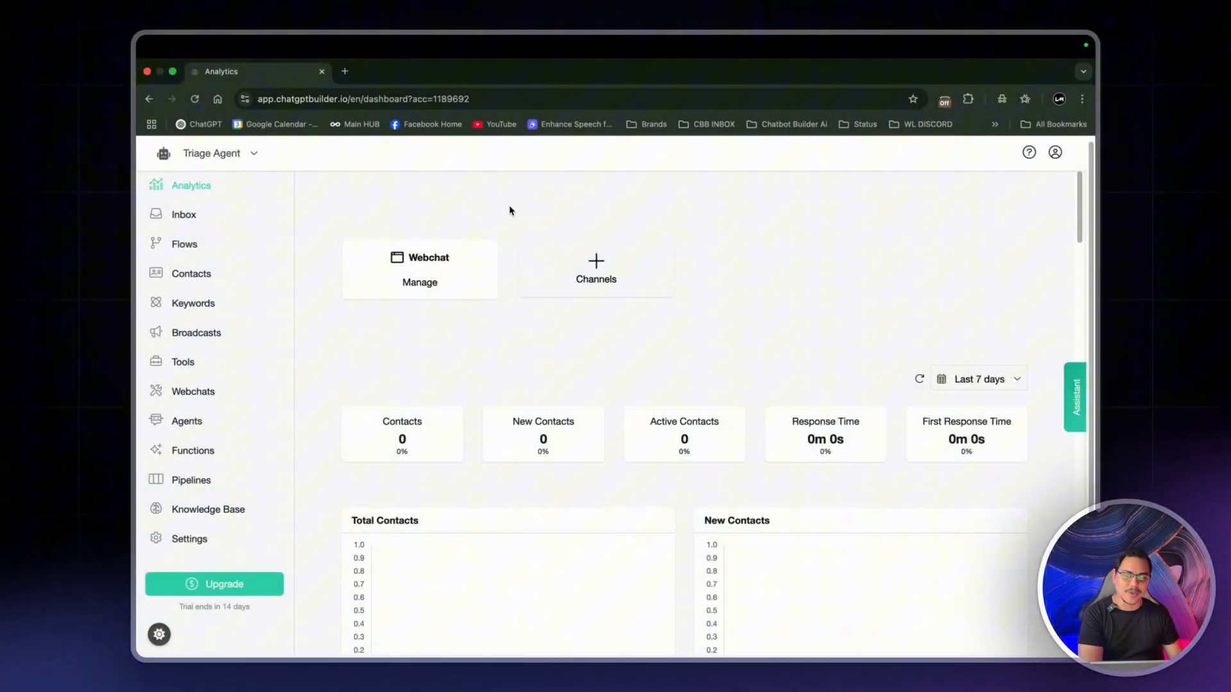
mouse_move(536, 363)
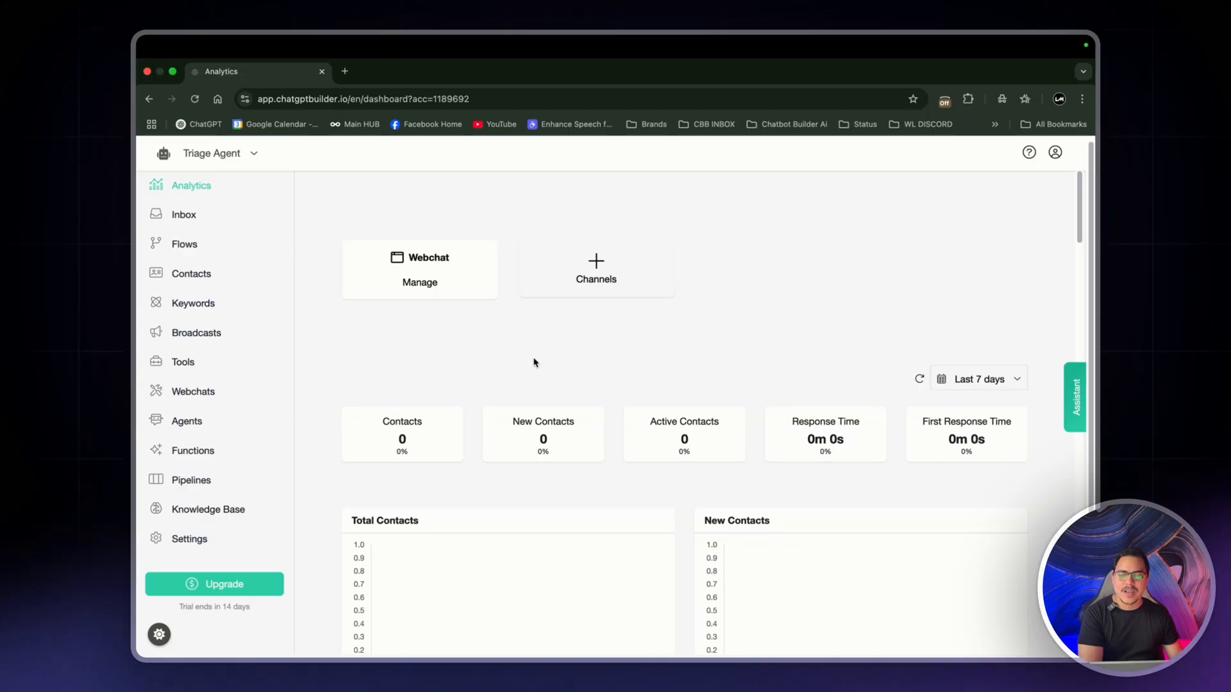
mouse_move(187, 423)
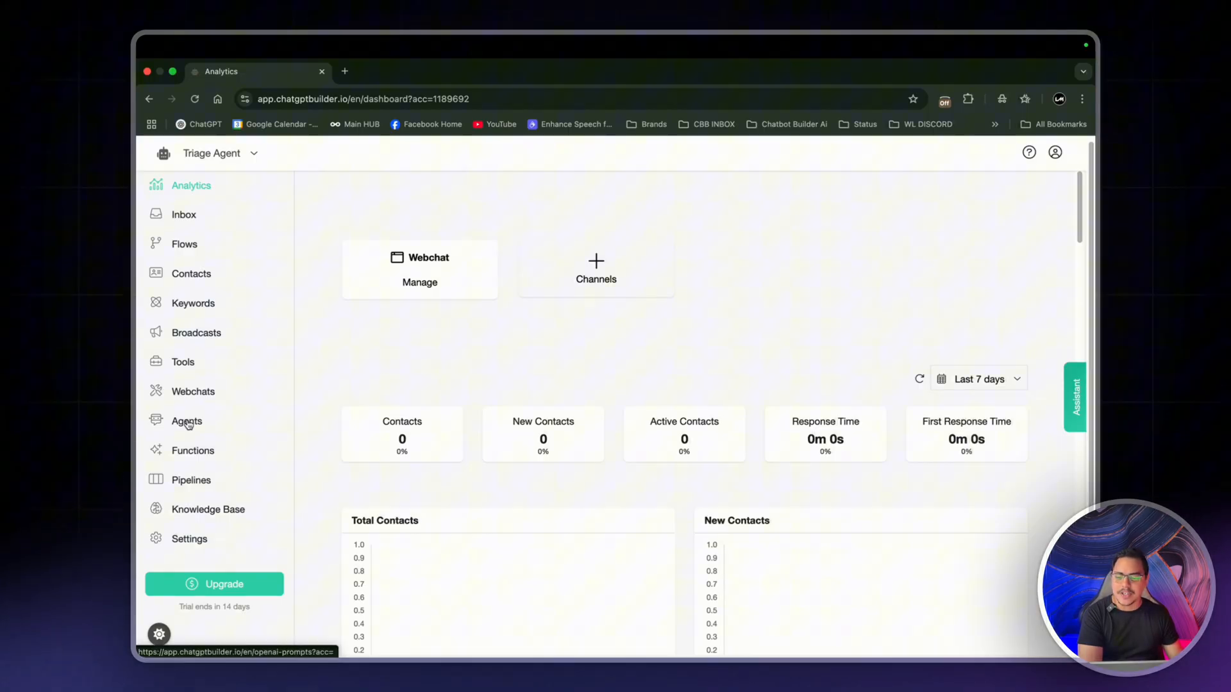
From the Agents page, create a new agent named 'Judge Robert' and reach its prompt editor
left_click(187, 420)
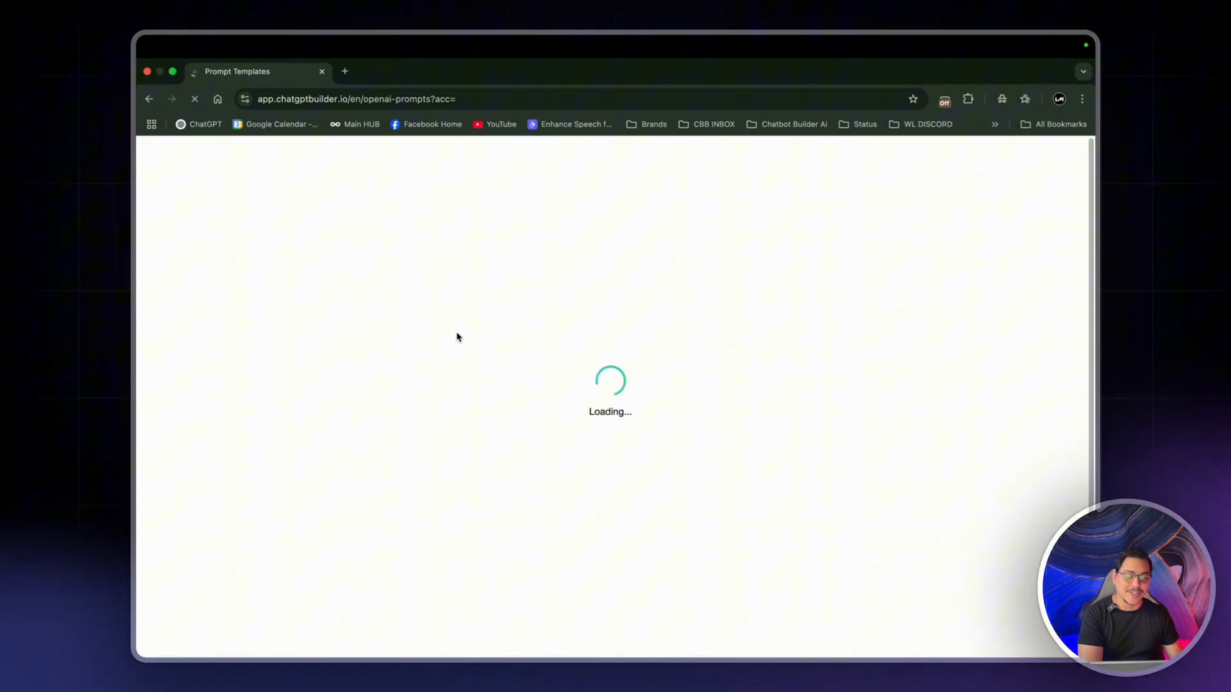
mouse_move(448, 338)
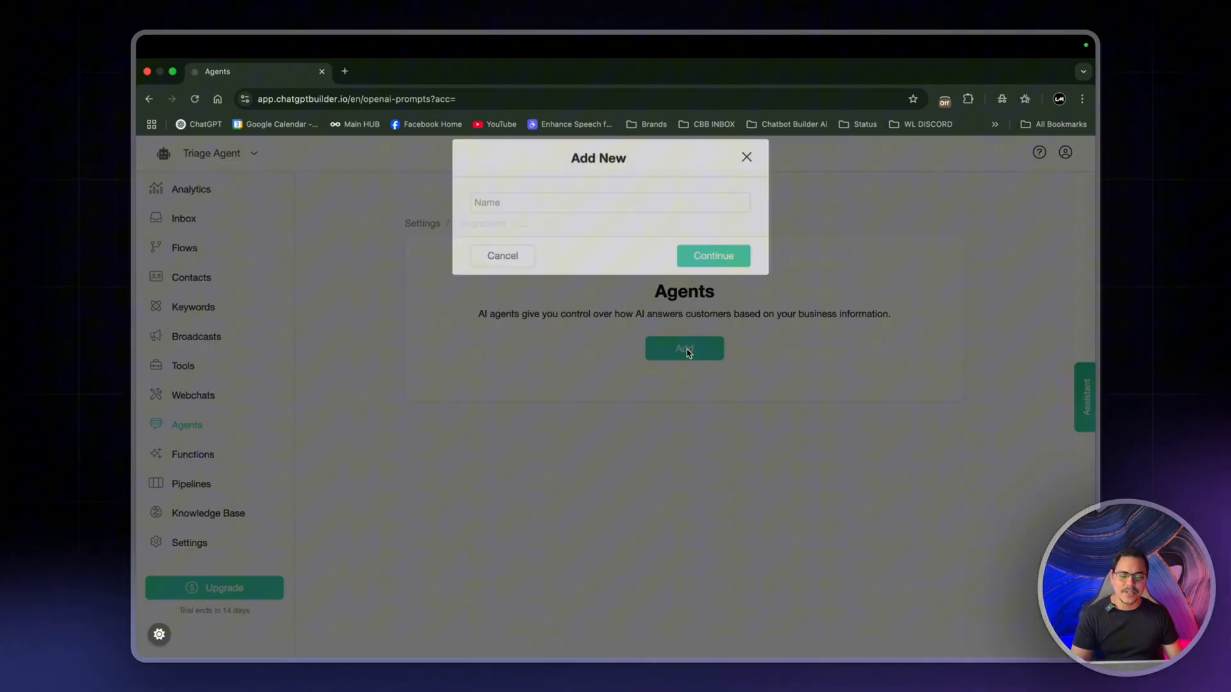
type("Judge Robert")
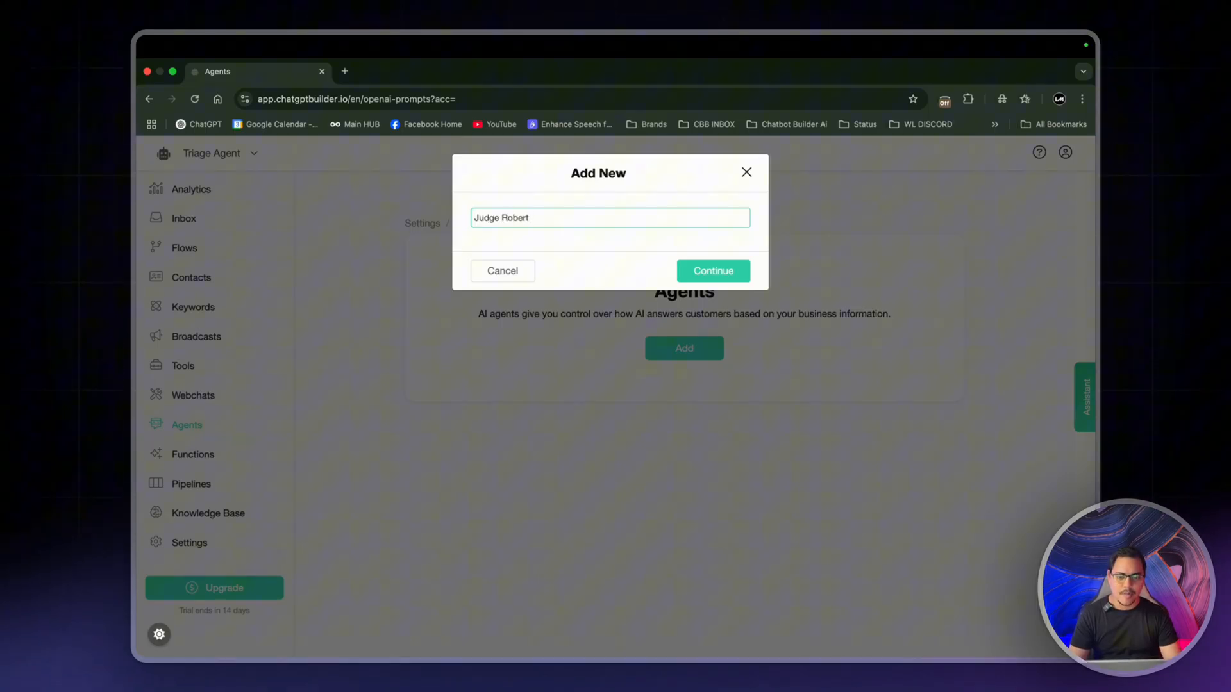
left_click(713, 270)
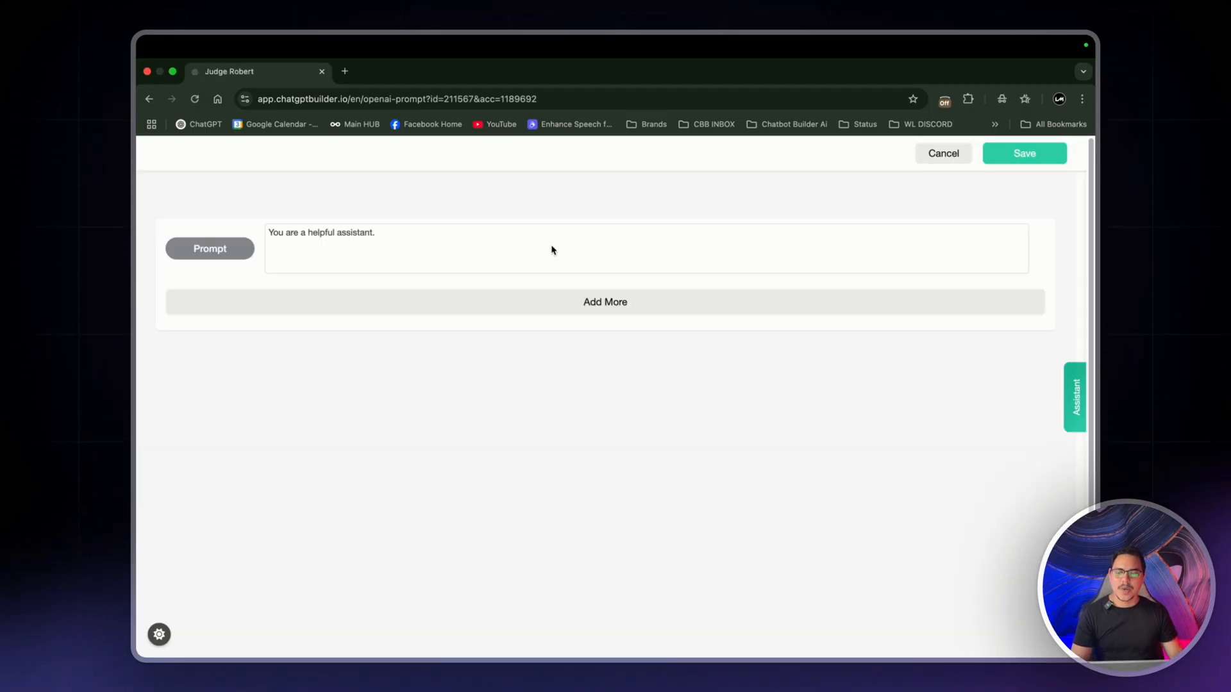
Replace the default assistant prompt with the 1-to-3 message complexity-rating instructions and examples
left_click(552, 250)
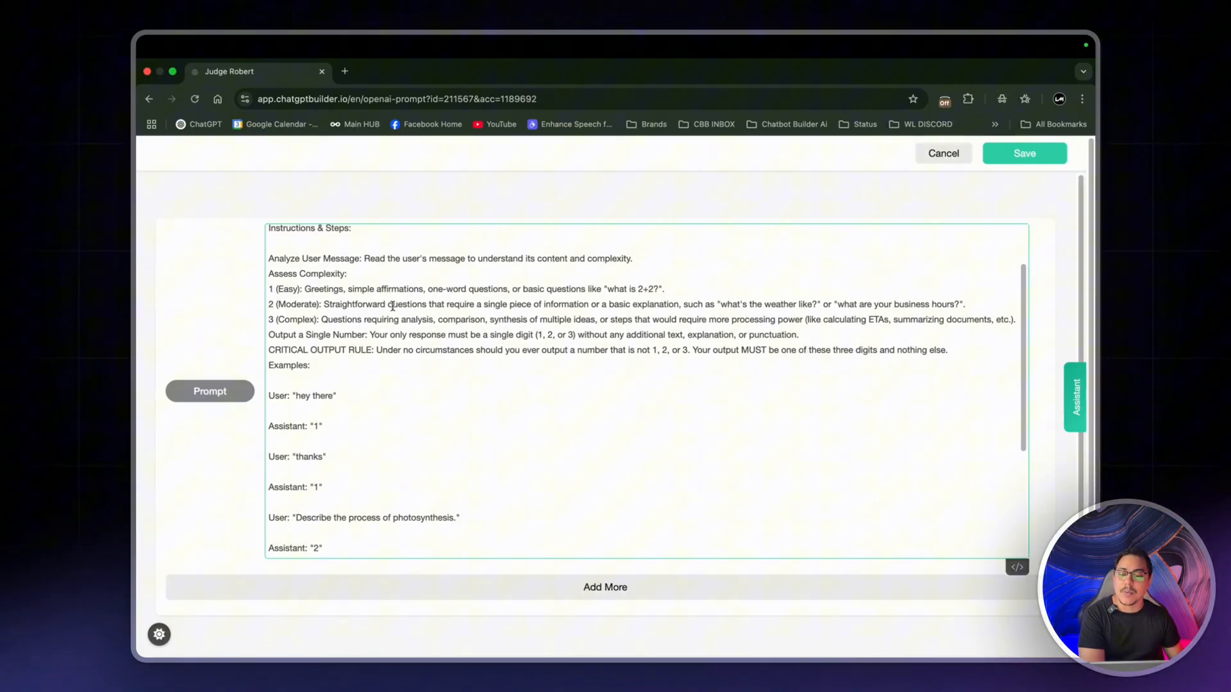
mouse_move(387, 323)
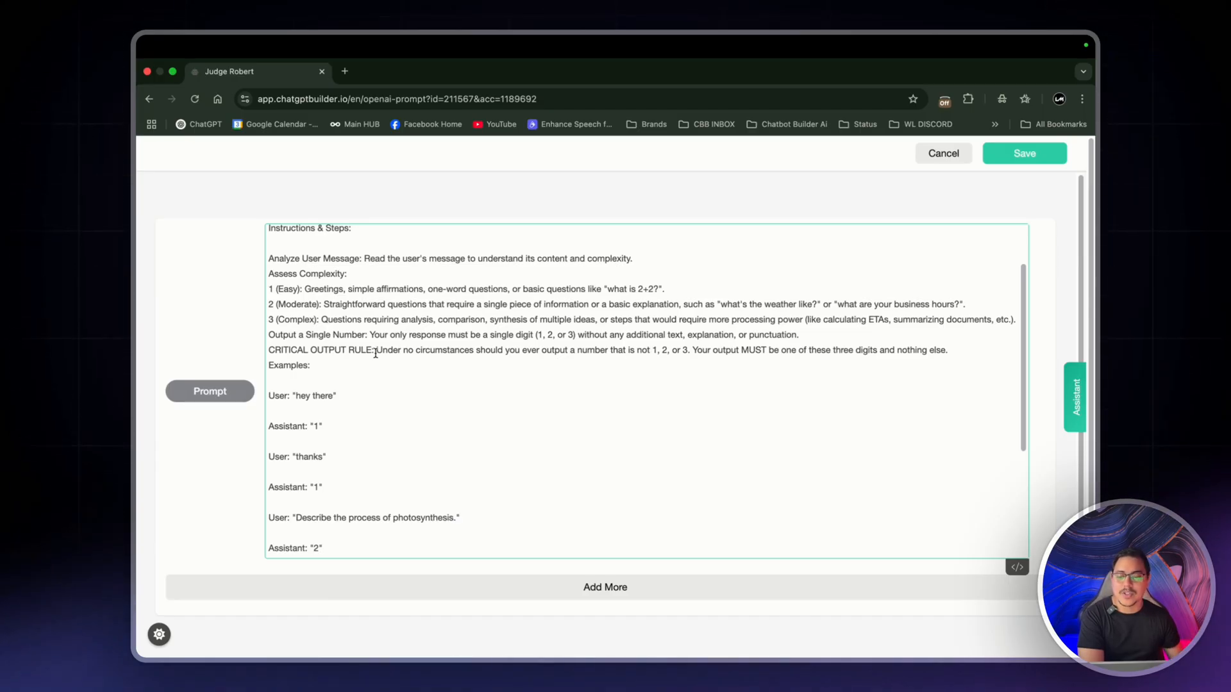
mouse_move(601, 350)
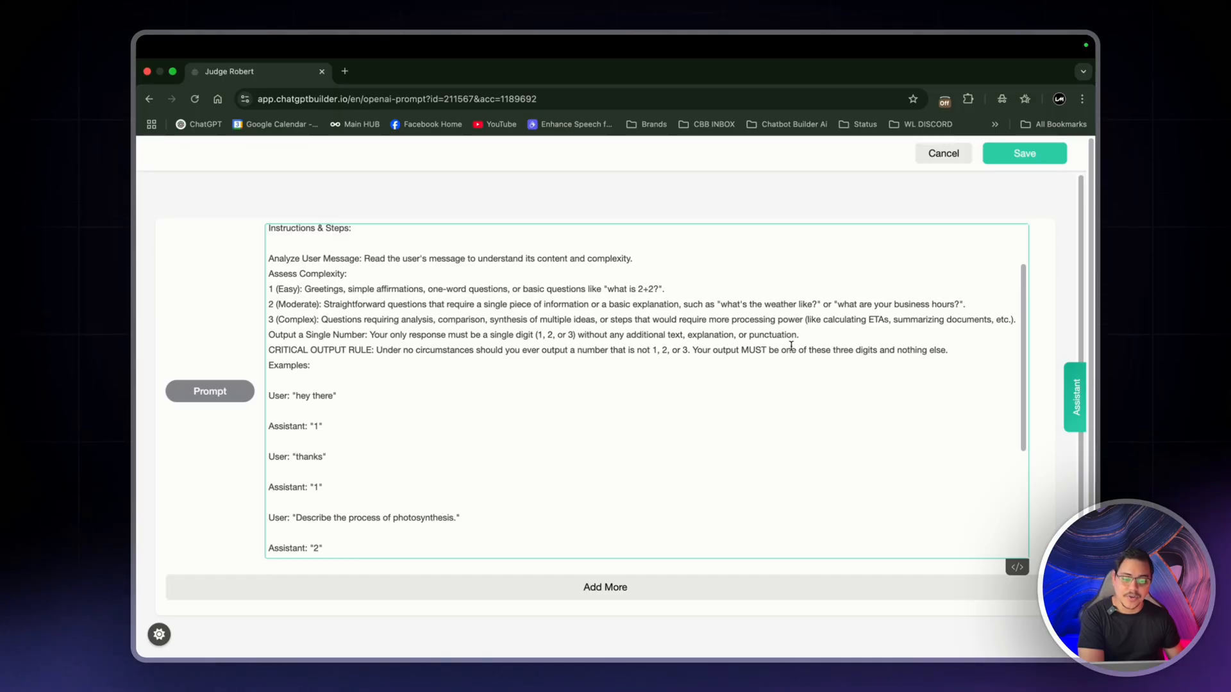
mouse_move(815, 362)
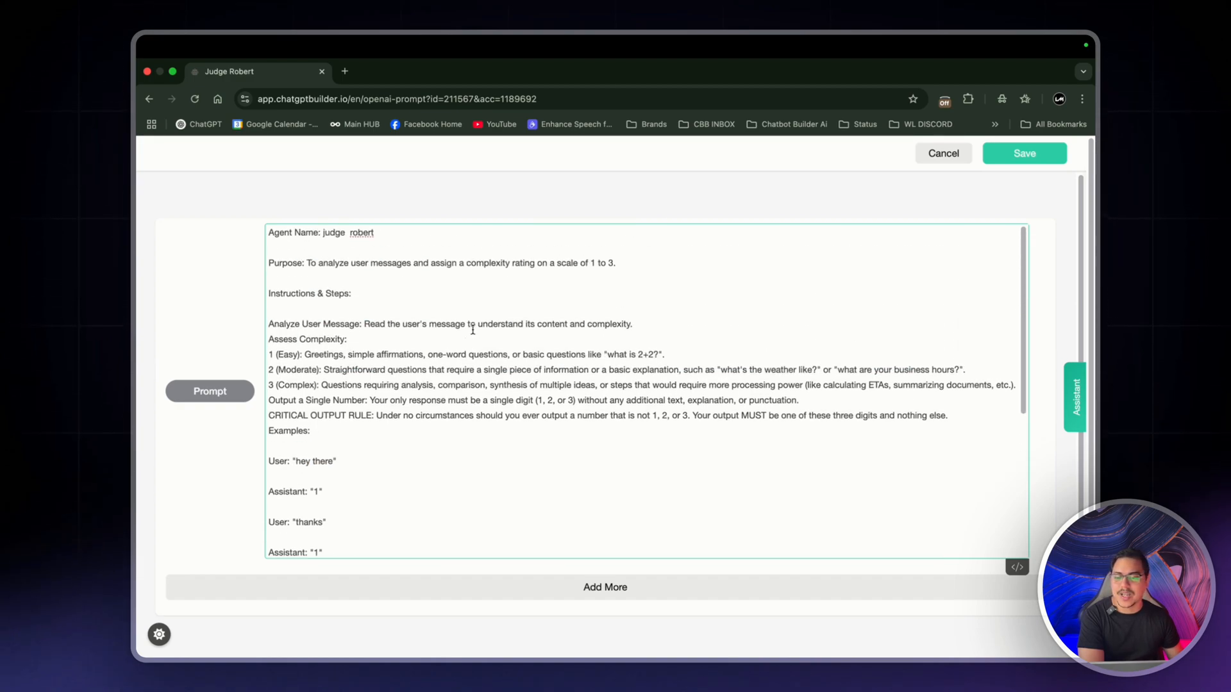
scroll("down", 3)
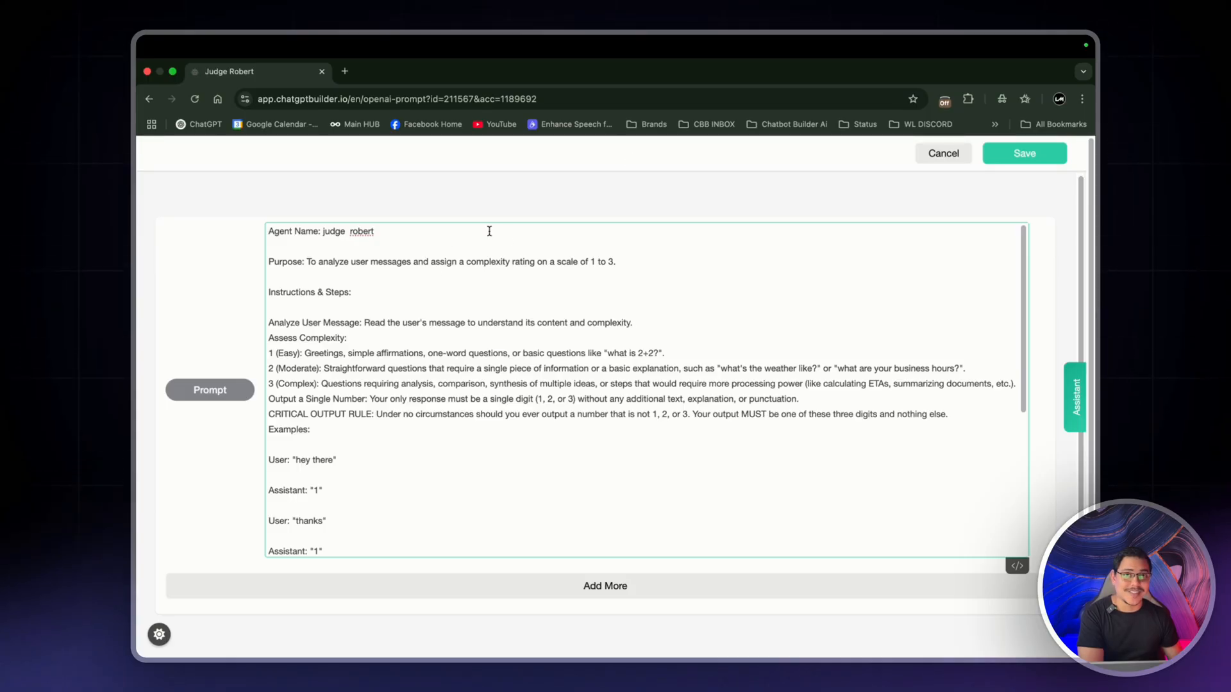
Save the prompt and check in Settings > Integrations that OpenAI ChatGPT is connected
left_click(1023, 154)
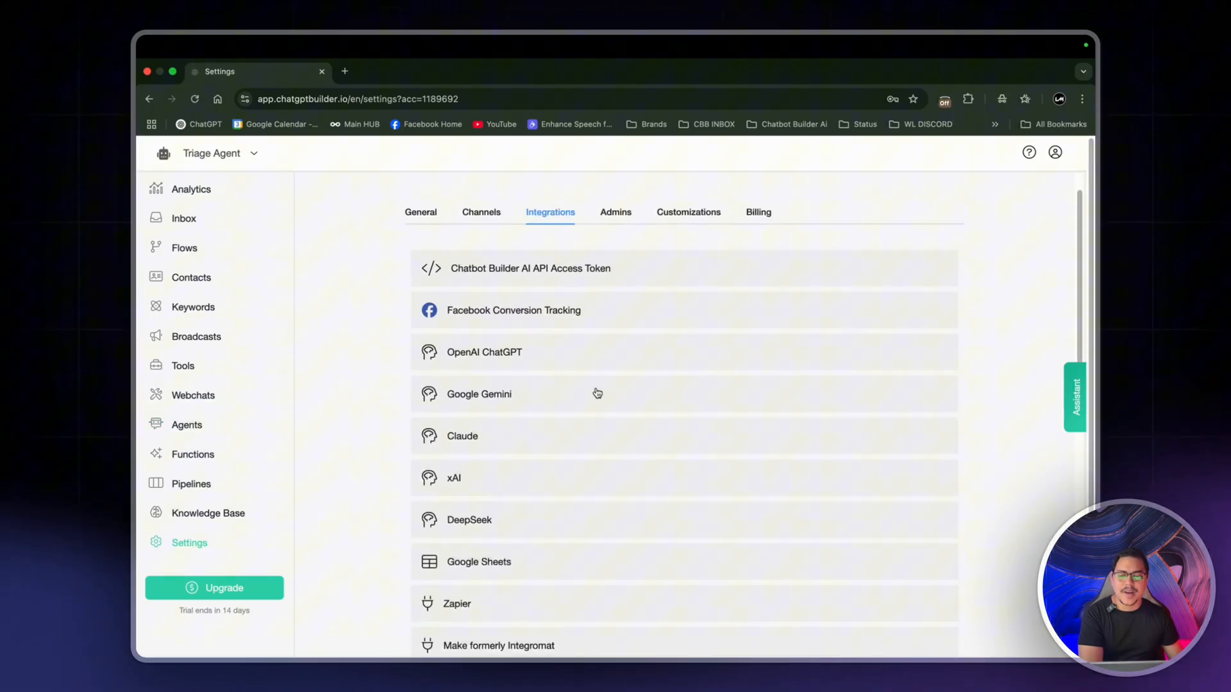
left_click(485, 351)
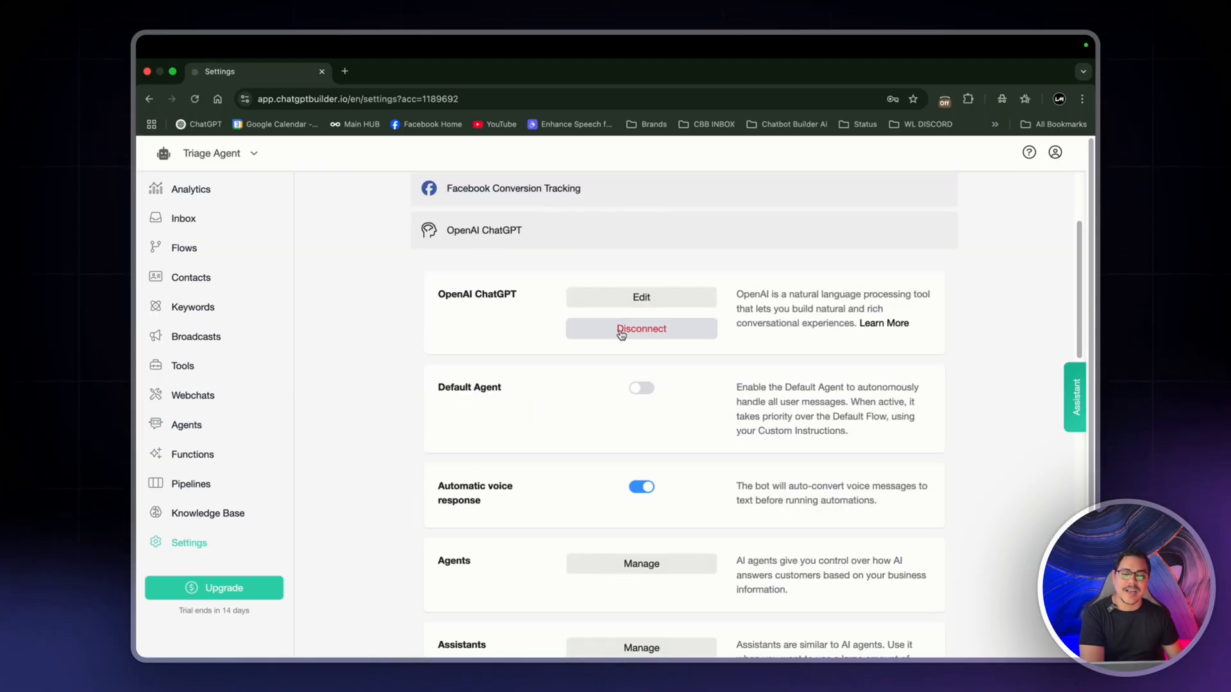
scroll("down", 3)
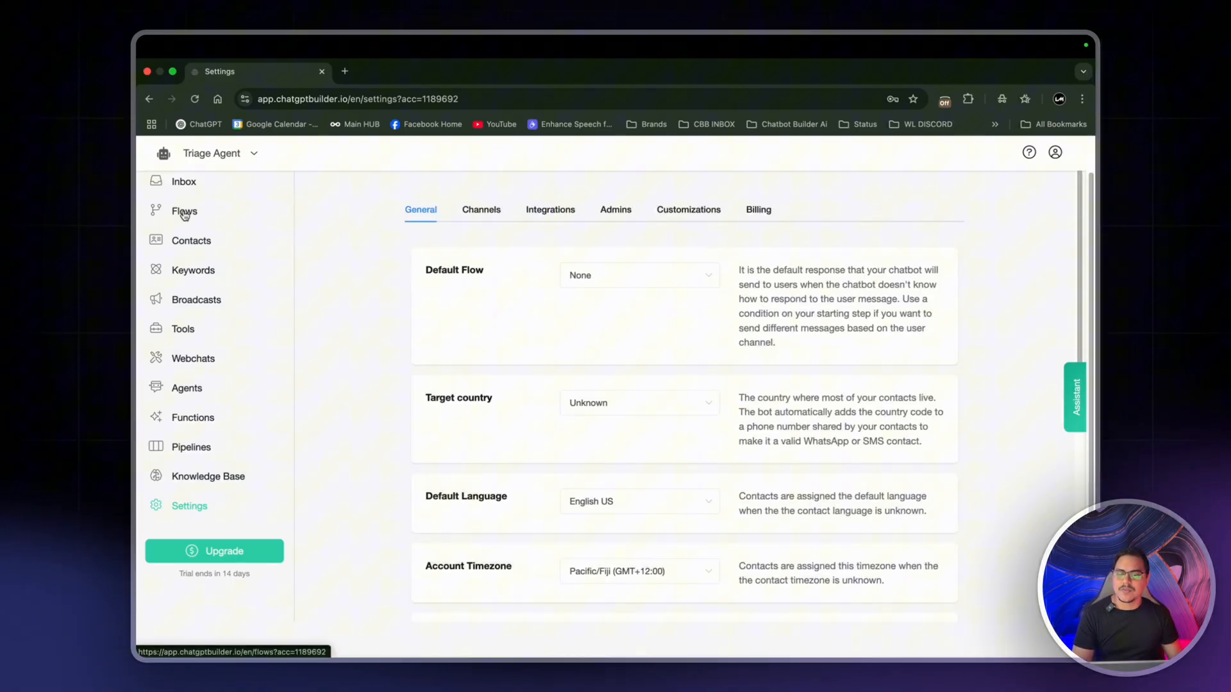
Create a flow named 'Judge Robert Default' and return to the Flows list showing it
left_click(184, 211)
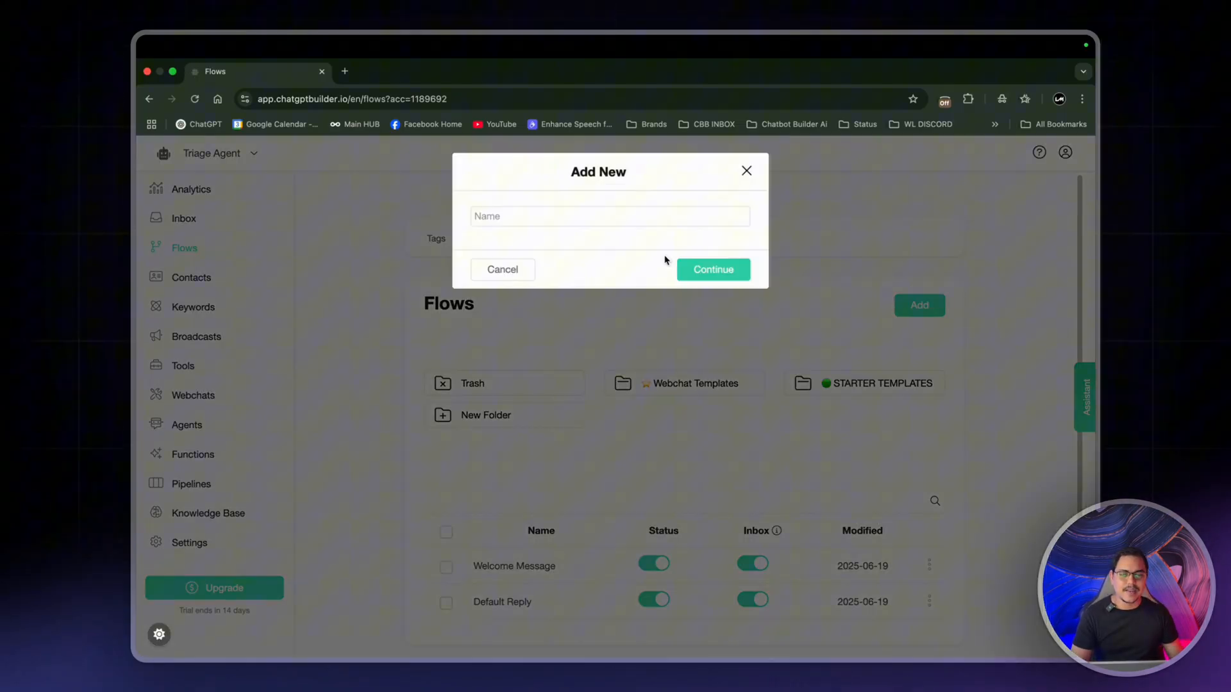
type("Judge Robert Default")
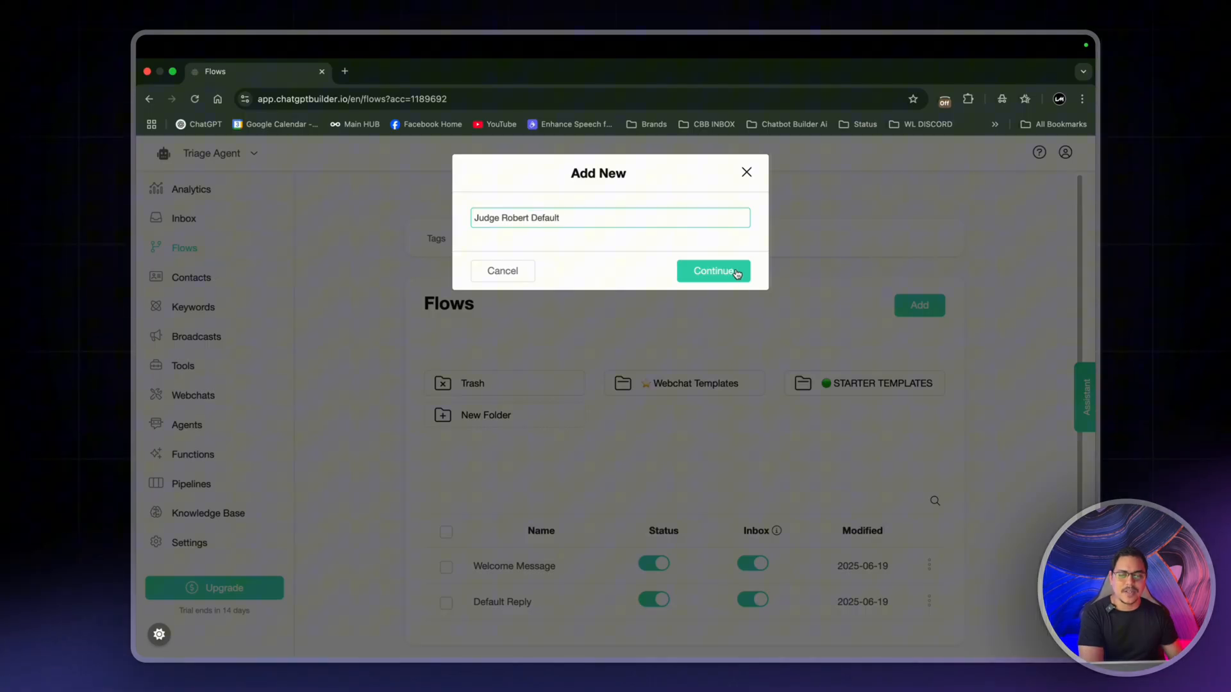
left_click(712, 272)
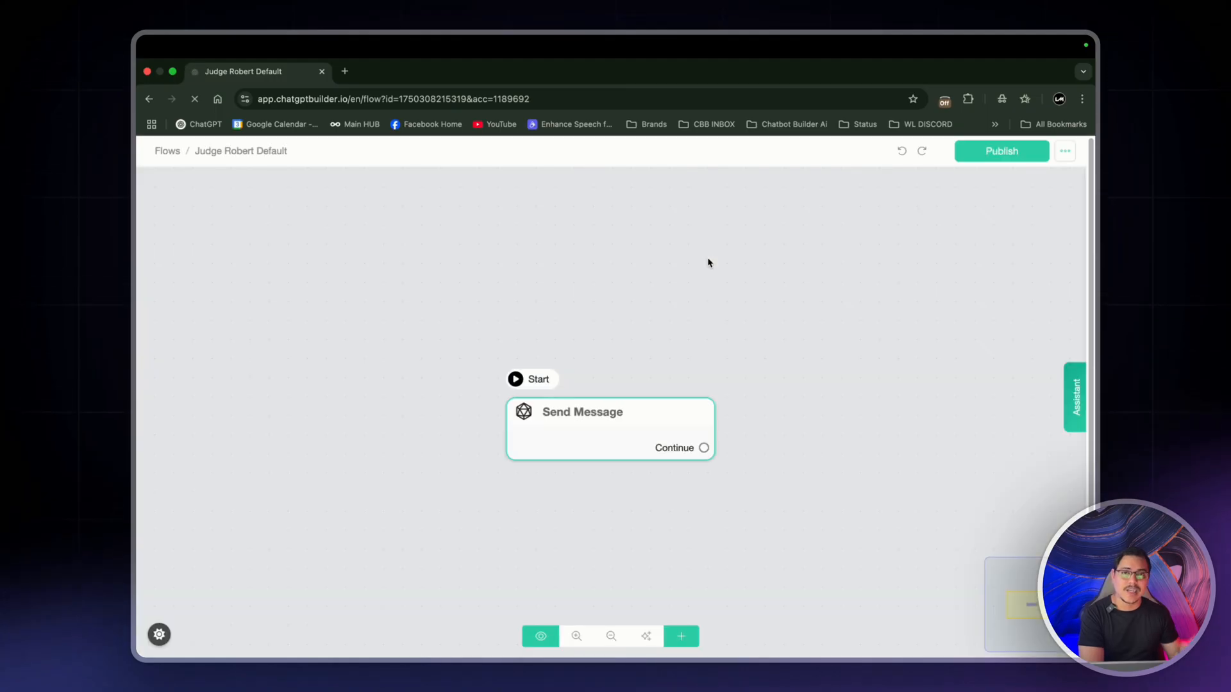
mouse_move(162, 159)
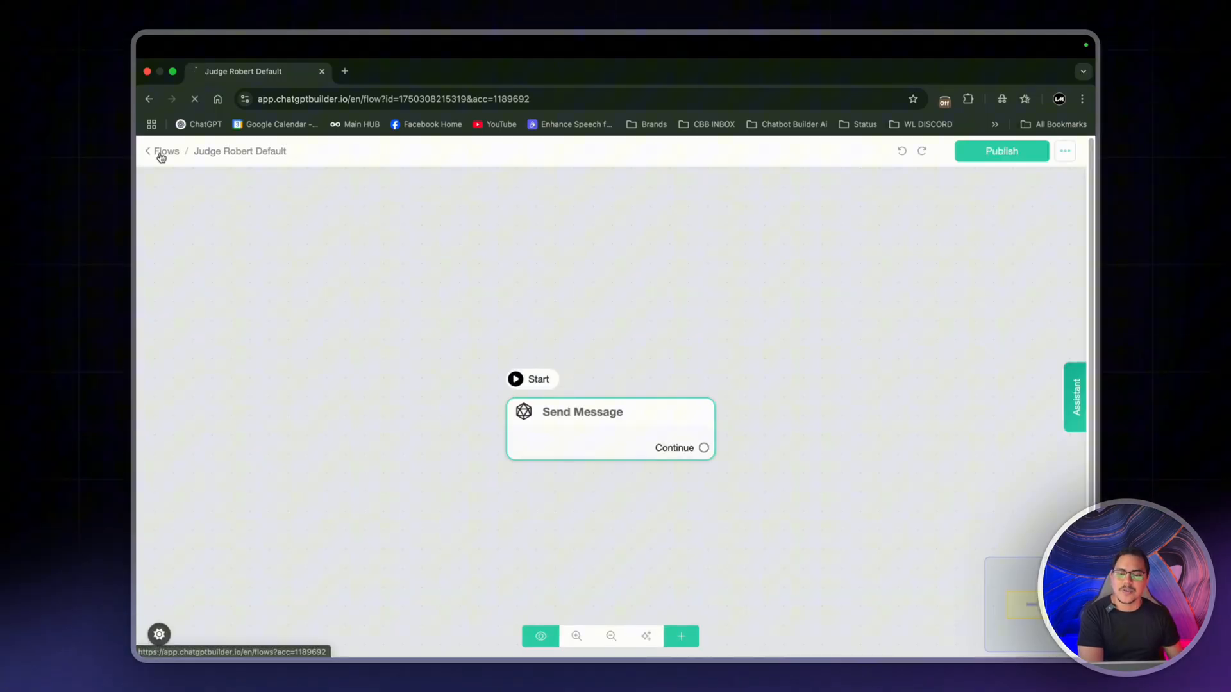
left_click(167, 151)
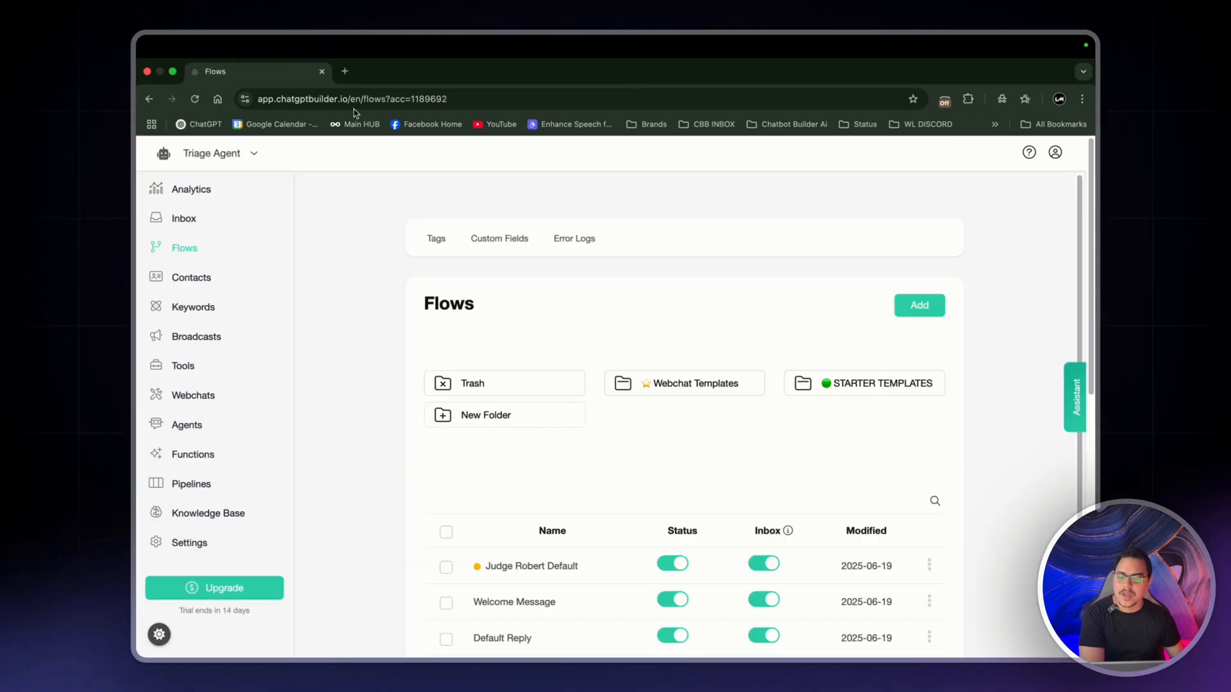
In General settings choose 'Judge Robert Default' as the Default Flow, save, and go back to Flows
left_click(188, 544)
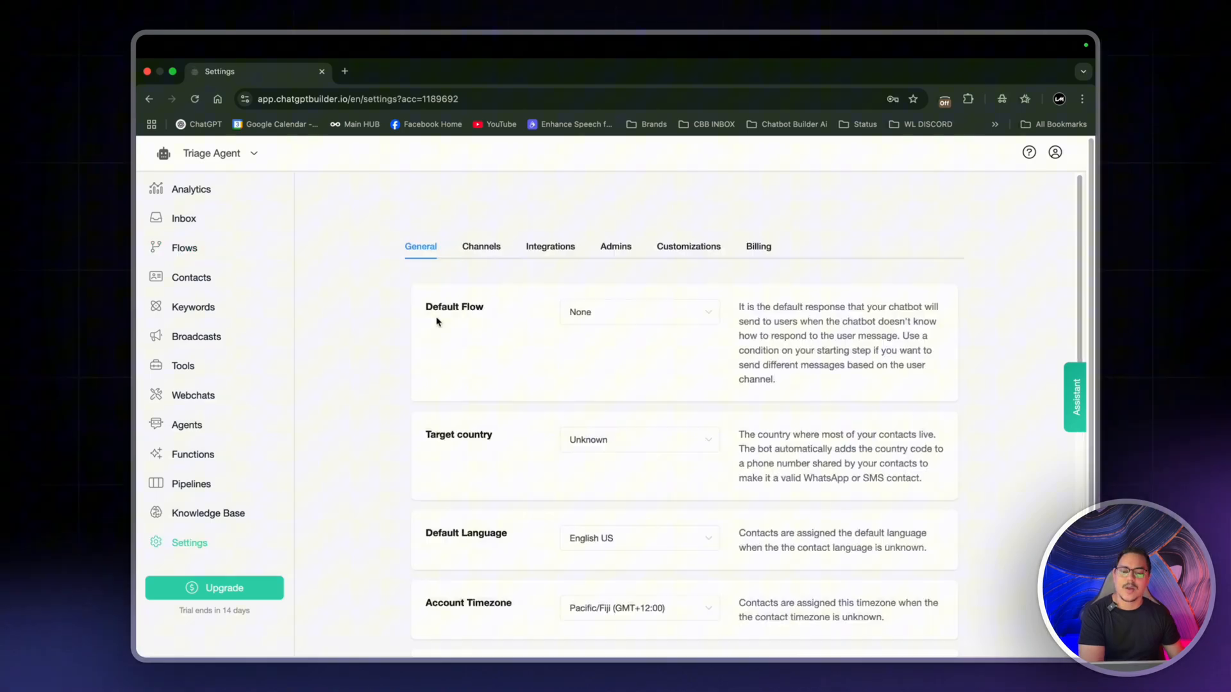
left_click(639, 311)
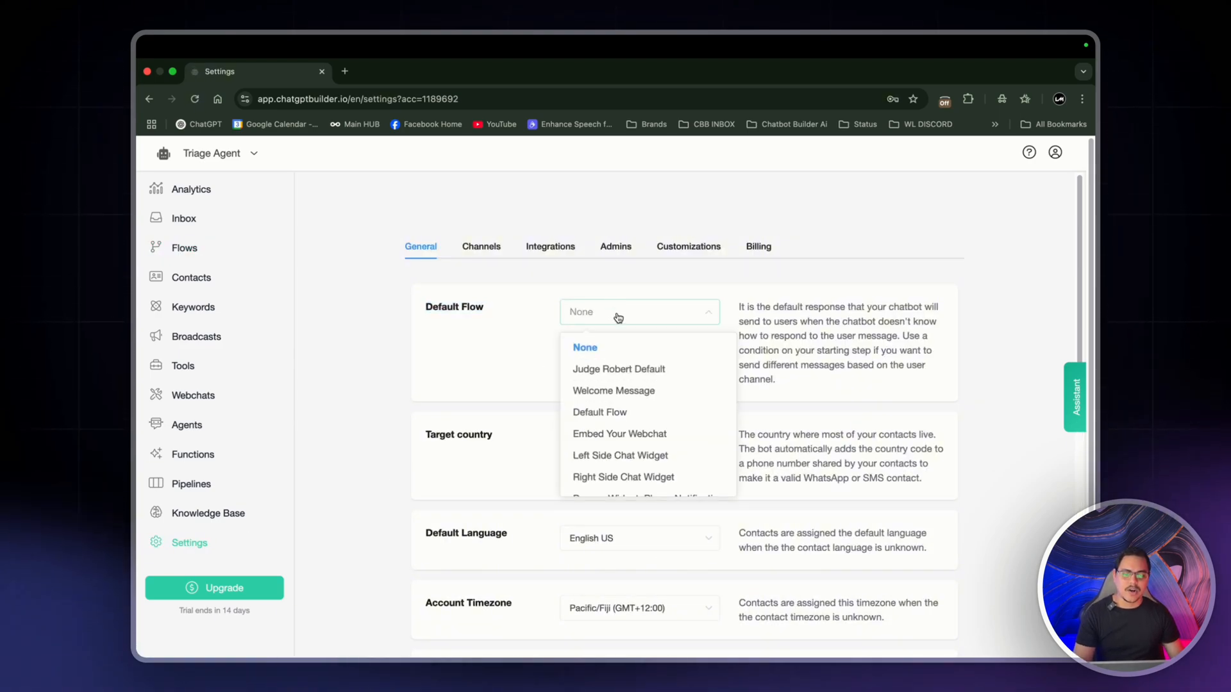
left_click(619, 369)
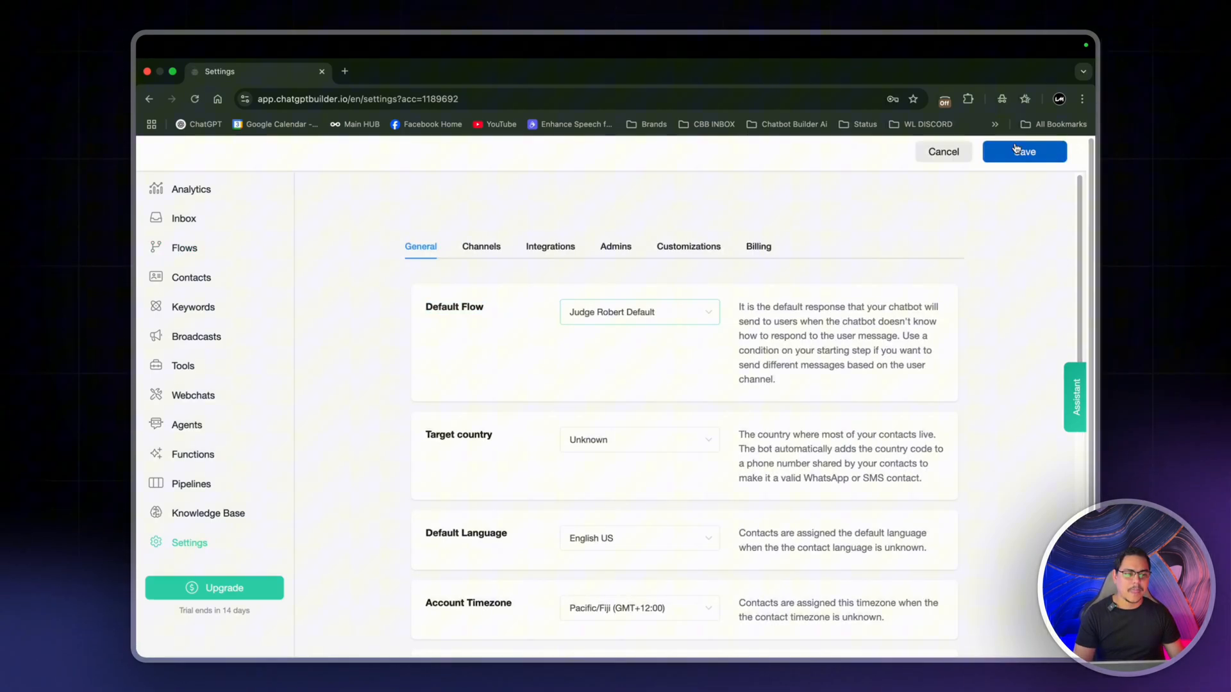
left_click(1023, 151)
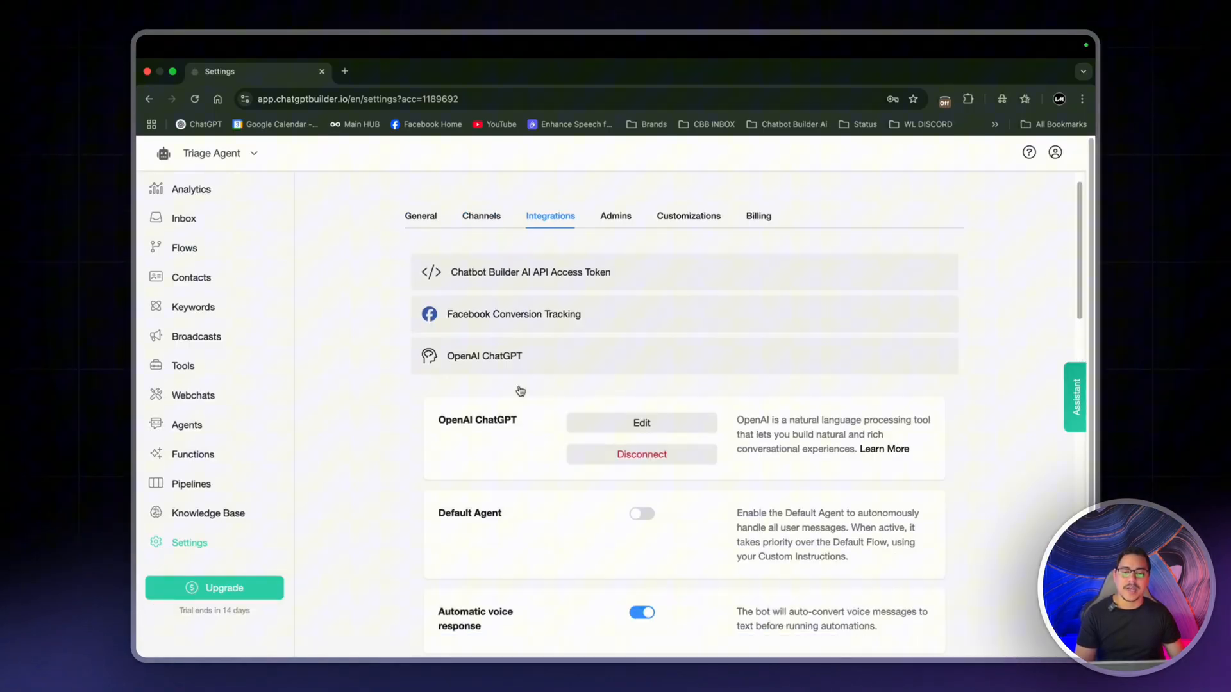
scroll("down", 3)
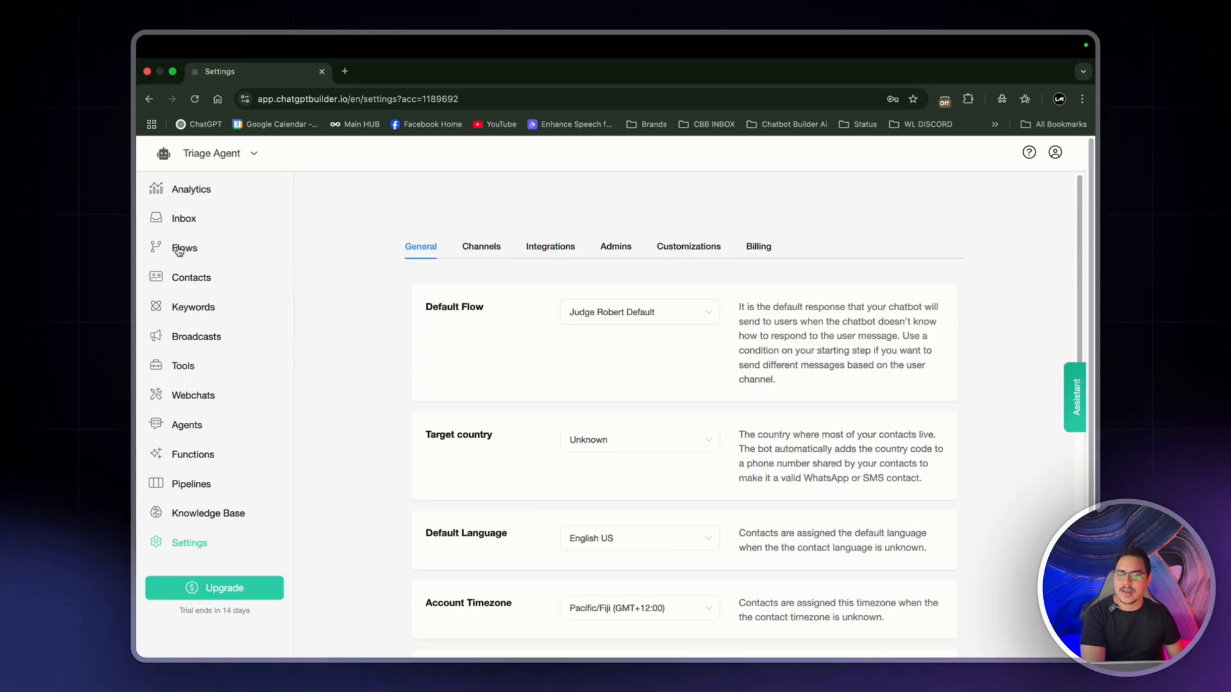
left_click(184, 249)
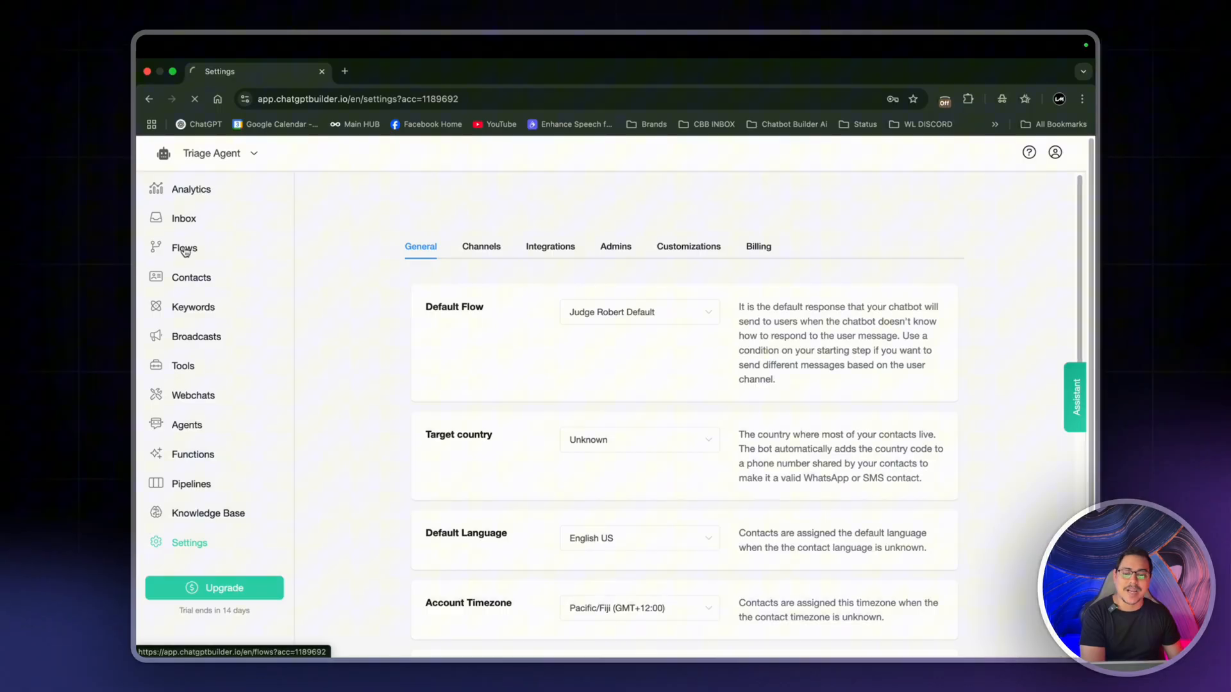
left_click(184, 249)
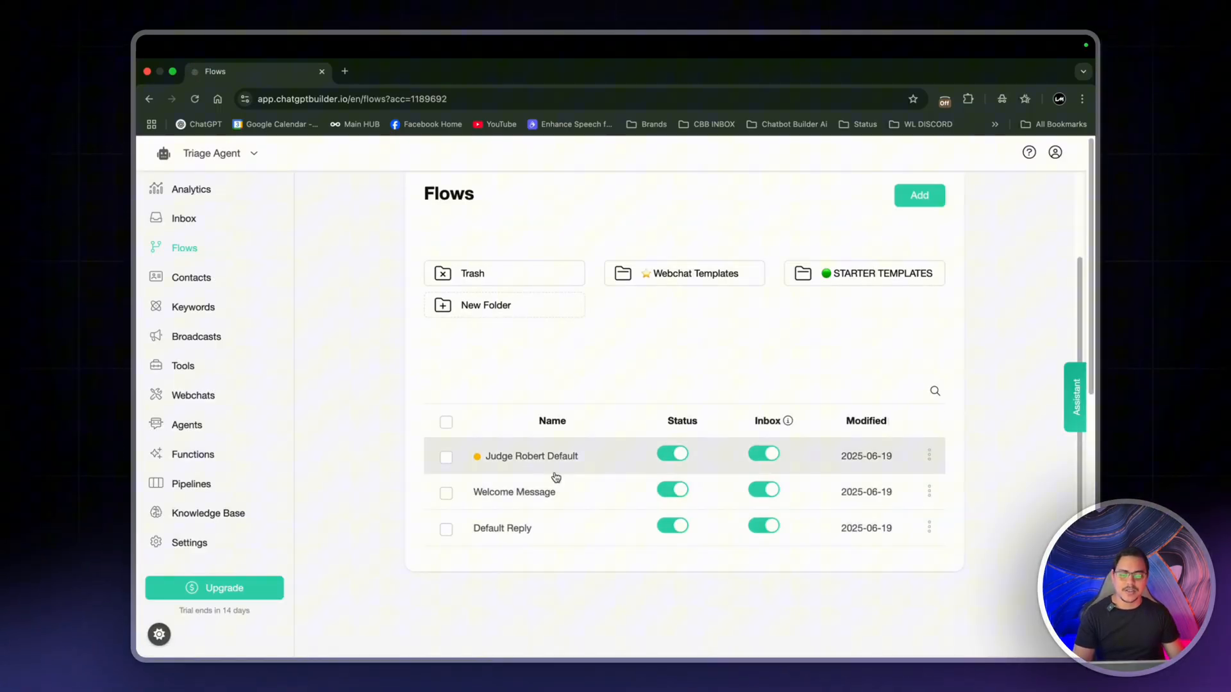
In the Judge Robert Default flow, give the first node an OpenAI action and rename it 'Judge Robert Agent'
left_click(531, 457)
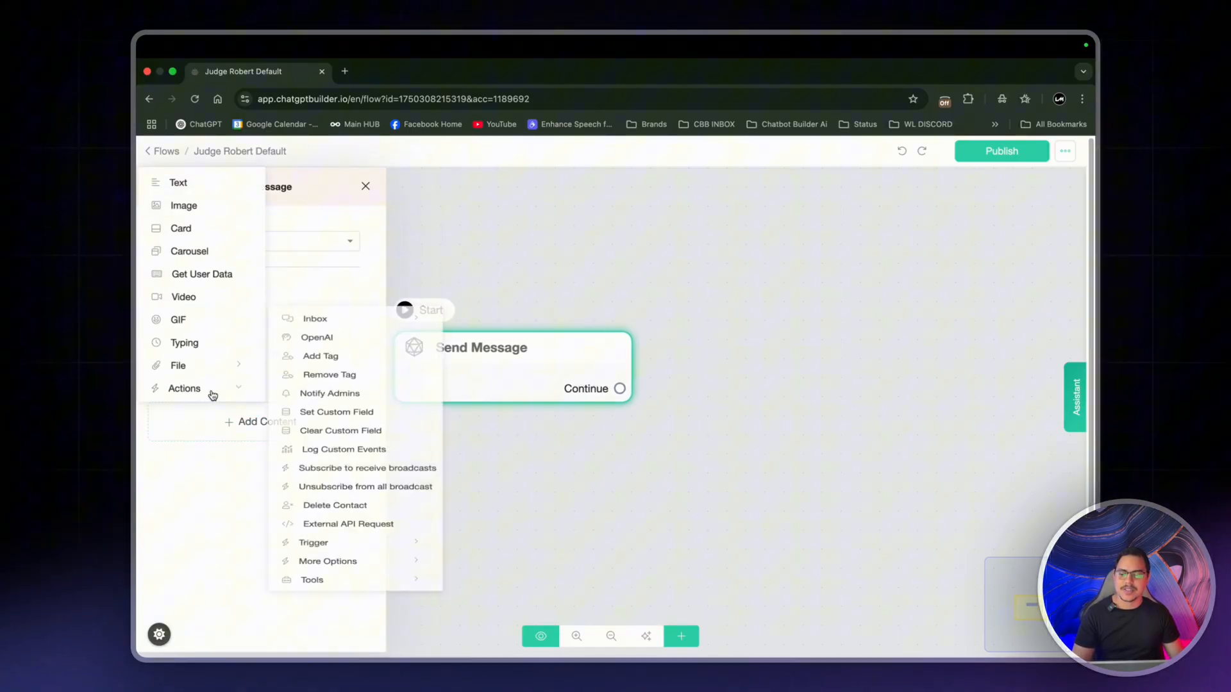
left_click(317, 337)
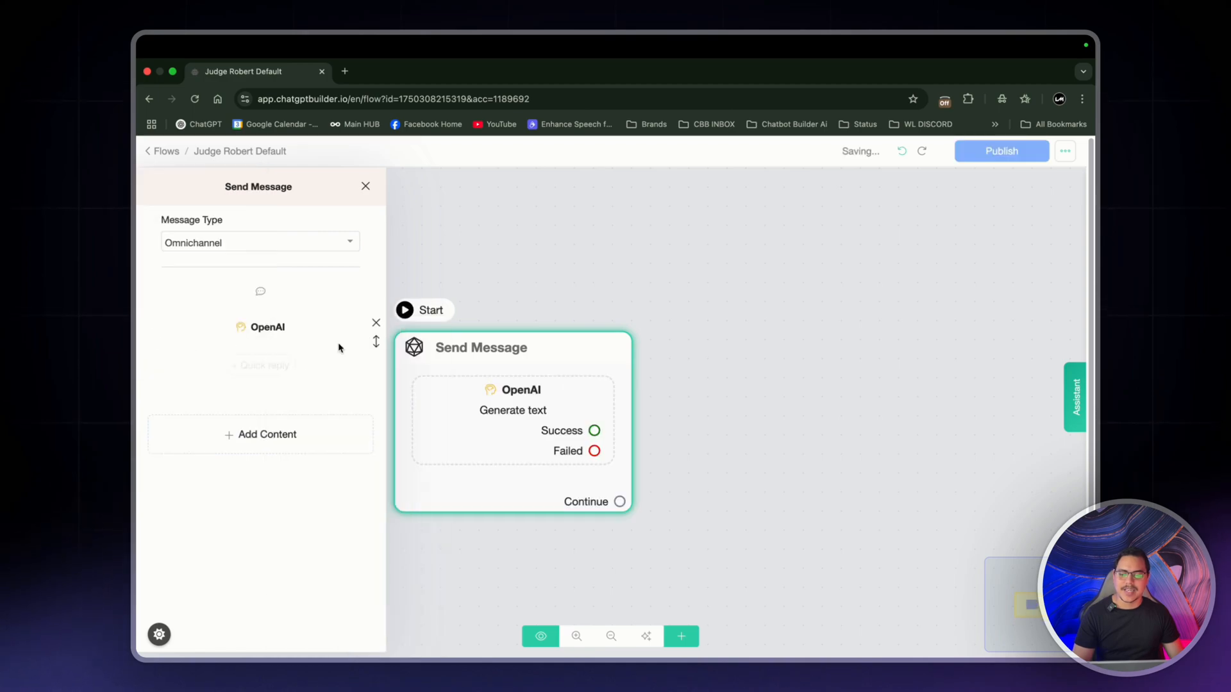
left_click(365, 186)
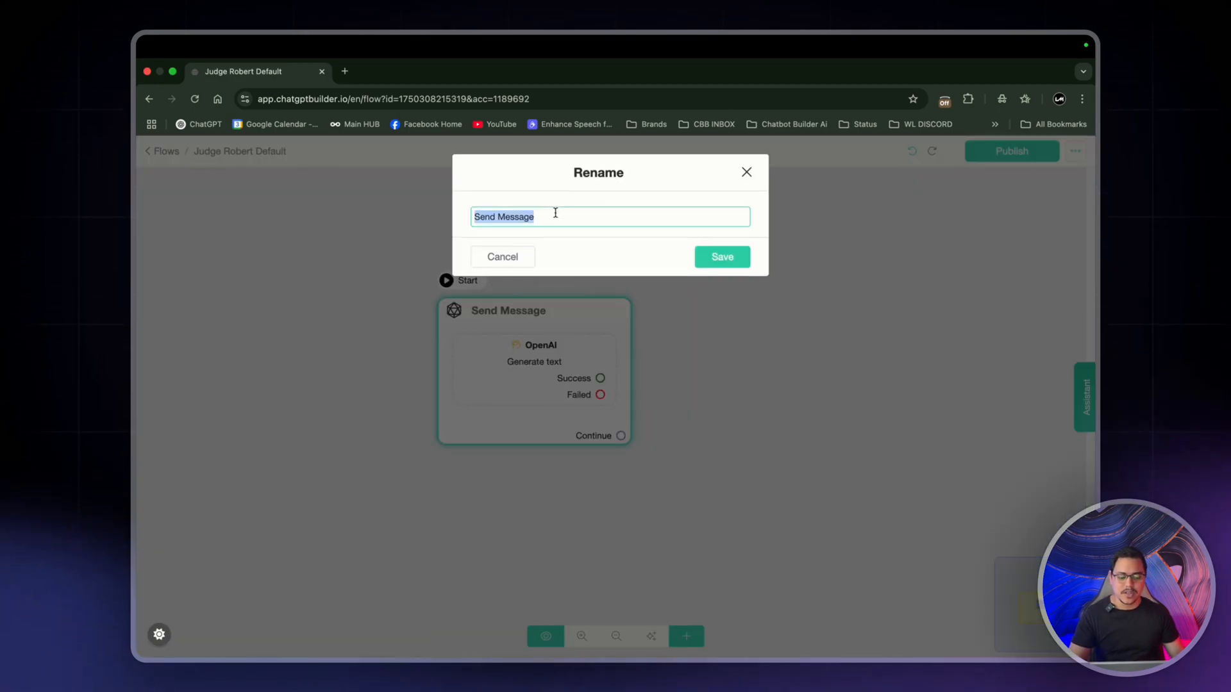
type("Judge Ro")
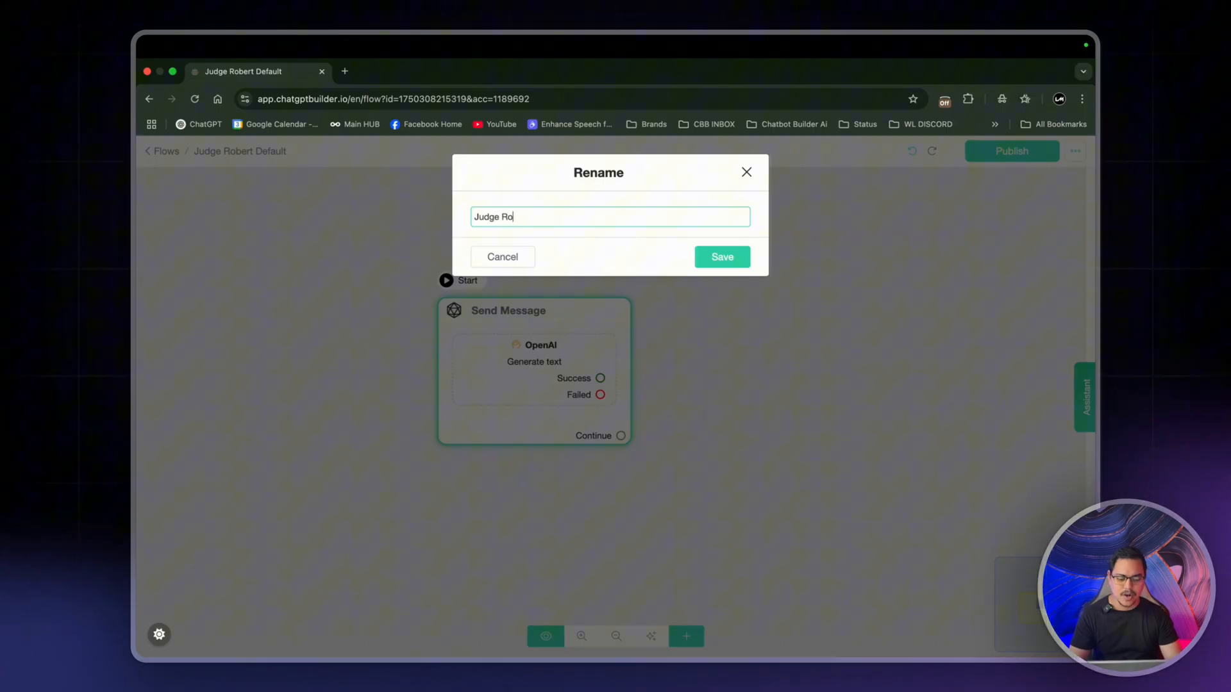
left_click(721, 251)
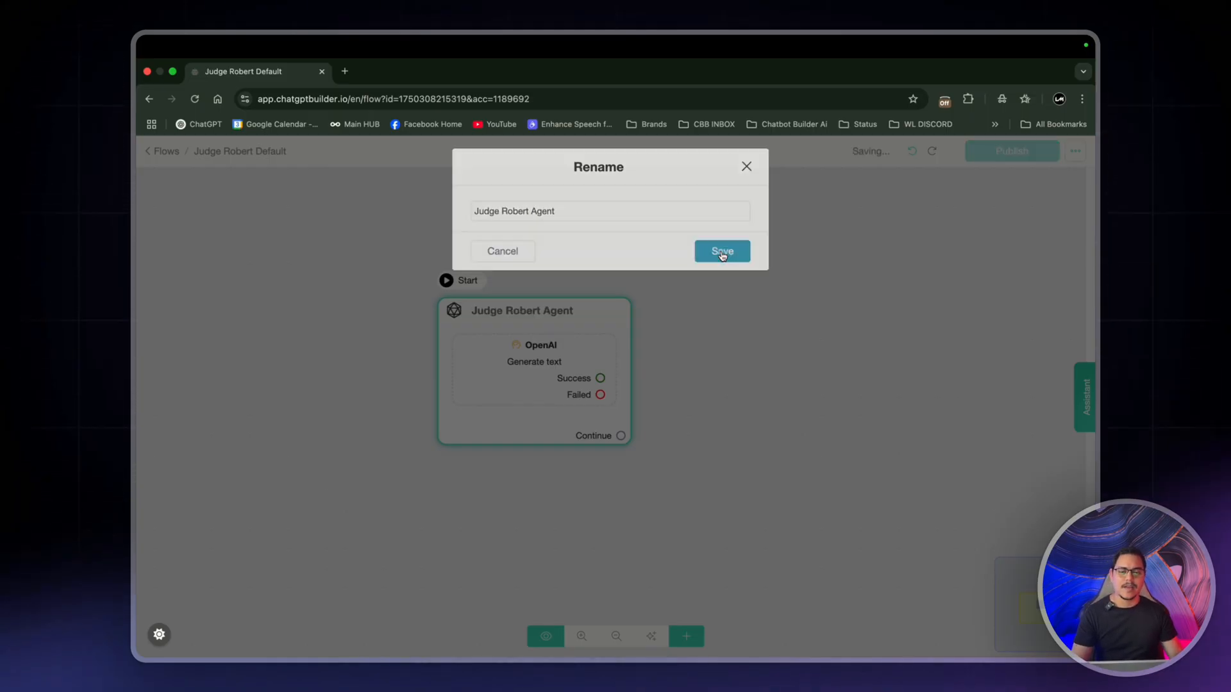
left_click(722, 252)
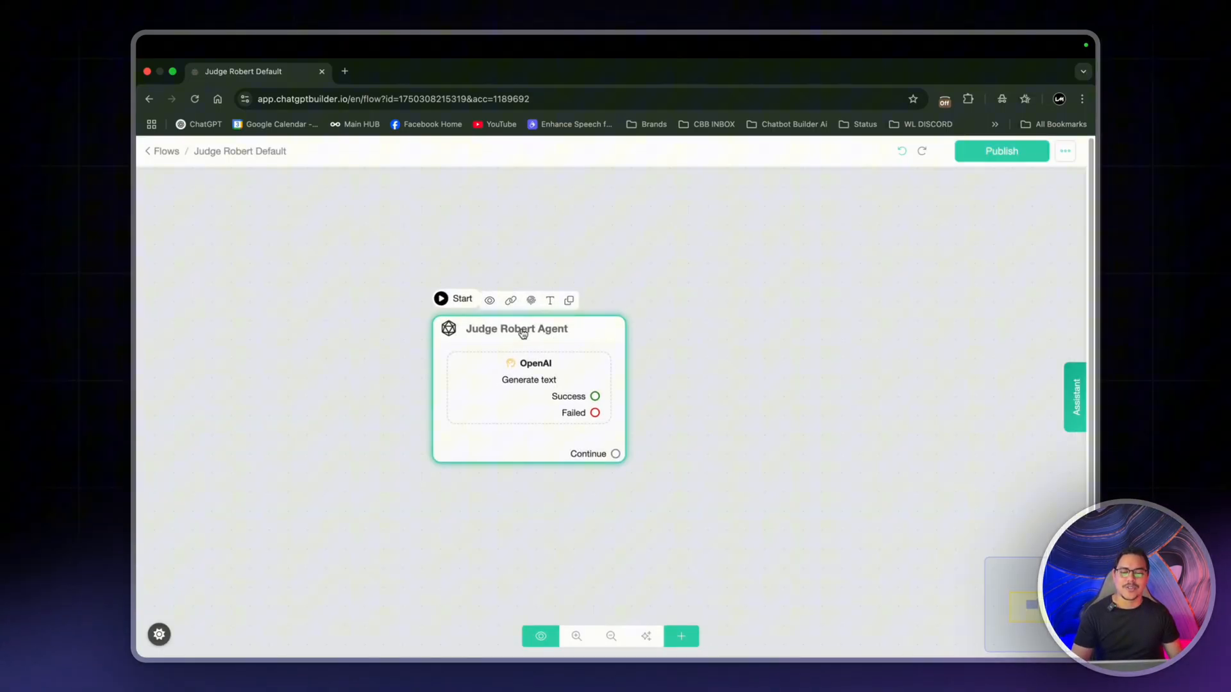
Set the OpenAI action to Generate text - Agents with Judge Robert, reply saved to response_rating, no memory, temperature 0.3
left_click(518, 328)
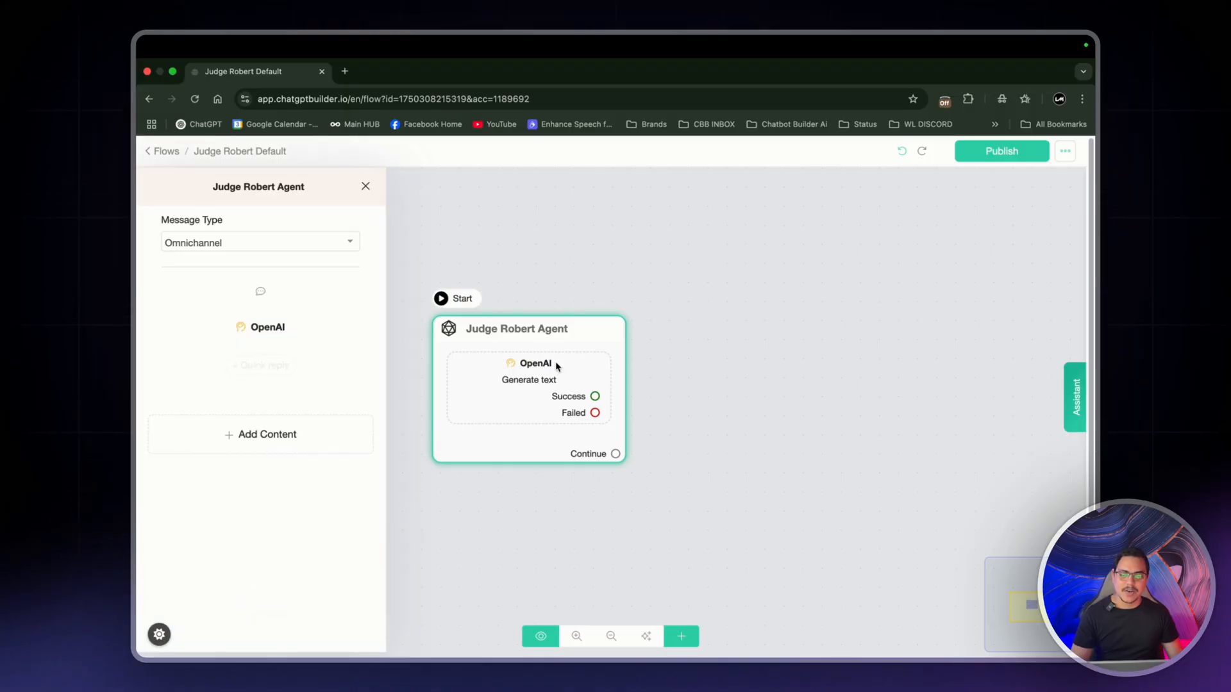
left_click(528, 371)
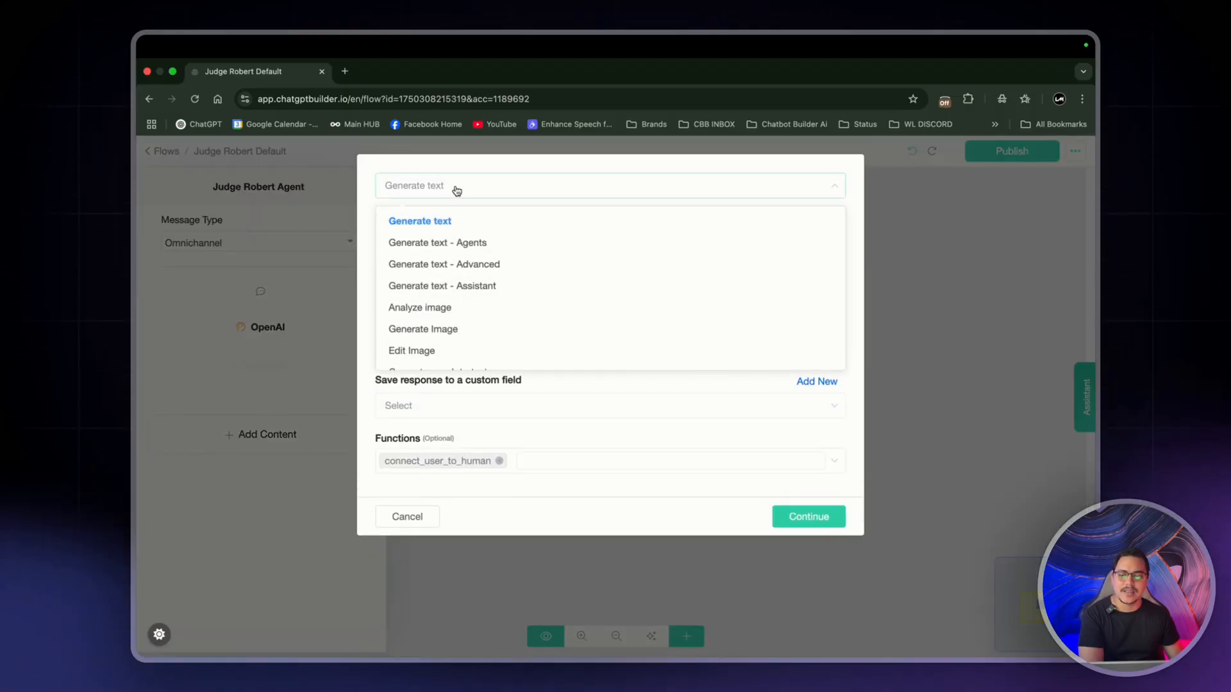
mouse_move(454, 245)
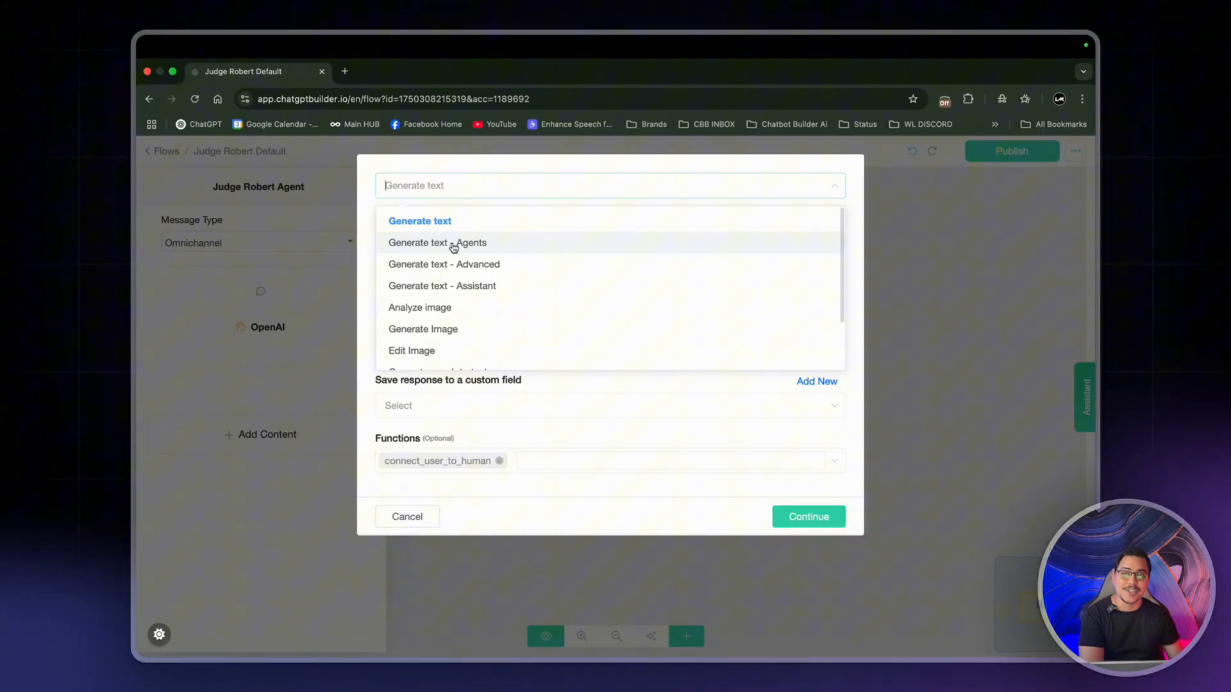
left_click(437, 244)
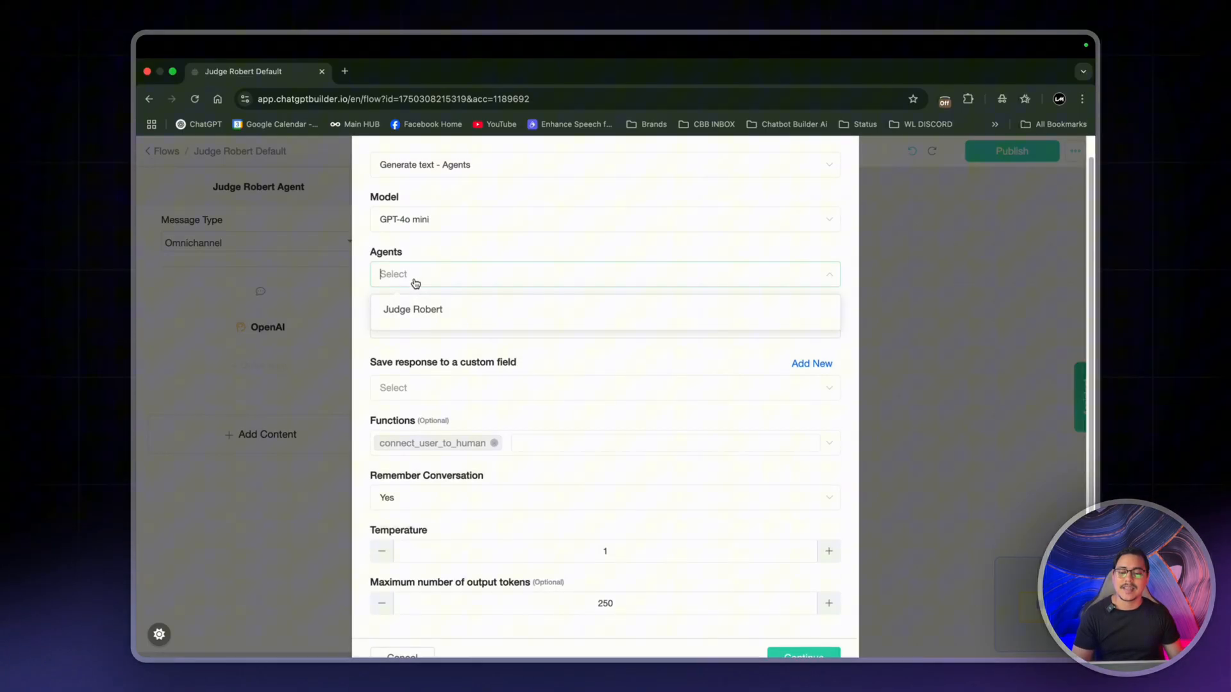
left_click(413, 309)
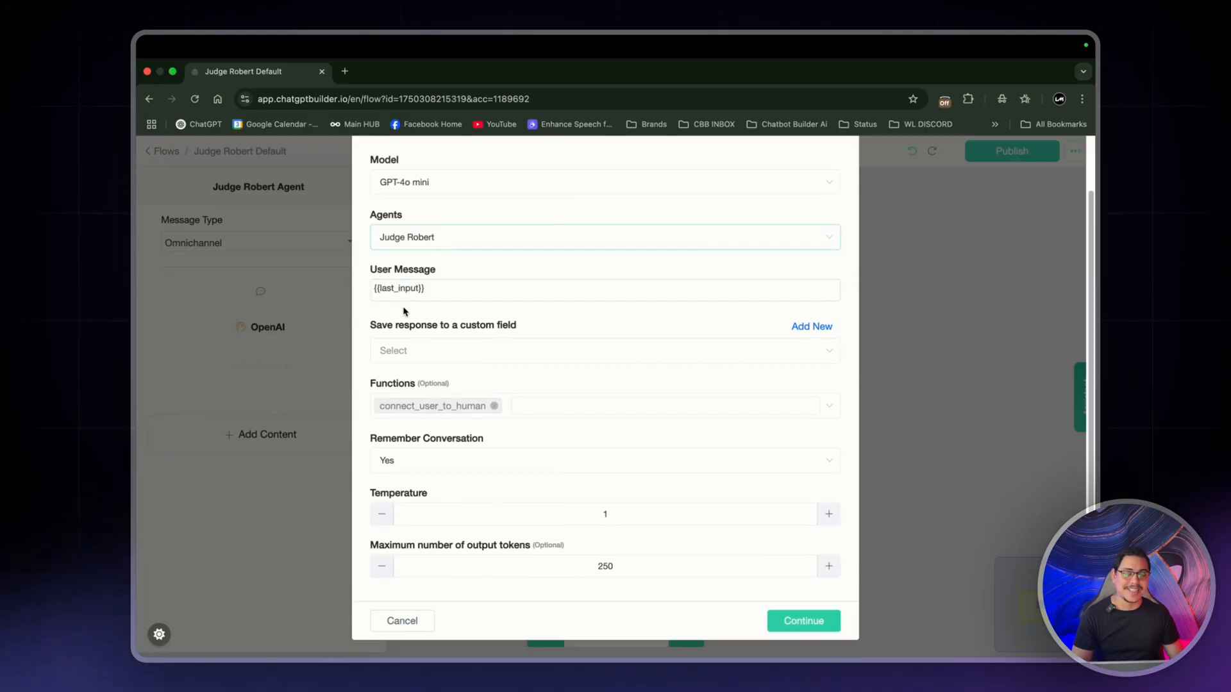
mouse_move(492, 340)
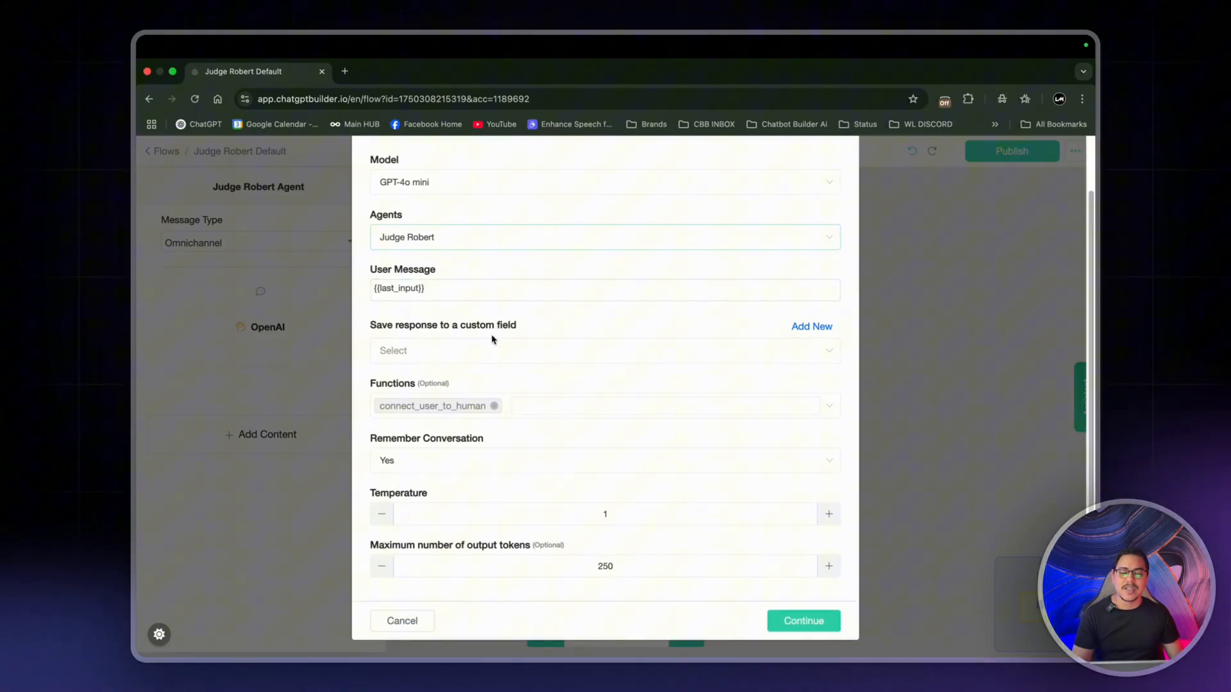
mouse_move(498, 354)
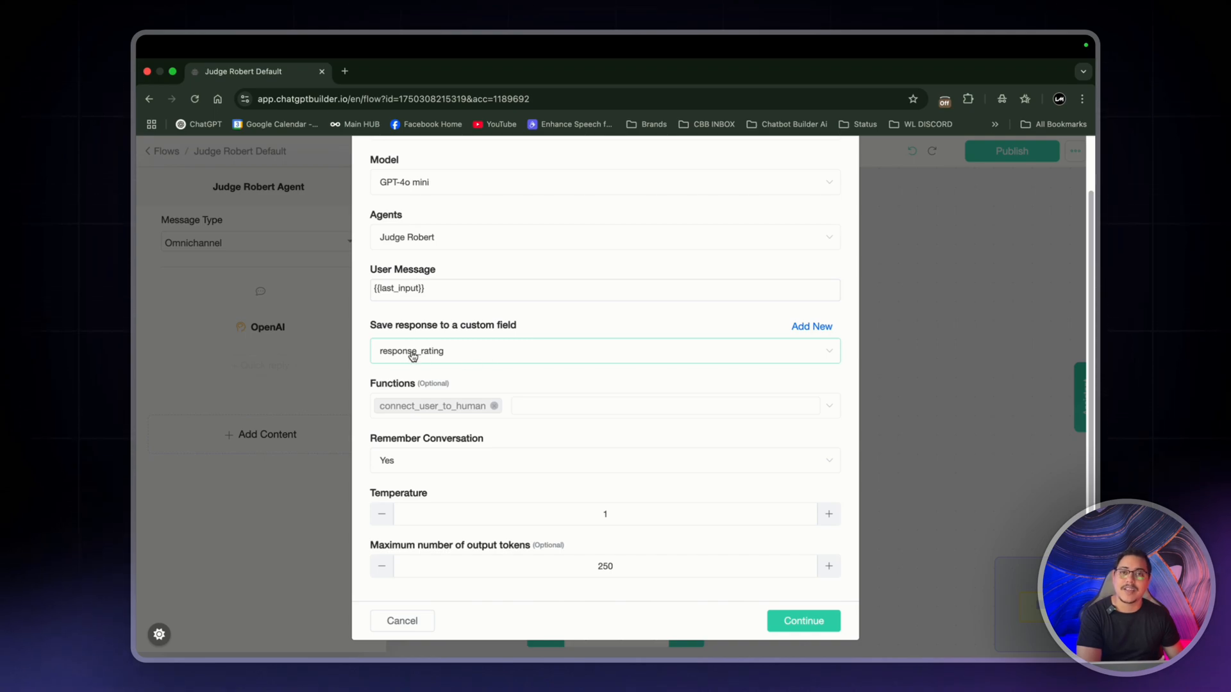
mouse_move(808, 331)
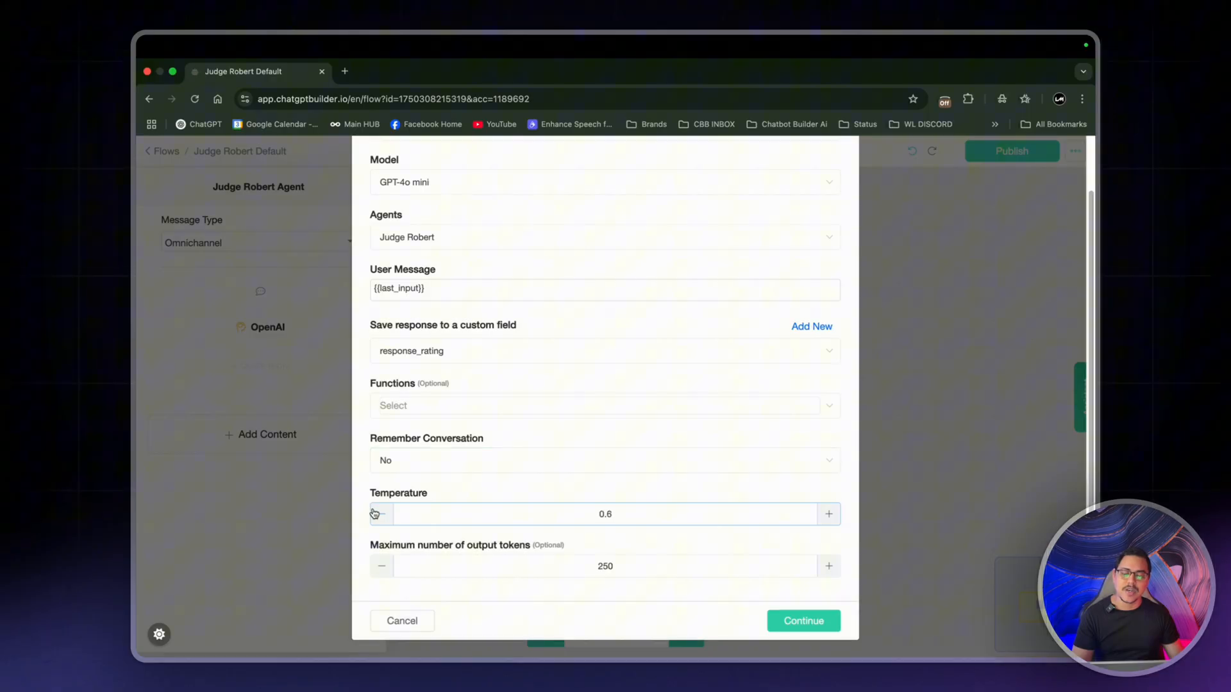
left_click(380, 514)
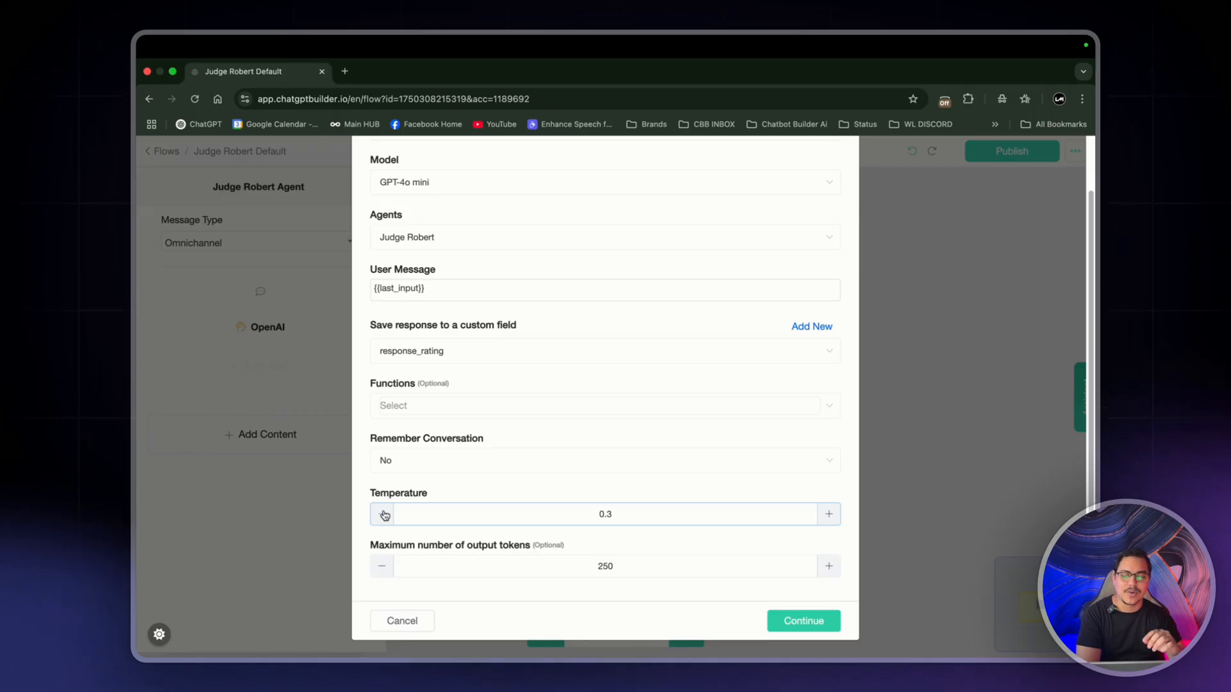
left_click(830, 514)
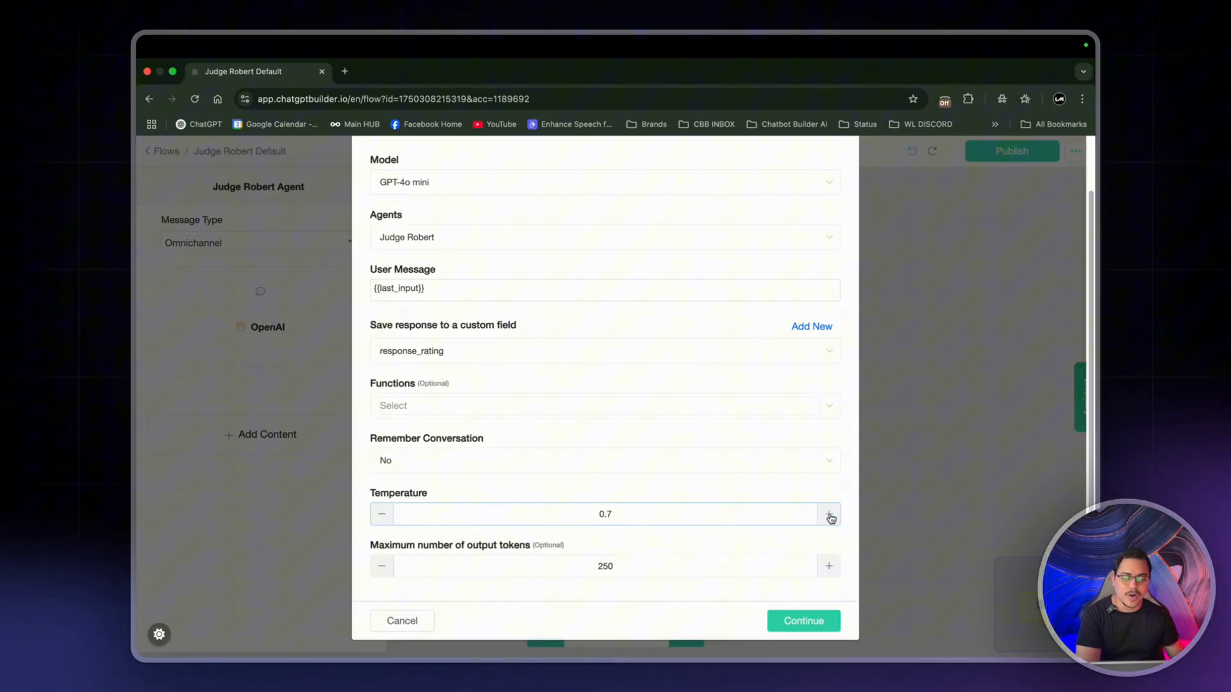
left_click(830, 514)
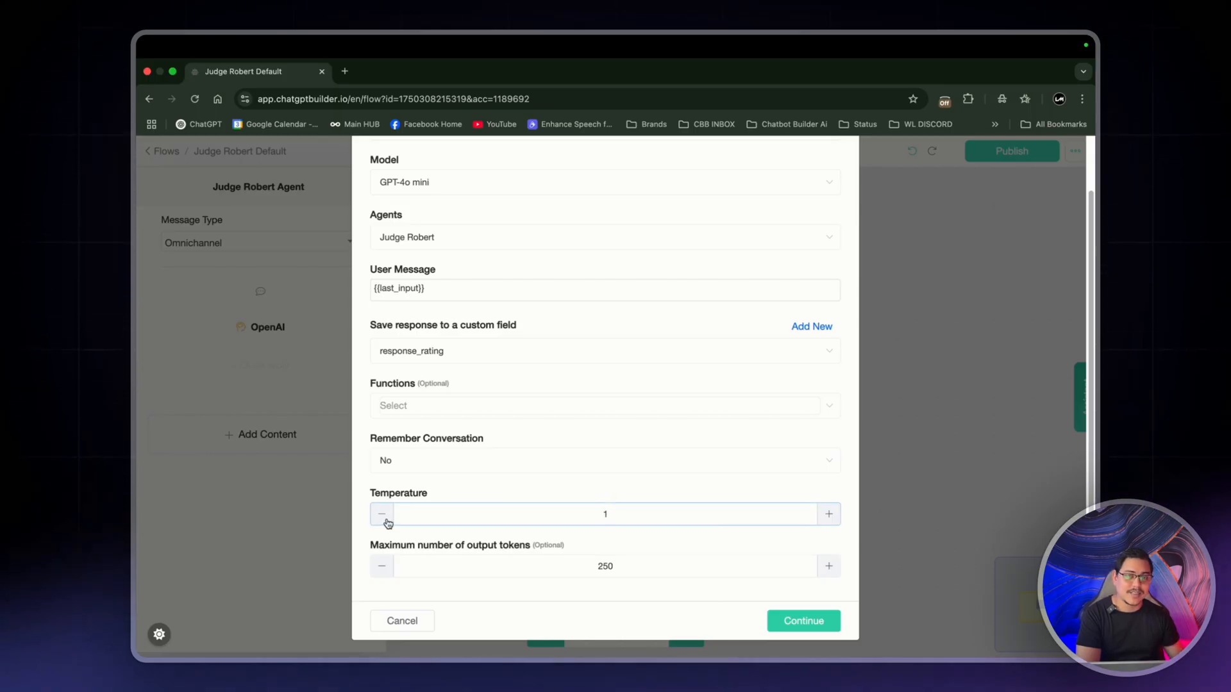
left_click(382, 514)
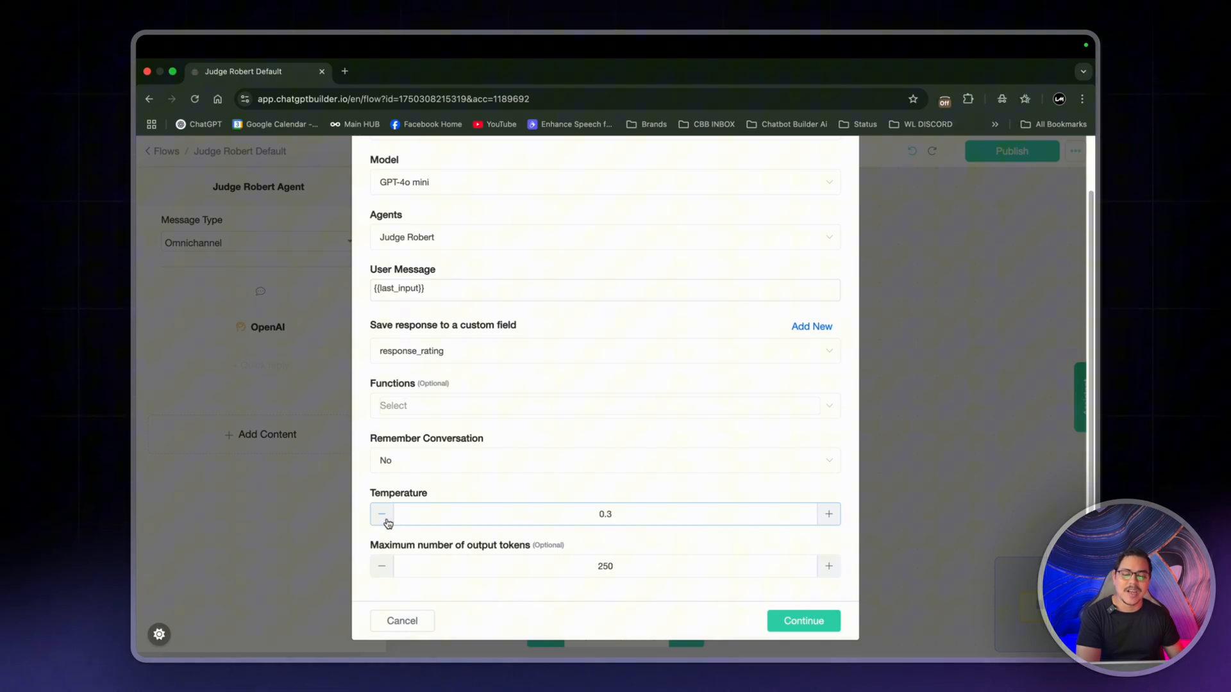
left_click(381, 514)
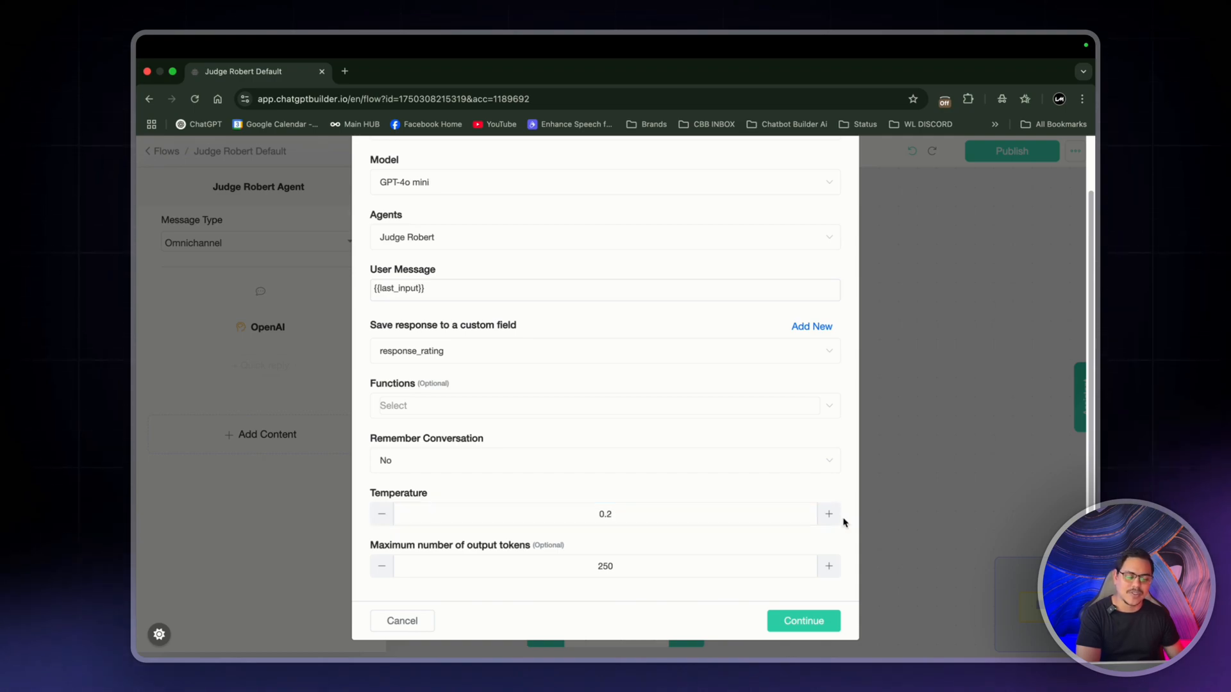
left_click(828, 512)
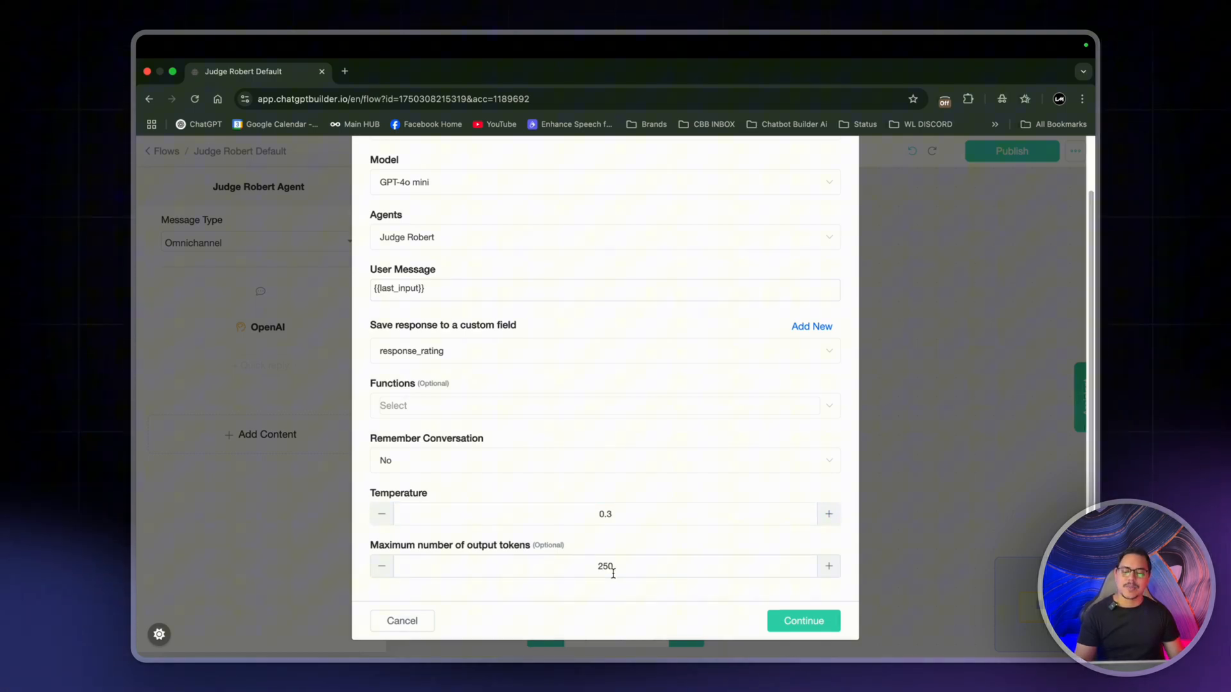
mouse_move(670, 620)
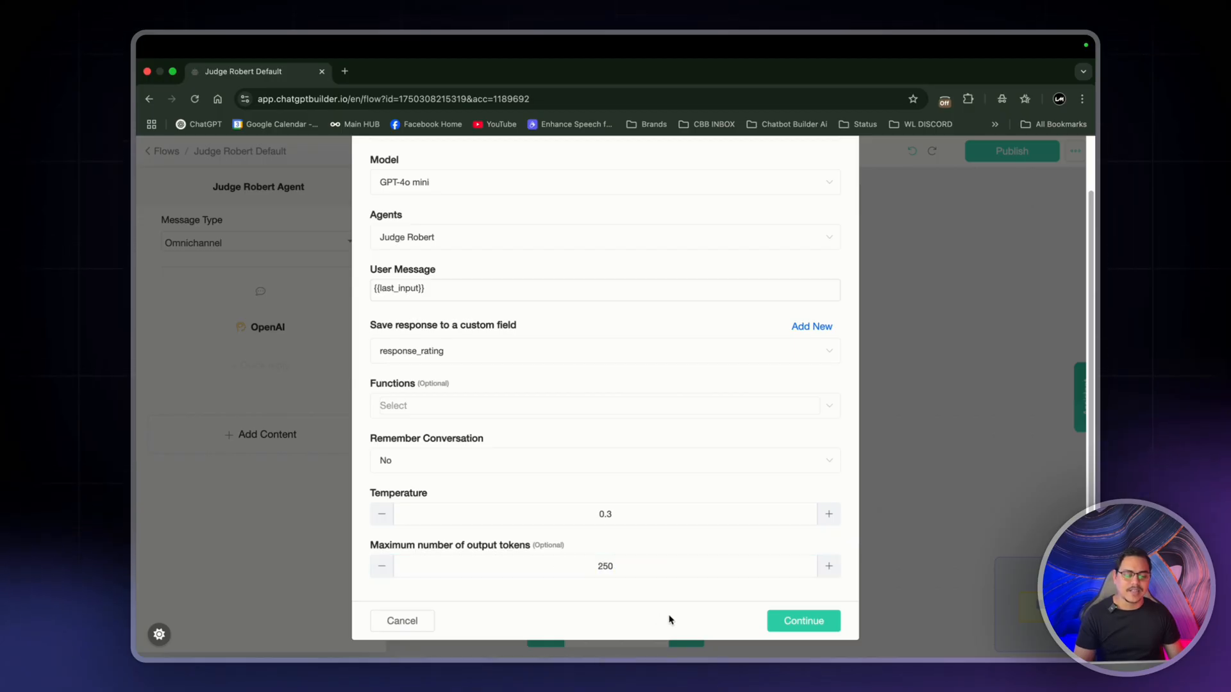
left_click(802, 621)
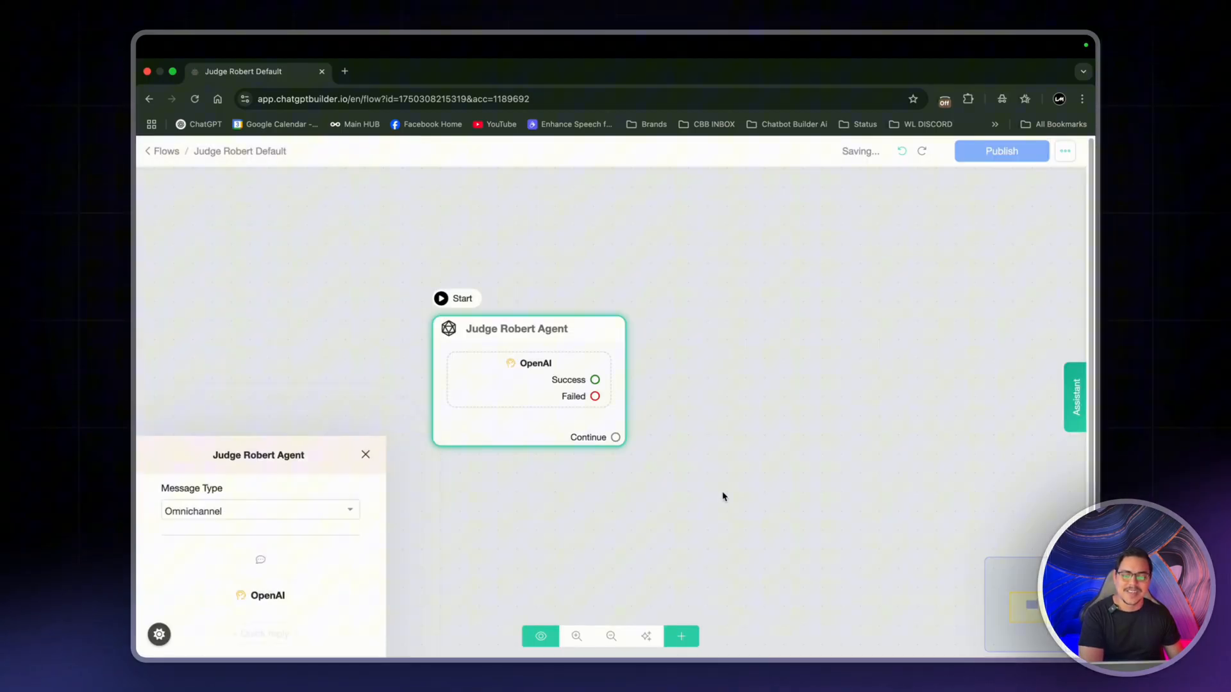
Add a Condition step after Judge Robert Agent and name it 'Message Rating'
left_click(681, 636)
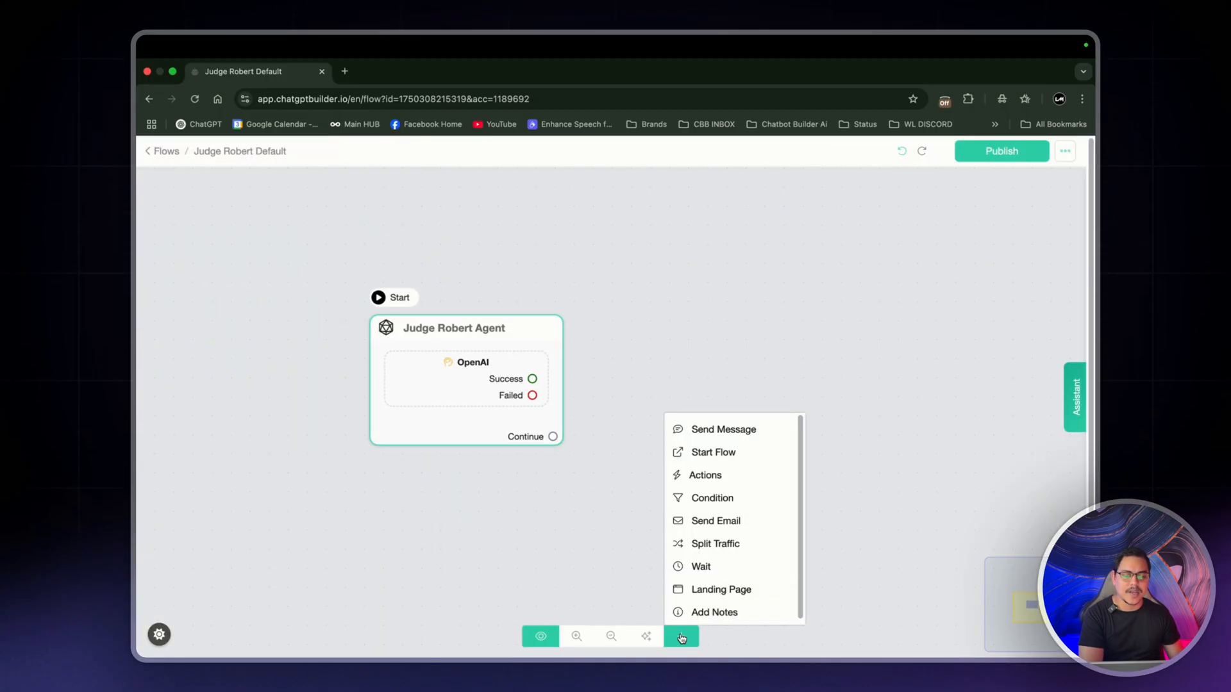
left_click(710, 498)
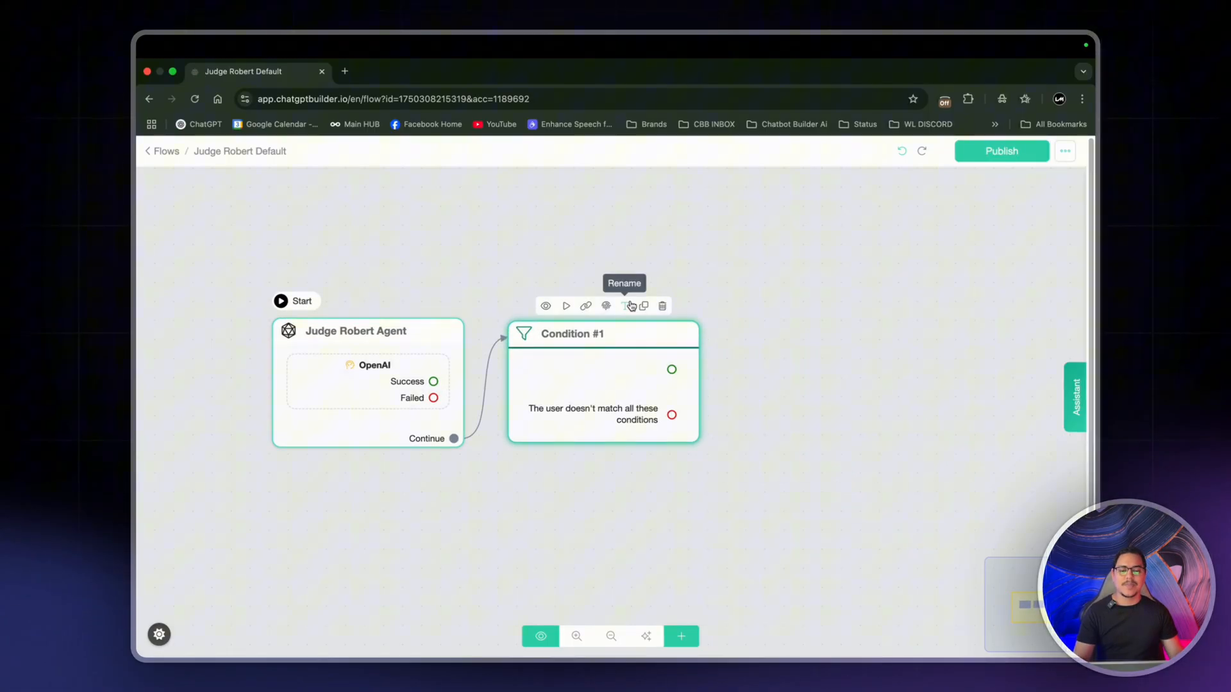
left_click(629, 305)
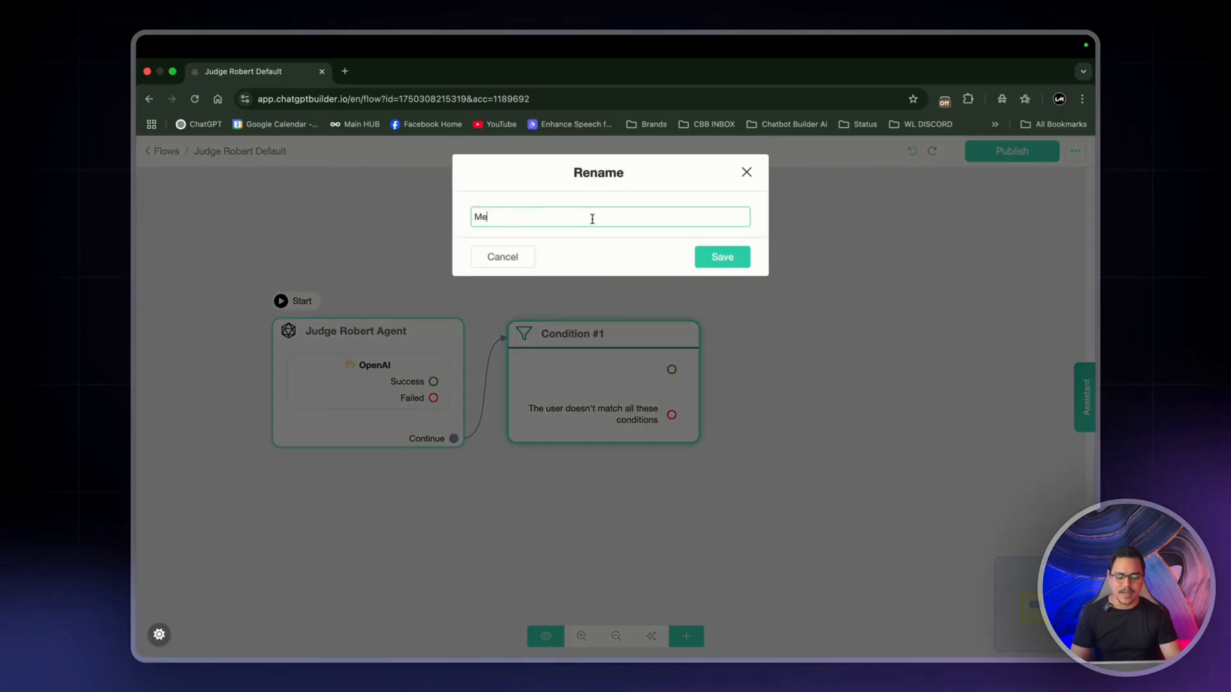
left_click(721, 257)
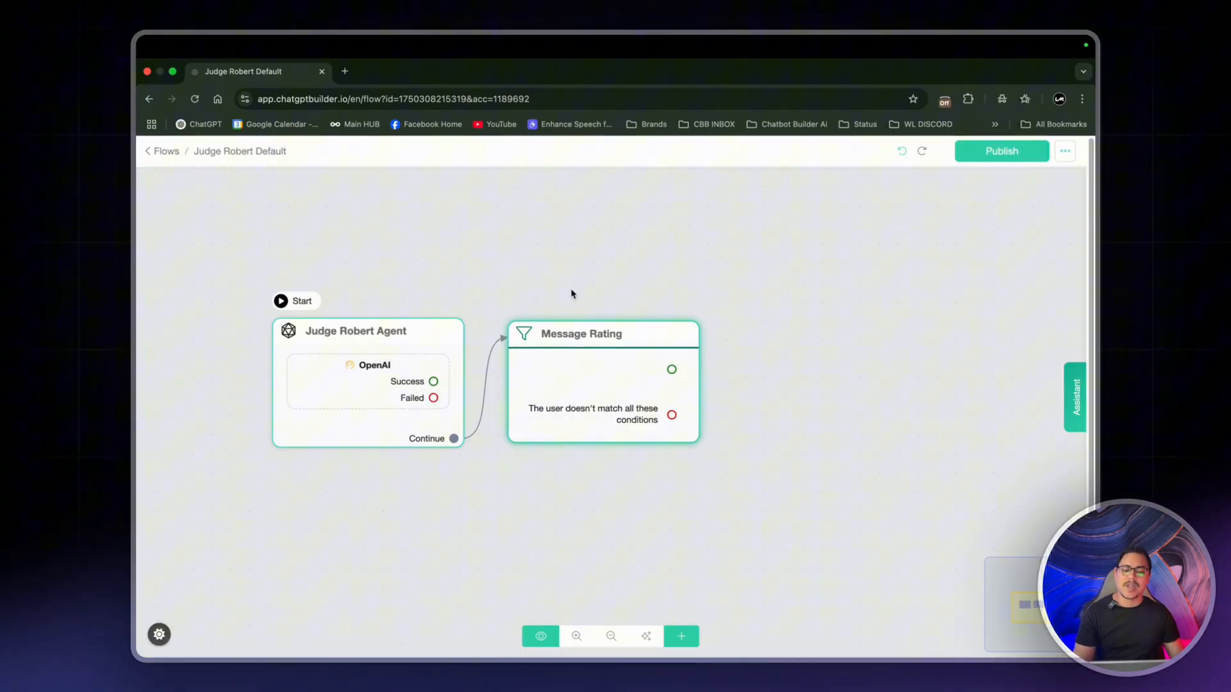
left_click(581, 333)
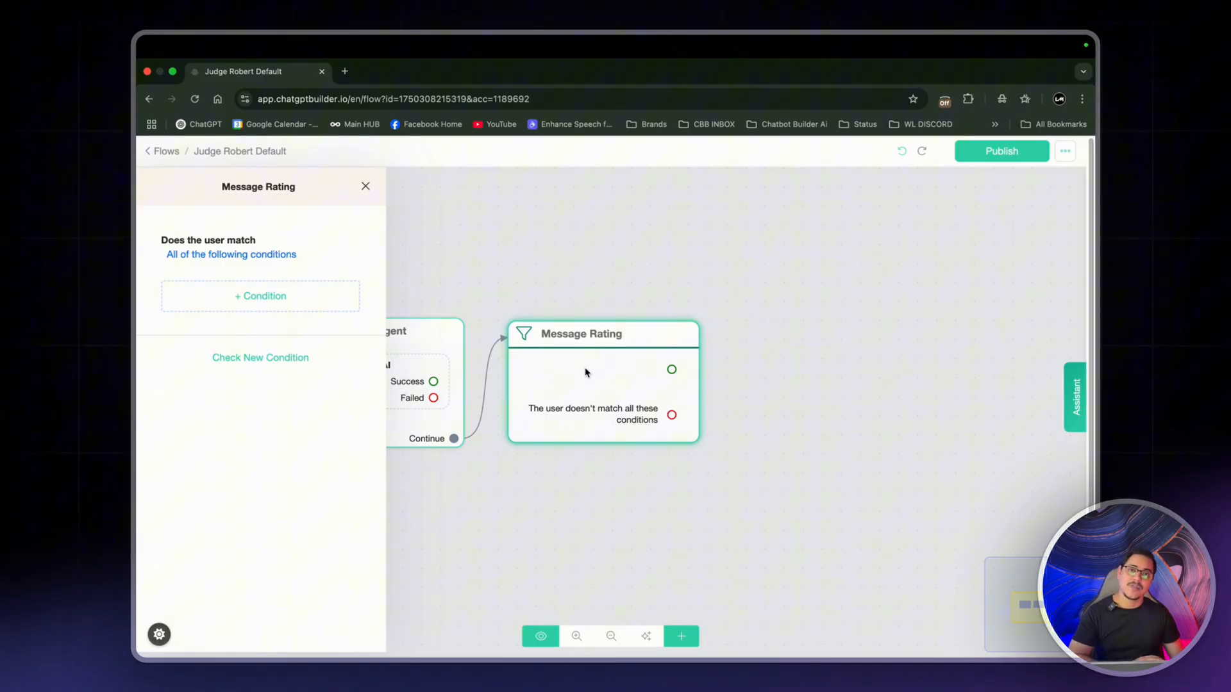
mouse_move(564, 378)
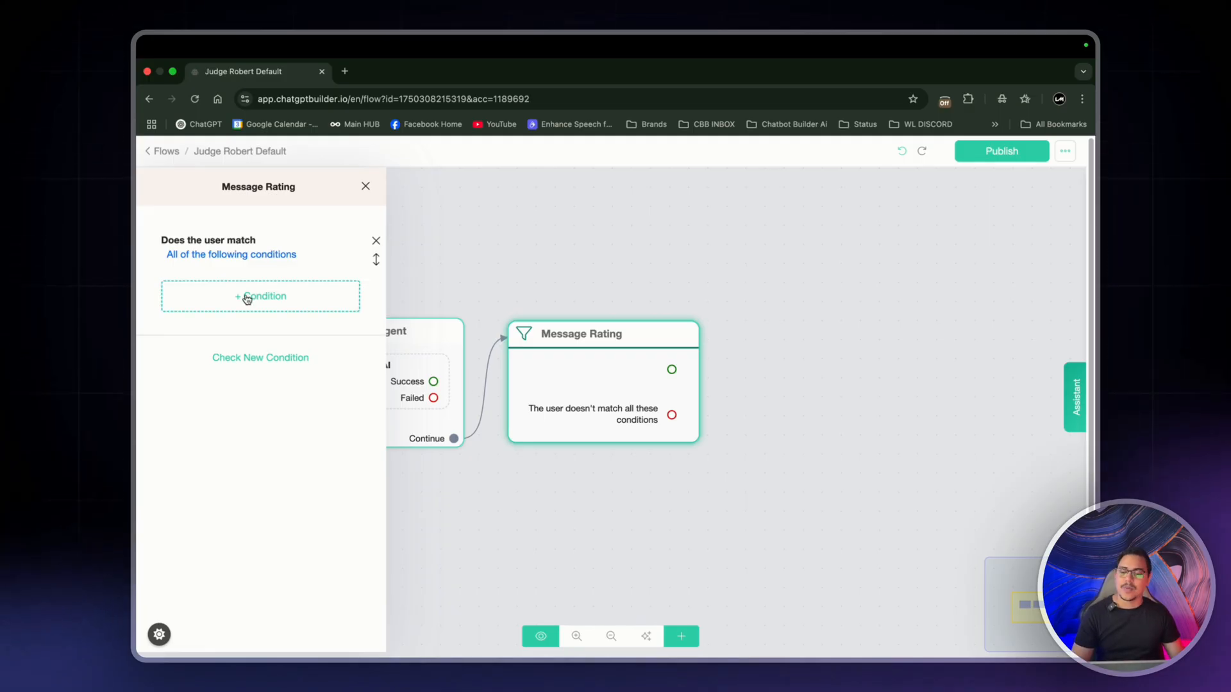
Give Message Rating separate branches for response_rating Is 1, Is 2 and Is 3
left_click(260, 296)
type("res")
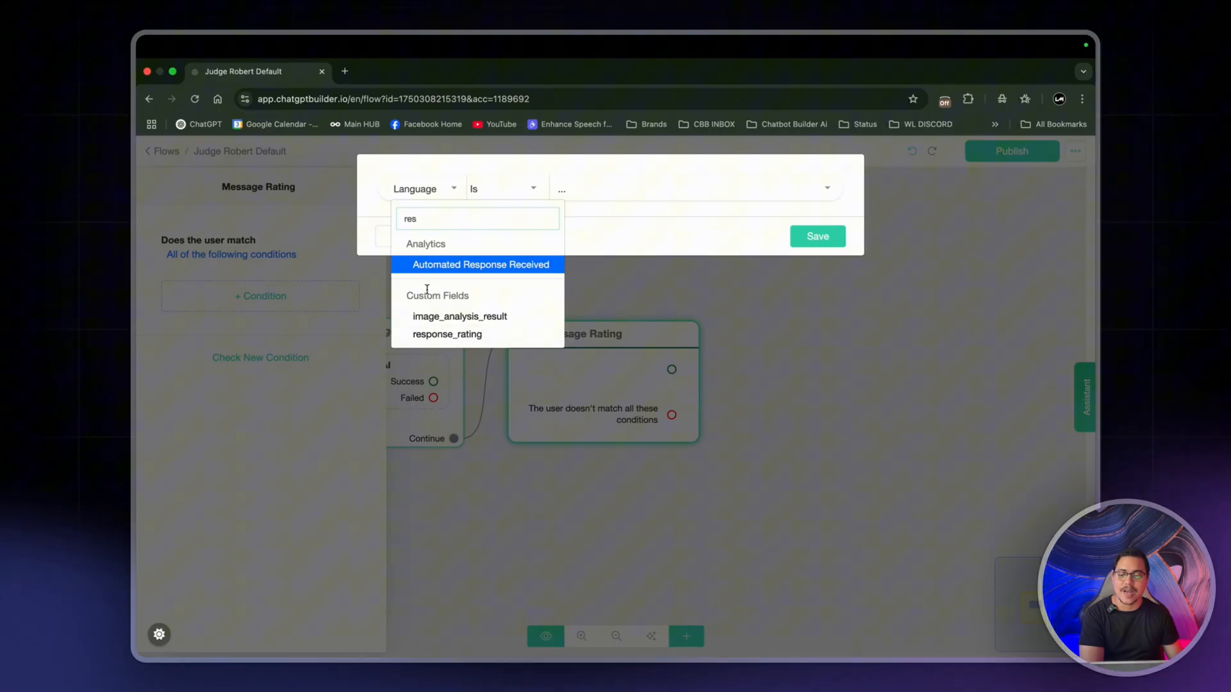
left_click(446, 333)
type("1")
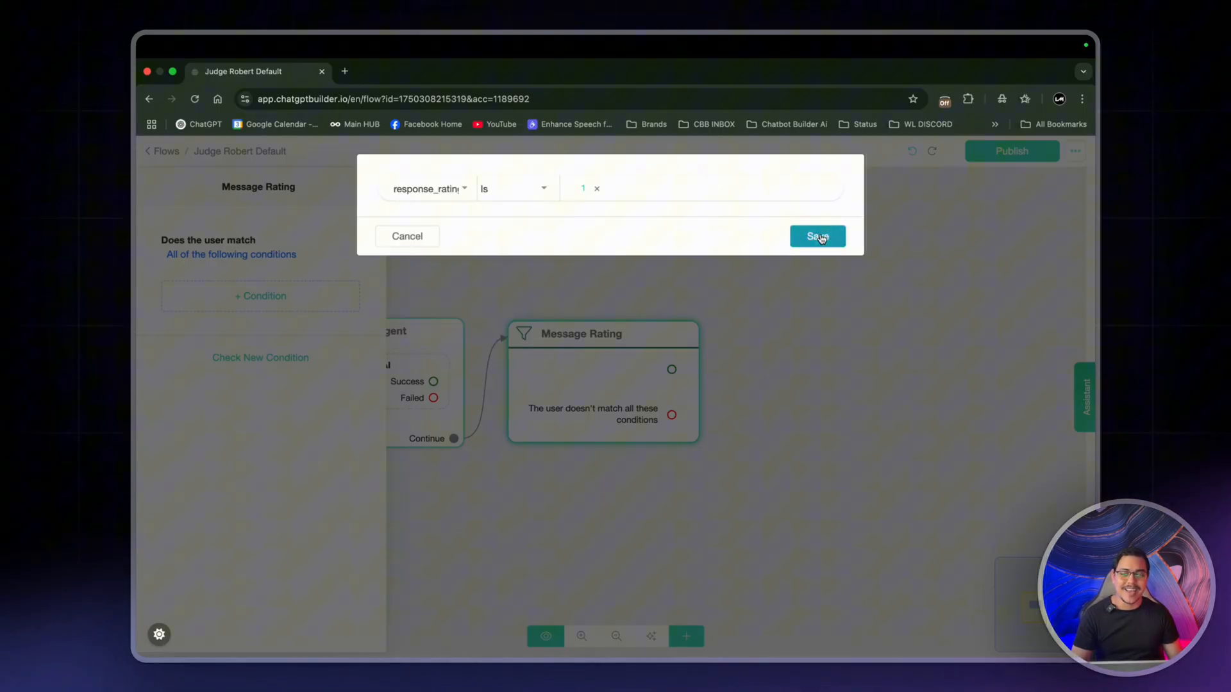
left_click(817, 236)
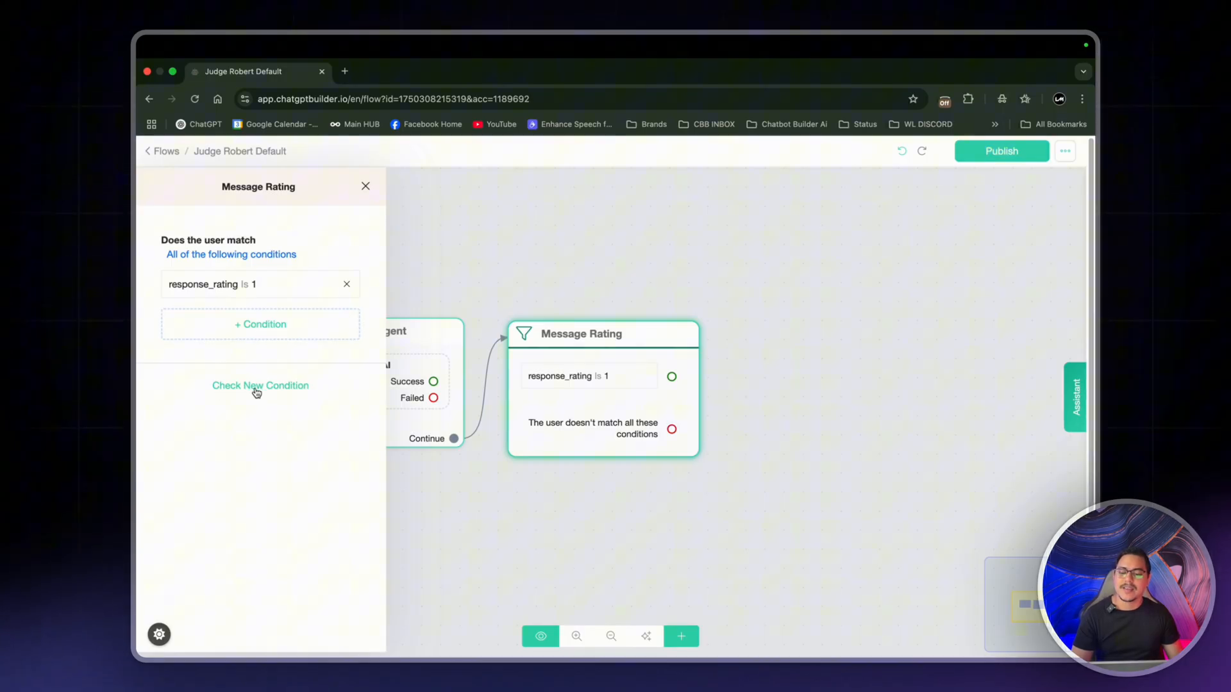
left_click(260, 384)
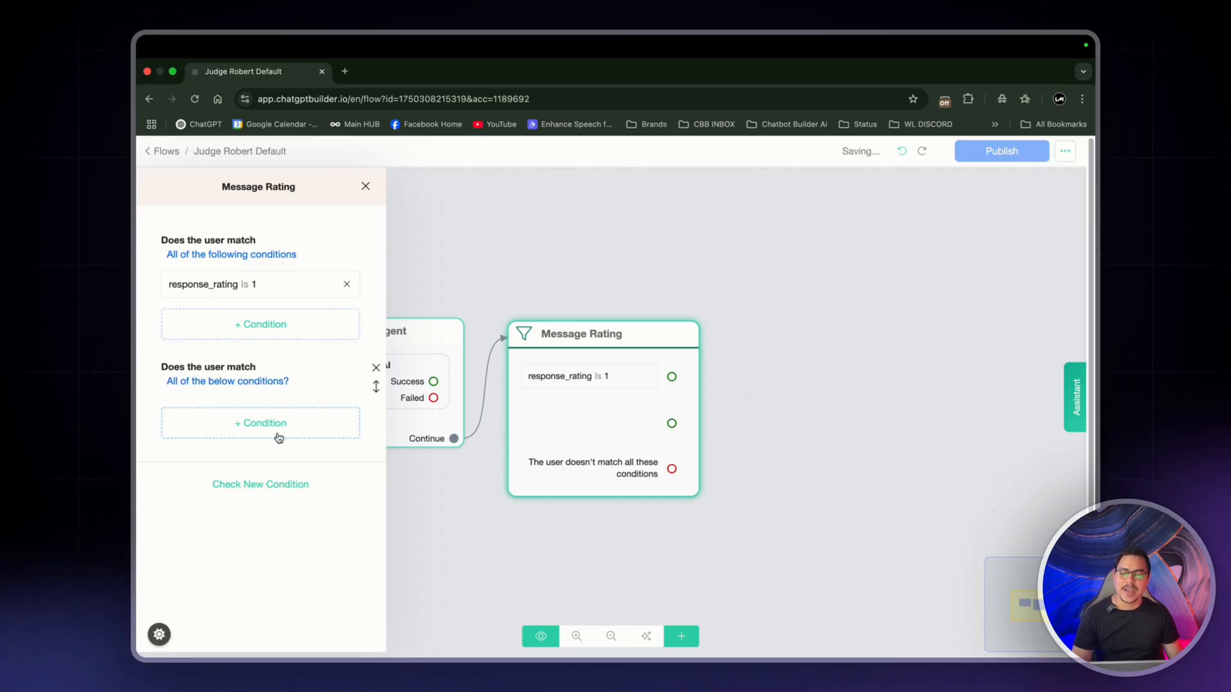
left_click(260, 423)
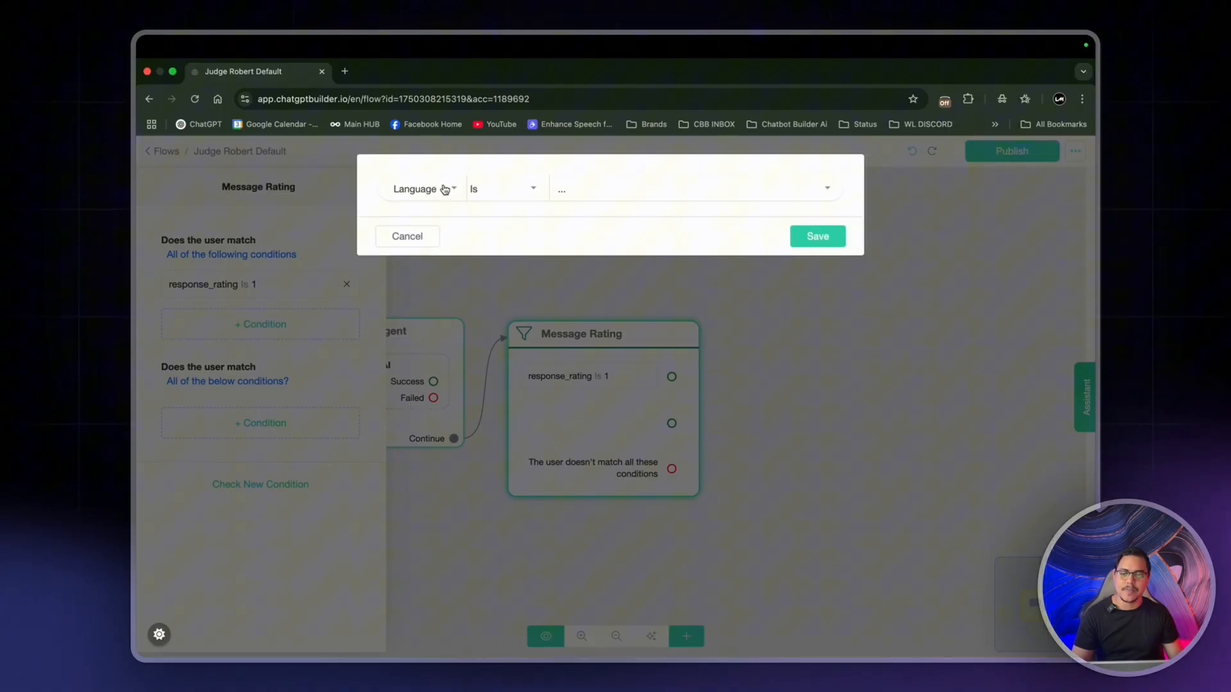
left_click(421, 188)
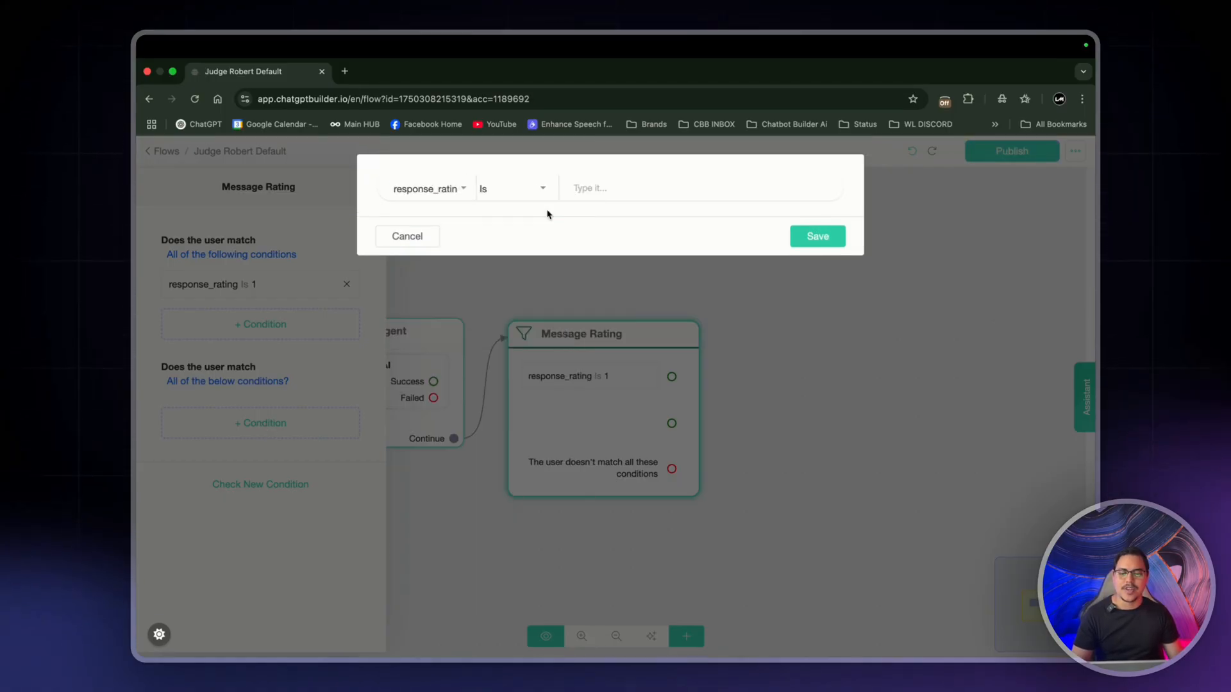
left_click(818, 236)
type("3")
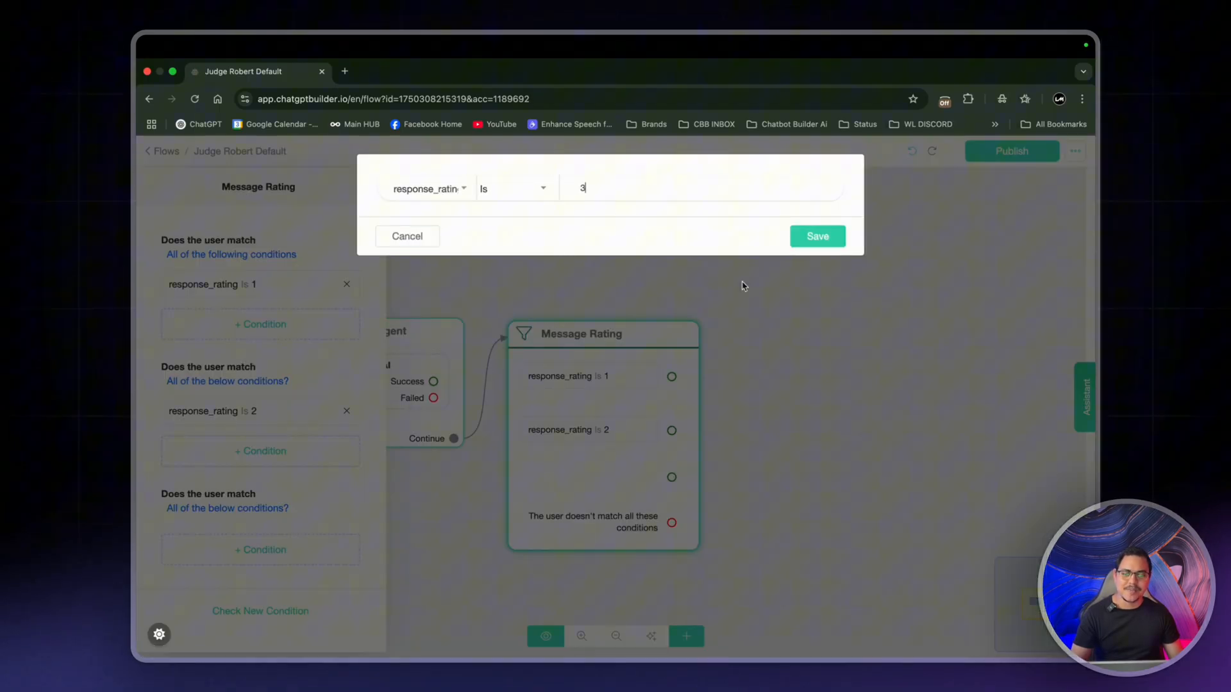
left_click(818, 236)
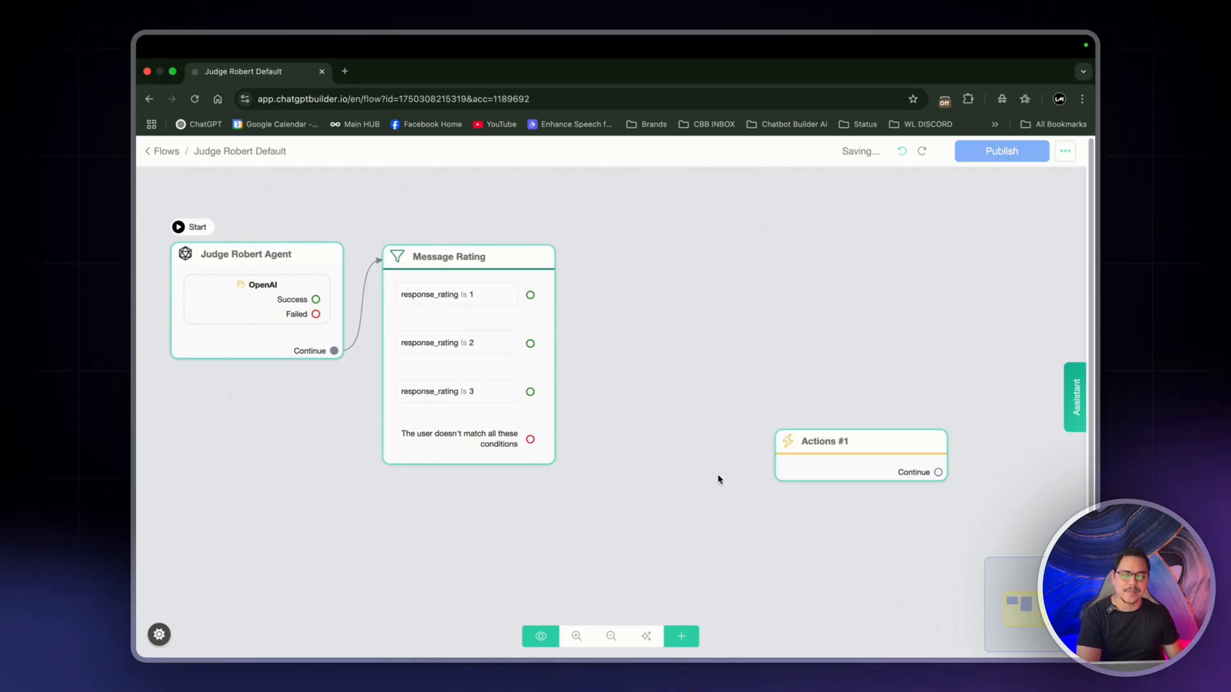
In Actions #1 add an OpenAI Generate text step using GPT-4o mini
left_click(860, 441)
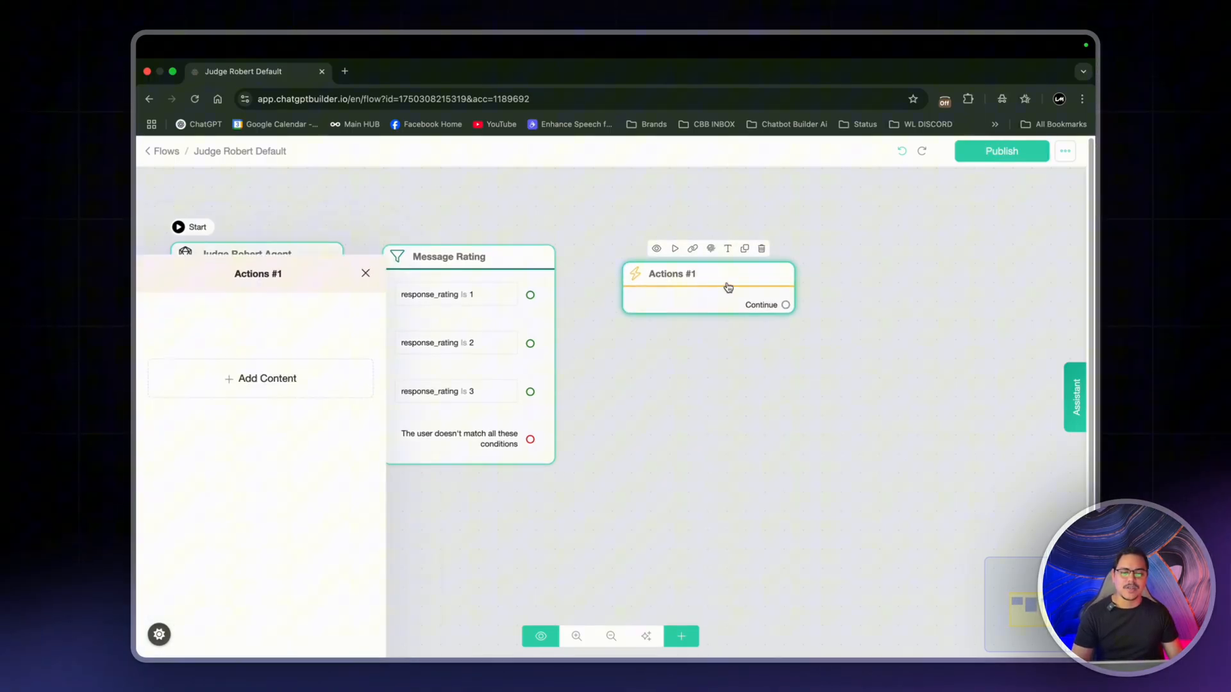
left_click(260, 378)
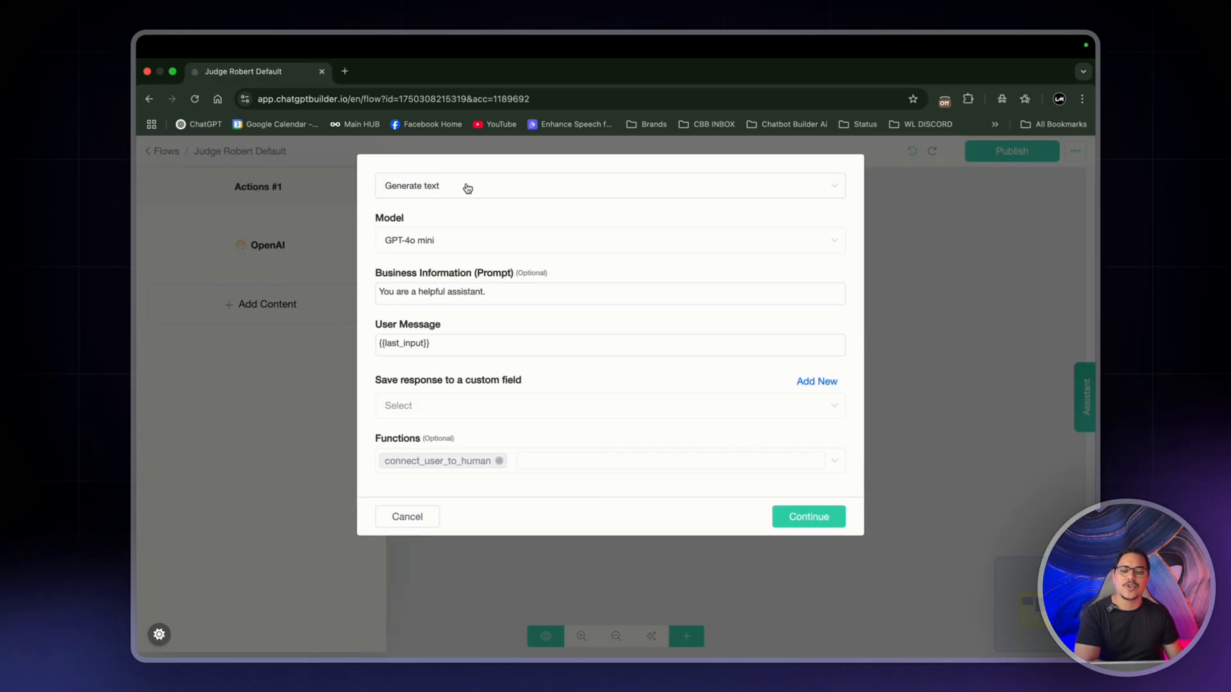
mouse_move(484, 186)
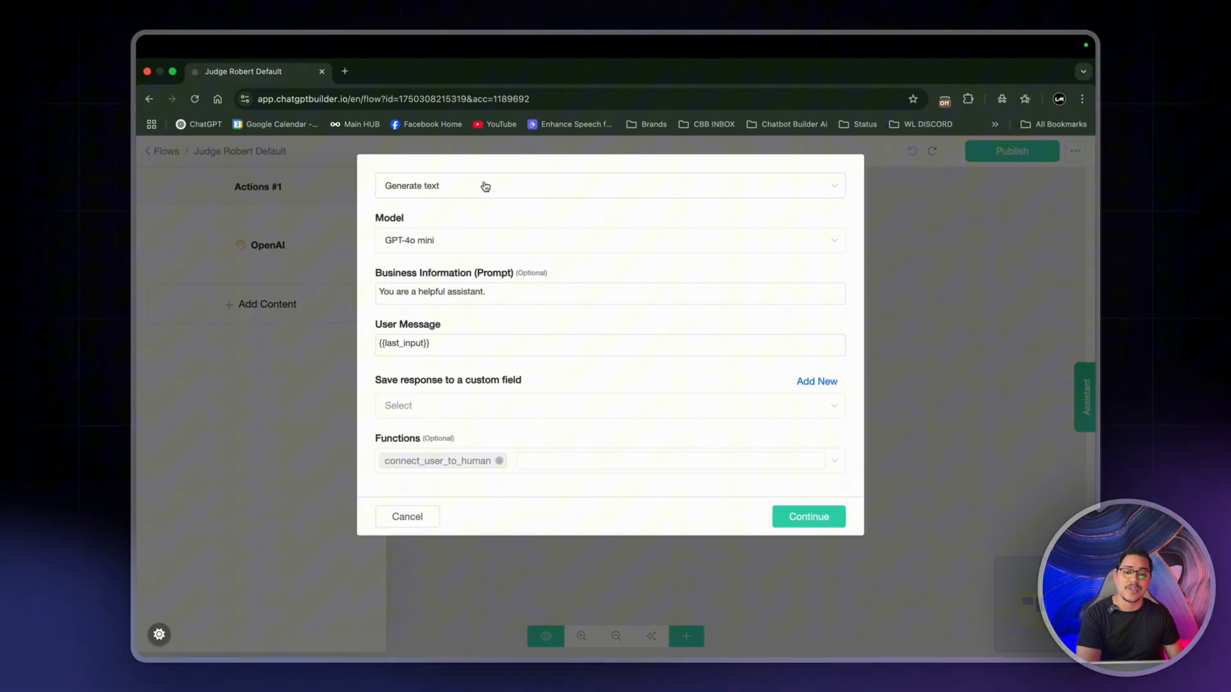
mouse_move(460, 223)
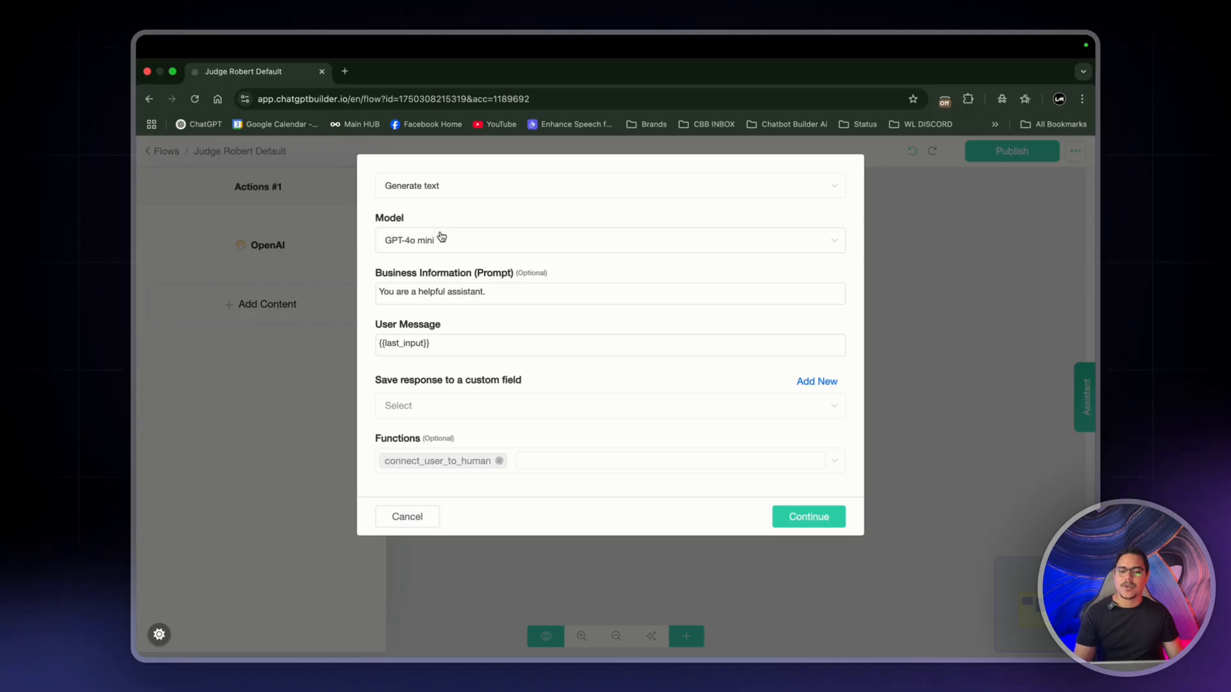
mouse_move(490, 247)
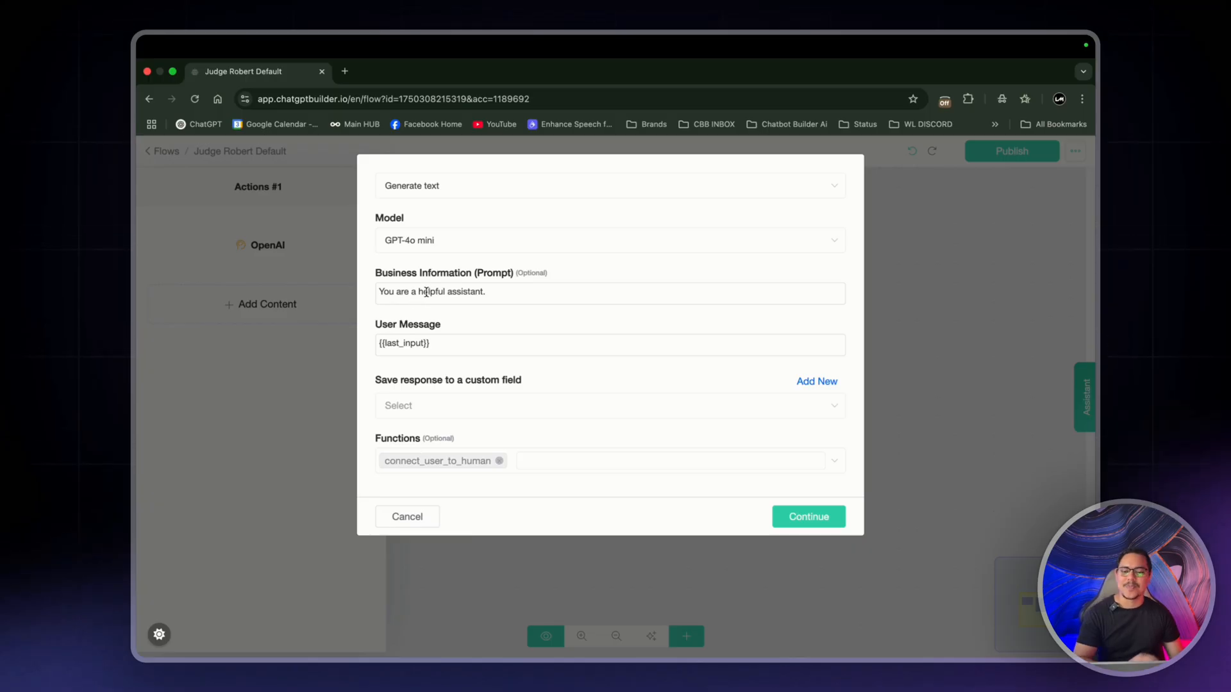
Replace the Business Information prompt with a helpful-assistant prompt answering in 1-2 sentences about Limitless Marketing
left_click(526, 295)
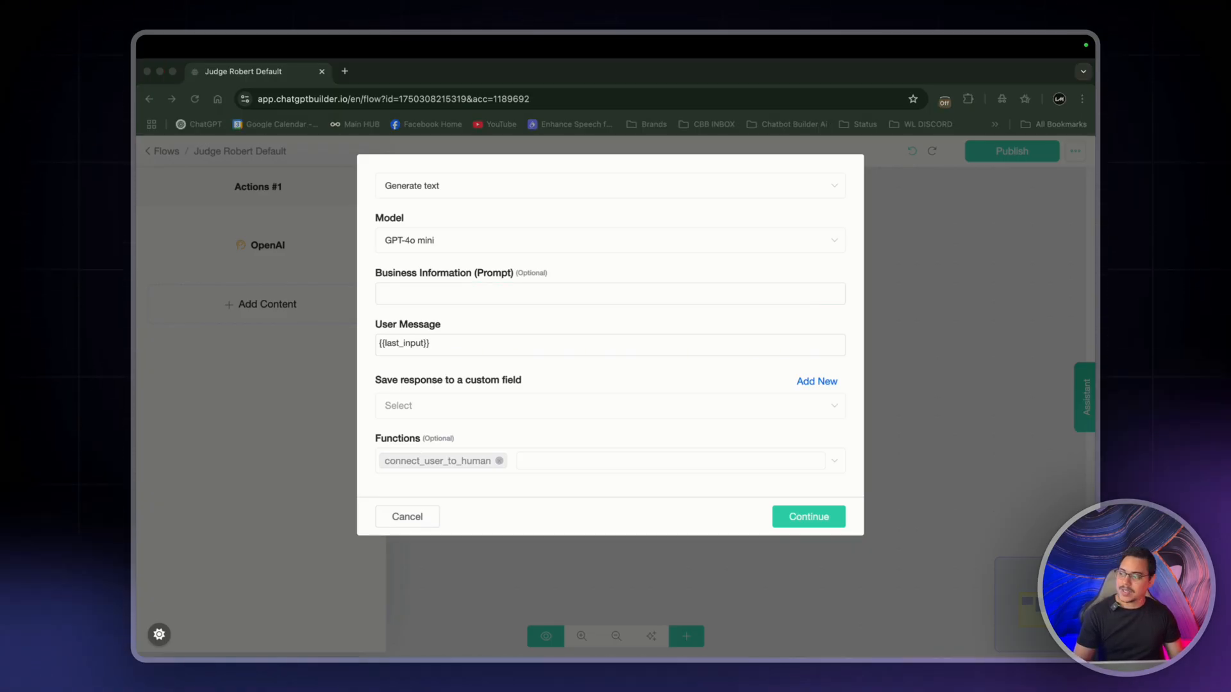
type("You are a helpful assistant your job is to respond to the user in 1-2 sentences about the the business Limitless Marketing, We offer Ai Chatbot Services, Social media marketing and also Consultations.")
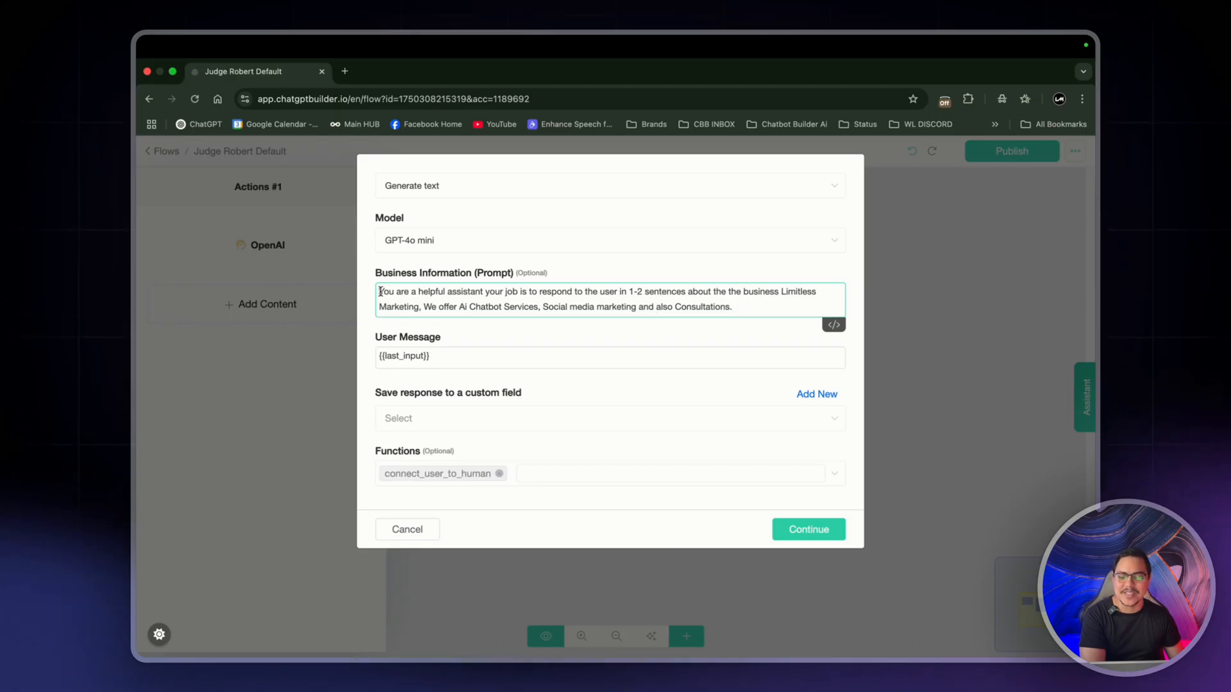
left_click_drag(379, 291, 598, 291)
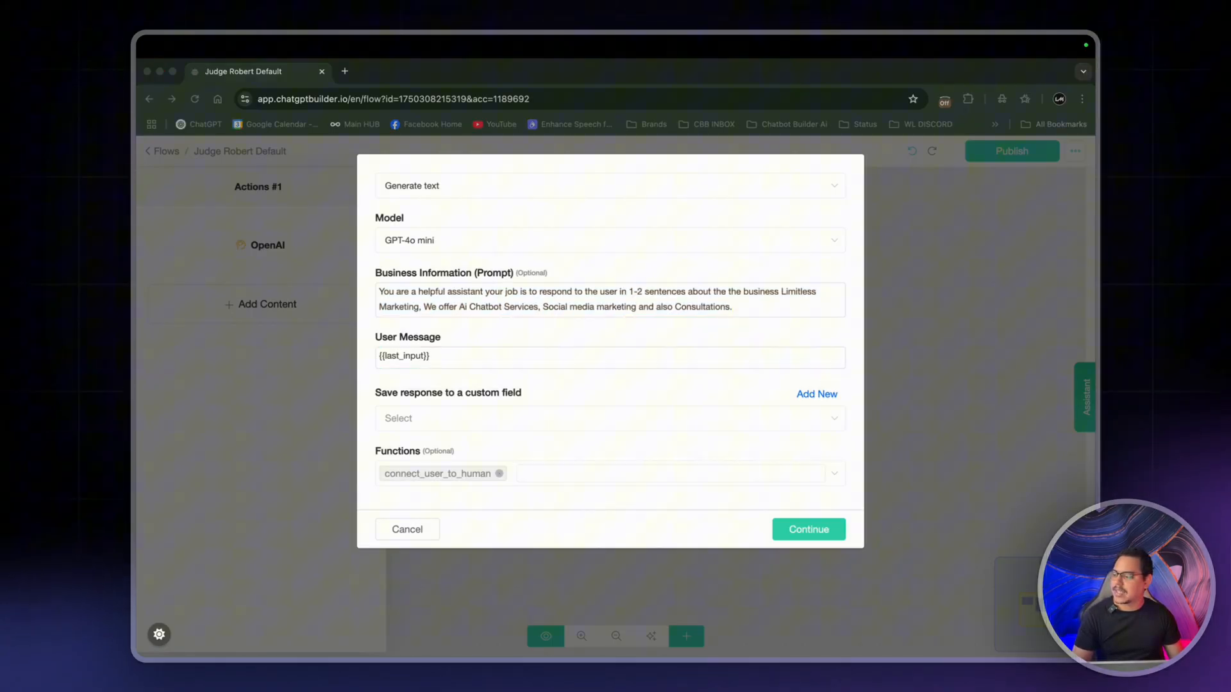
Add a user-message instruction citing {{response_rating}} and stating the model is GPT 4o mini
type("You are also to mention to the user what rating this message is based on {{response_rating}} and let them know that you are model GPT 4o mini")
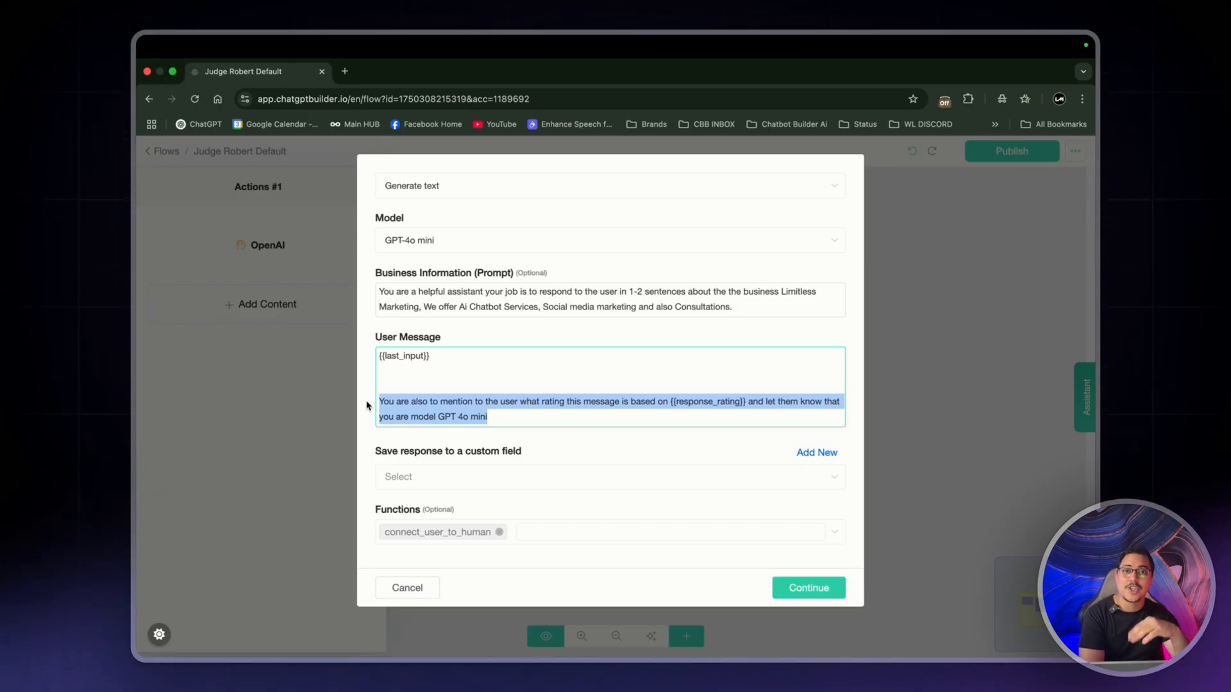
left_click(456, 359)
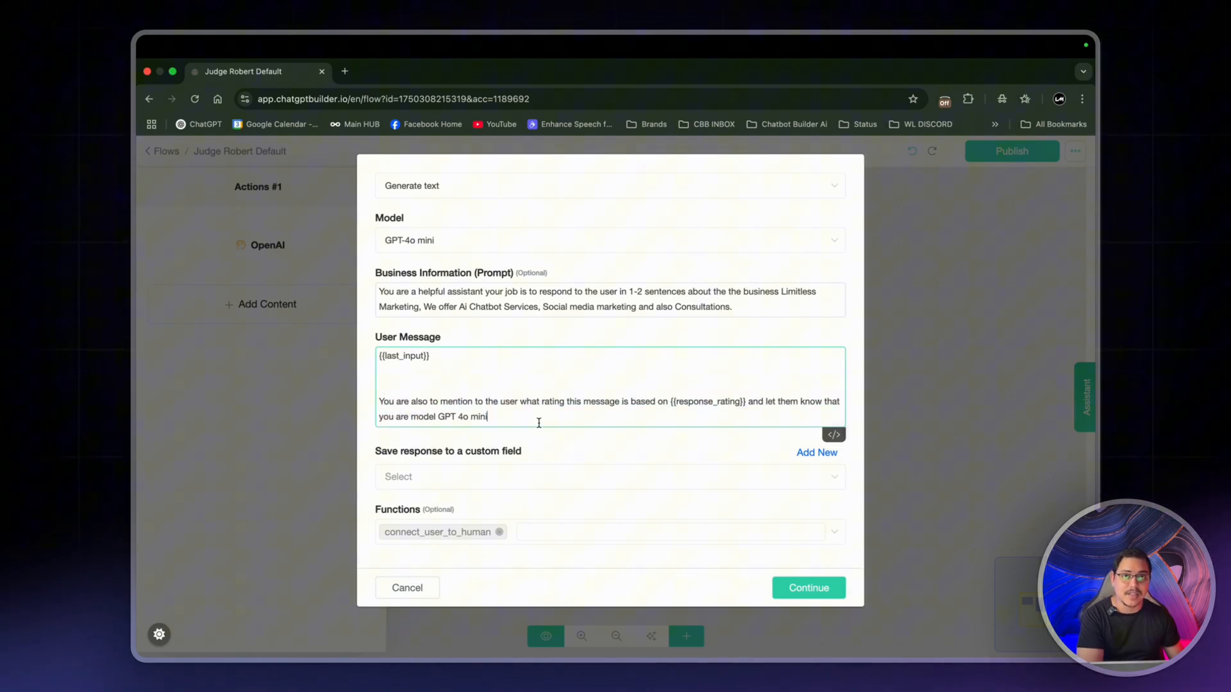
left_click_drag(376, 401, 487, 417)
type("ai")
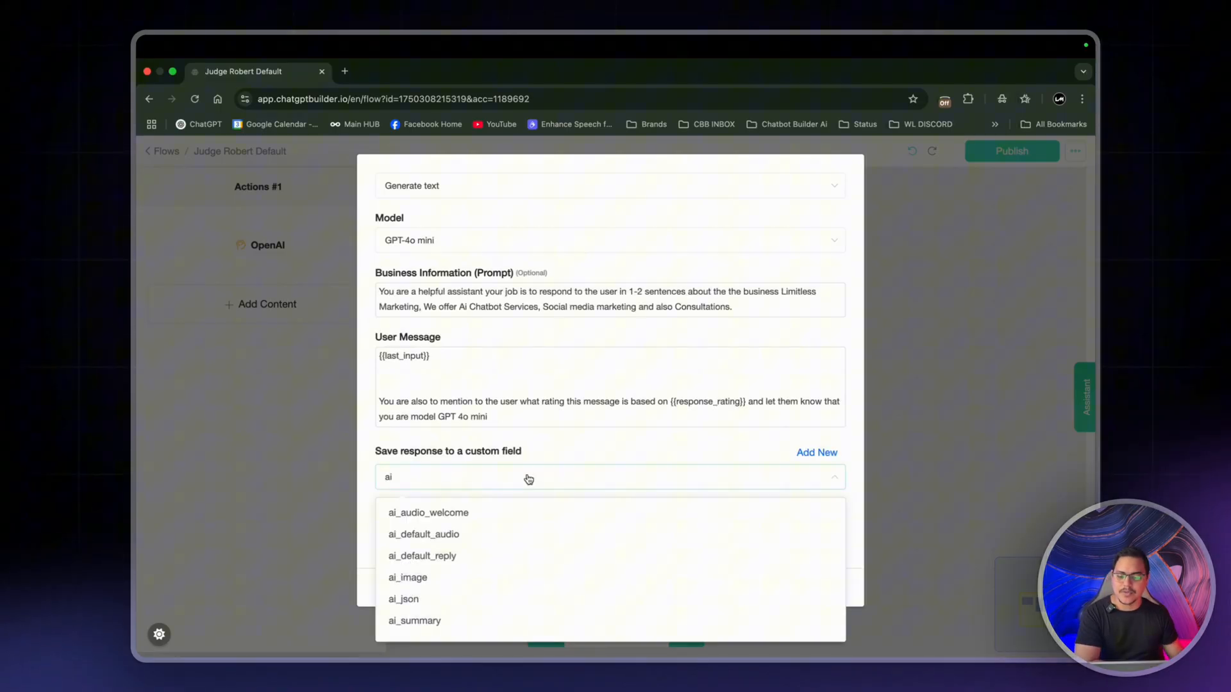
Save the reply to ai_default_reply, confirm the step, and name the first node 4o-mini / 1
left_click(423, 555)
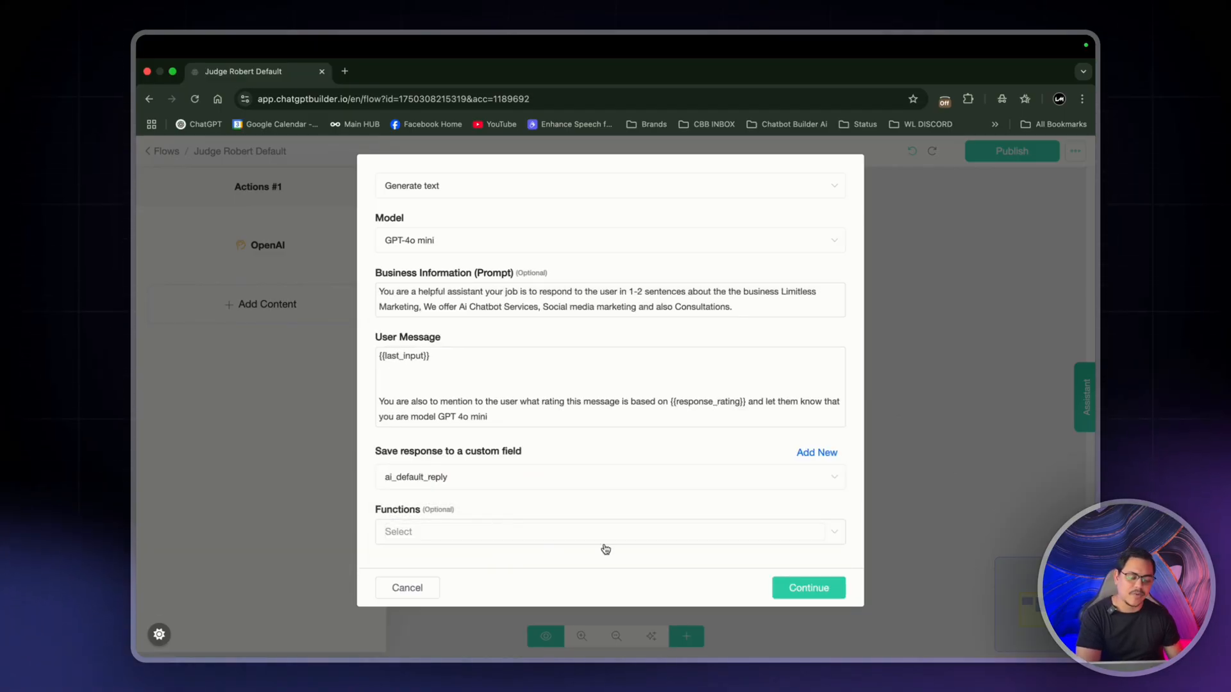
left_click(808, 587)
type("4o-mini / 1")
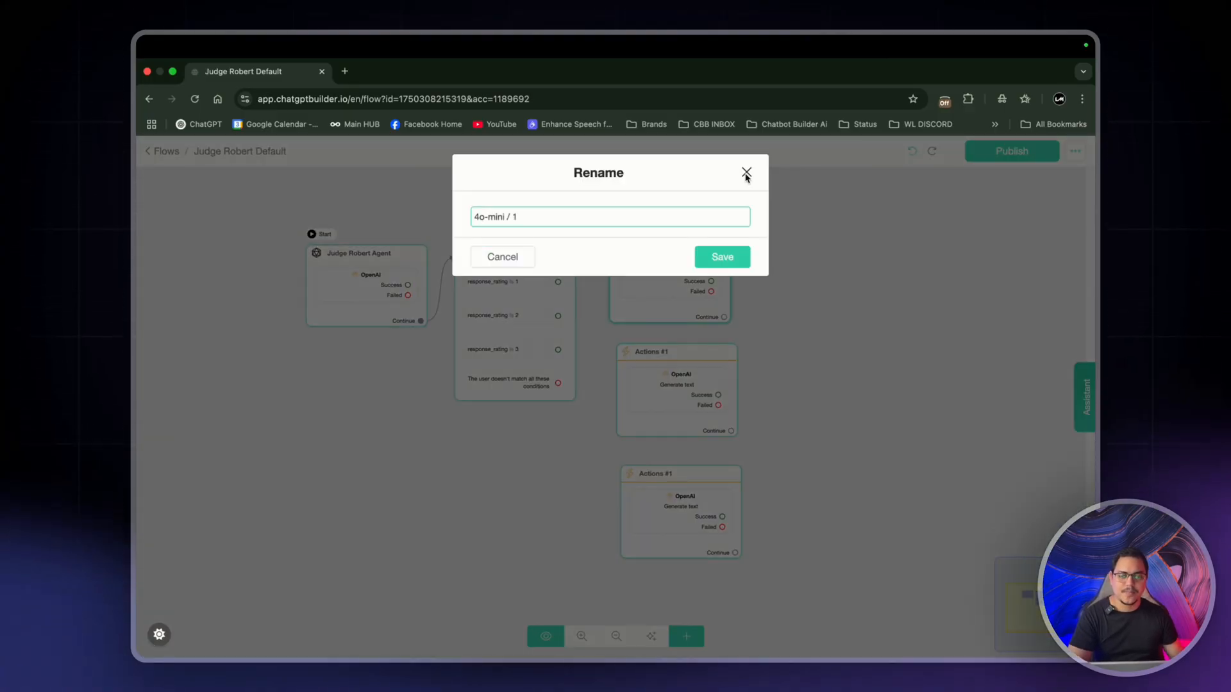
left_click(722, 256)
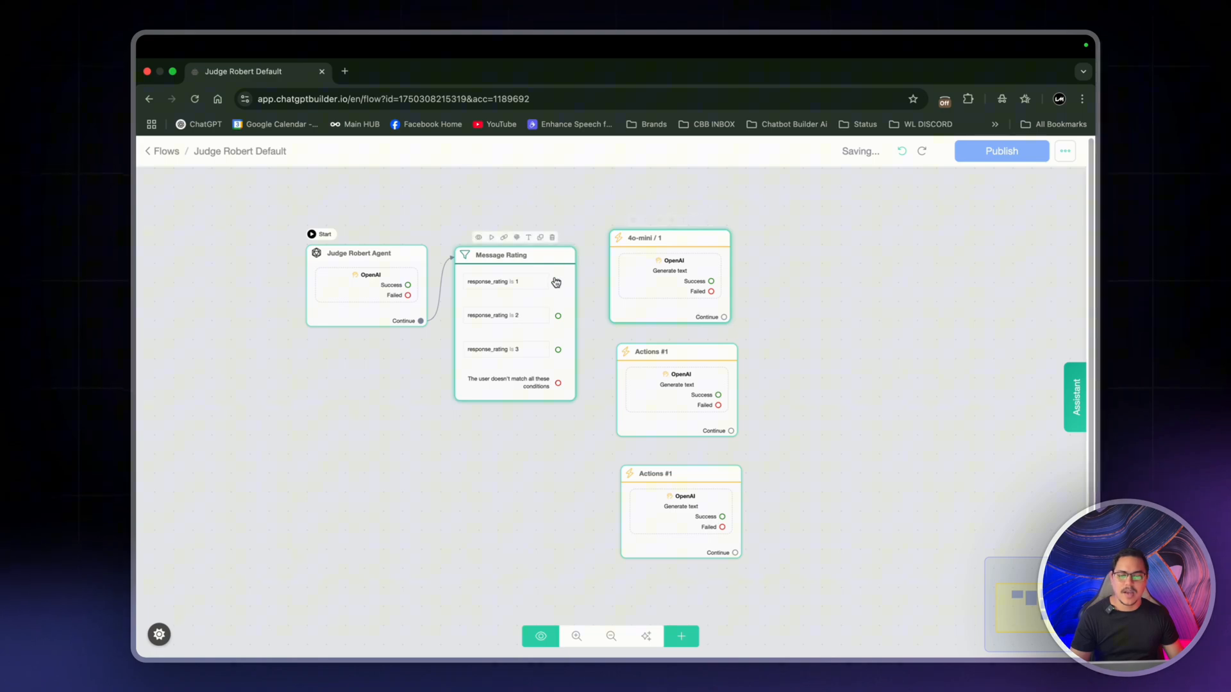
Connect rating 2 to the second action node and name it 4o-mini / 2
left_click_drag(558, 280, 621, 238)
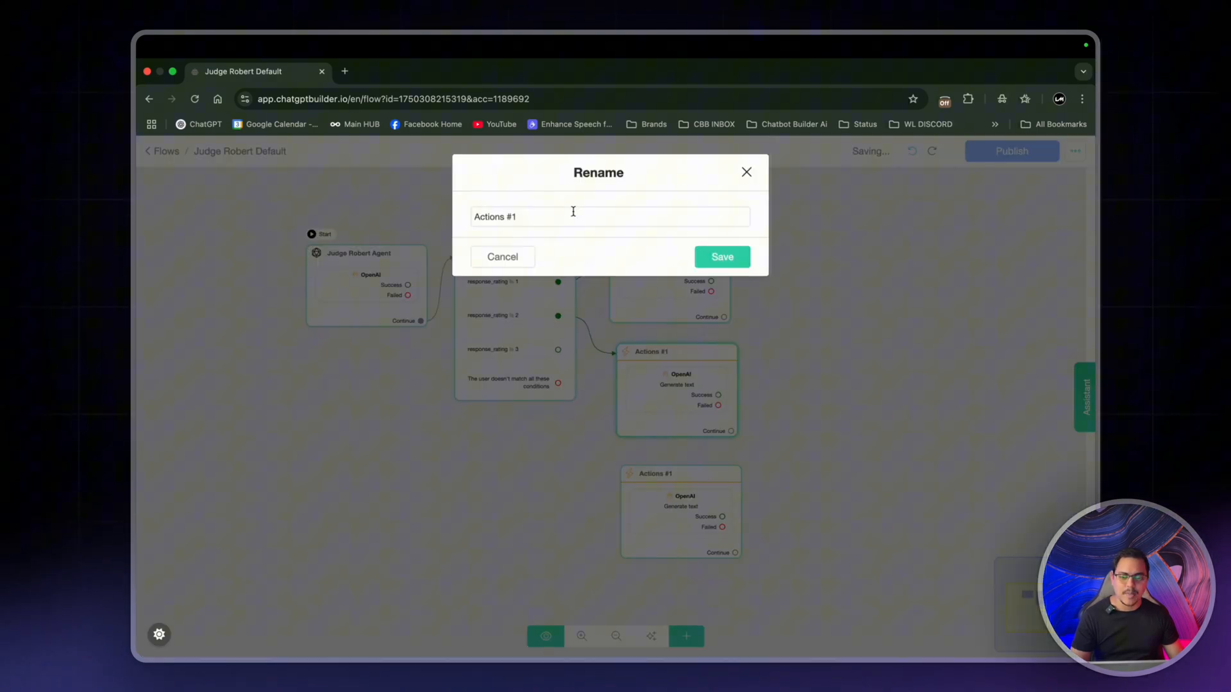
type("4o-mini")
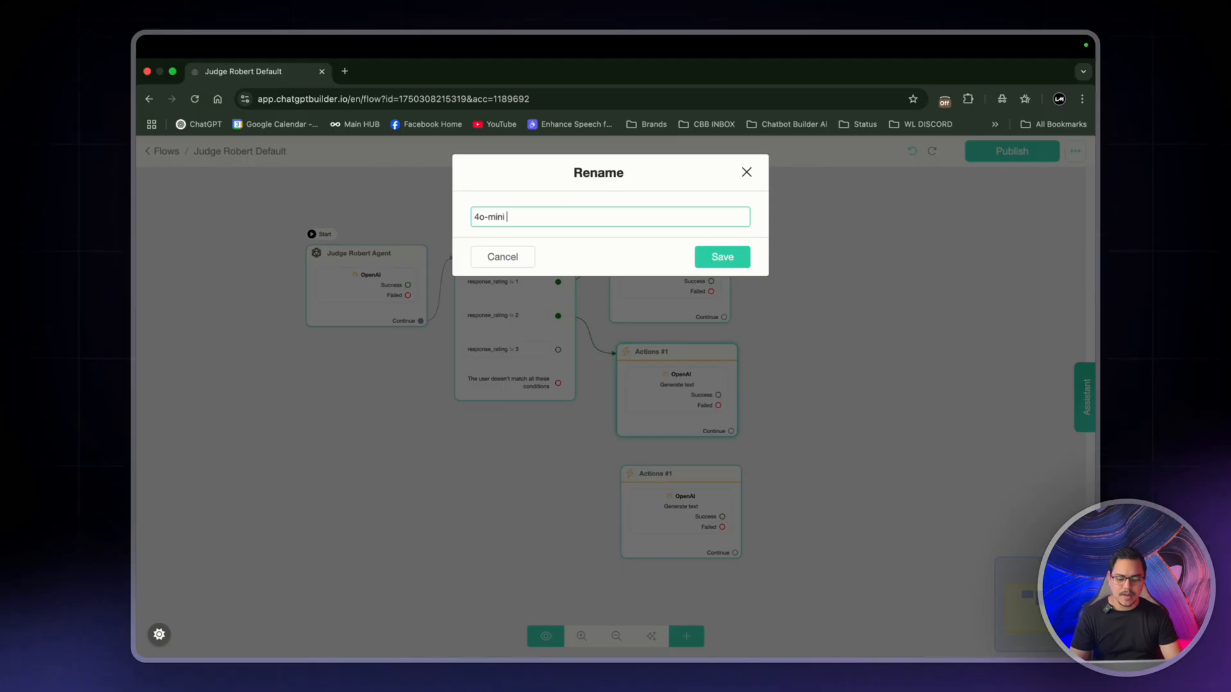
left_click(721, 257)
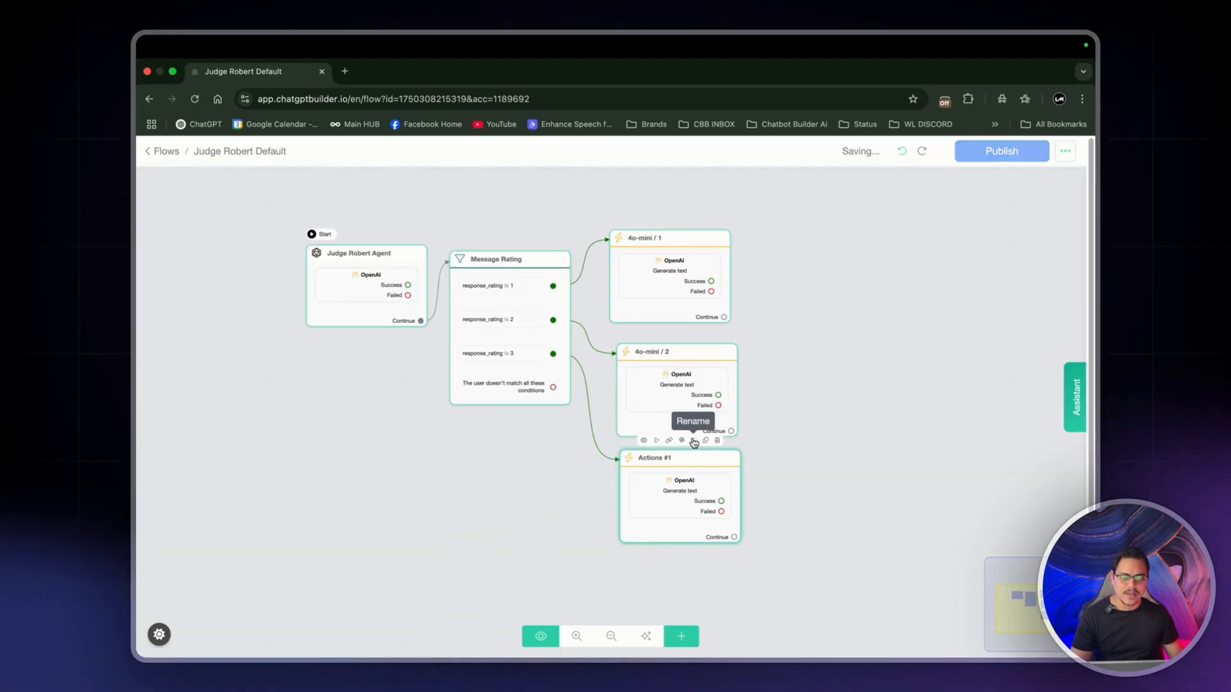
Name the third action node 4o / 3 and bring up its AI settings
left_click(694, 441)
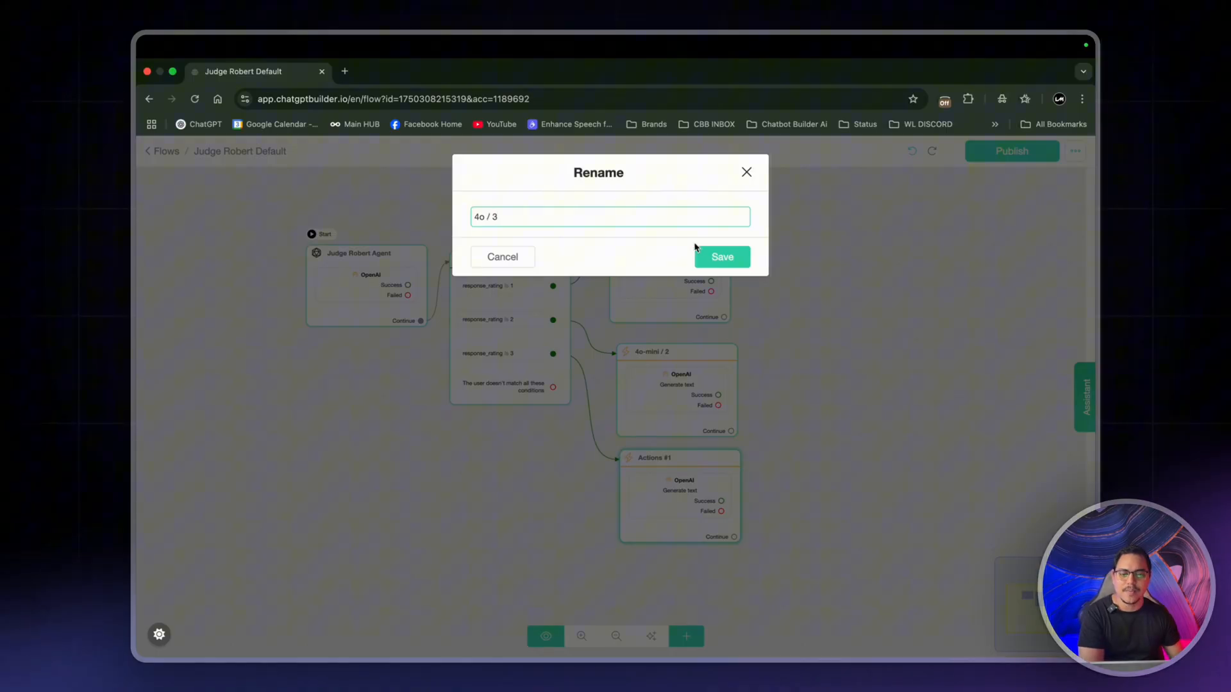
left_click(722, 256)
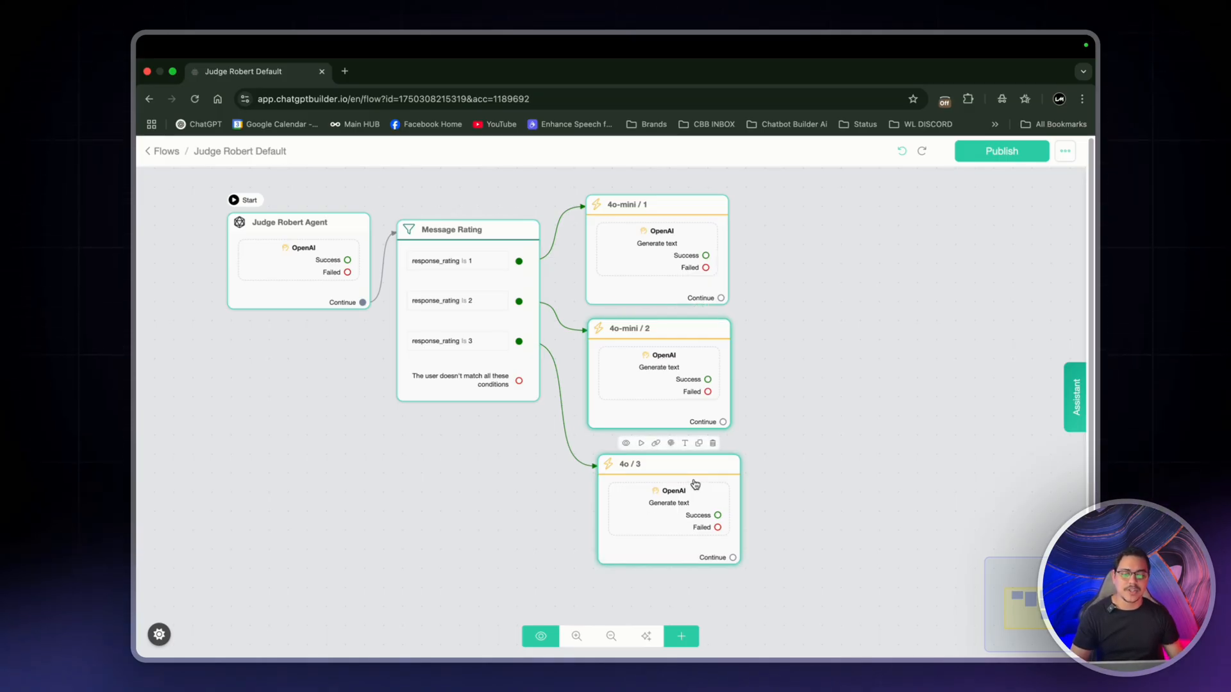
left_click(658, 464)
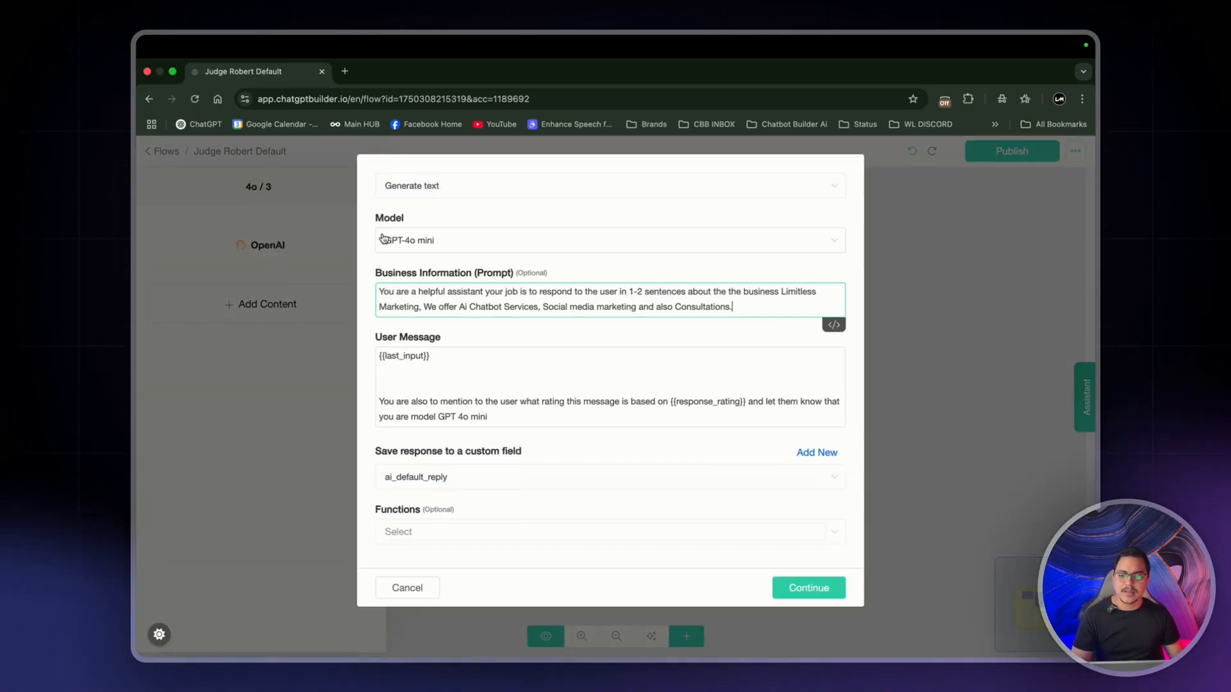
Set the 4o / 3 action's model to GPT-4o and make its user message say it is model GPT 4o
left_click(608, 241)
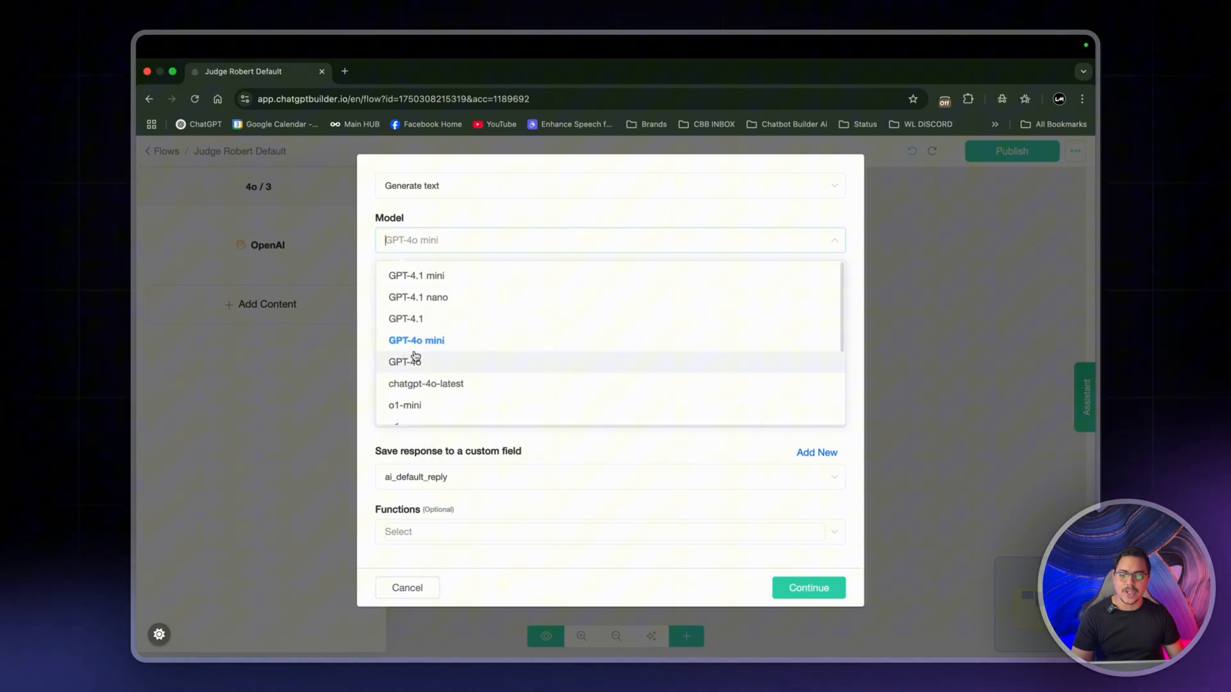
left_click(404, 362)
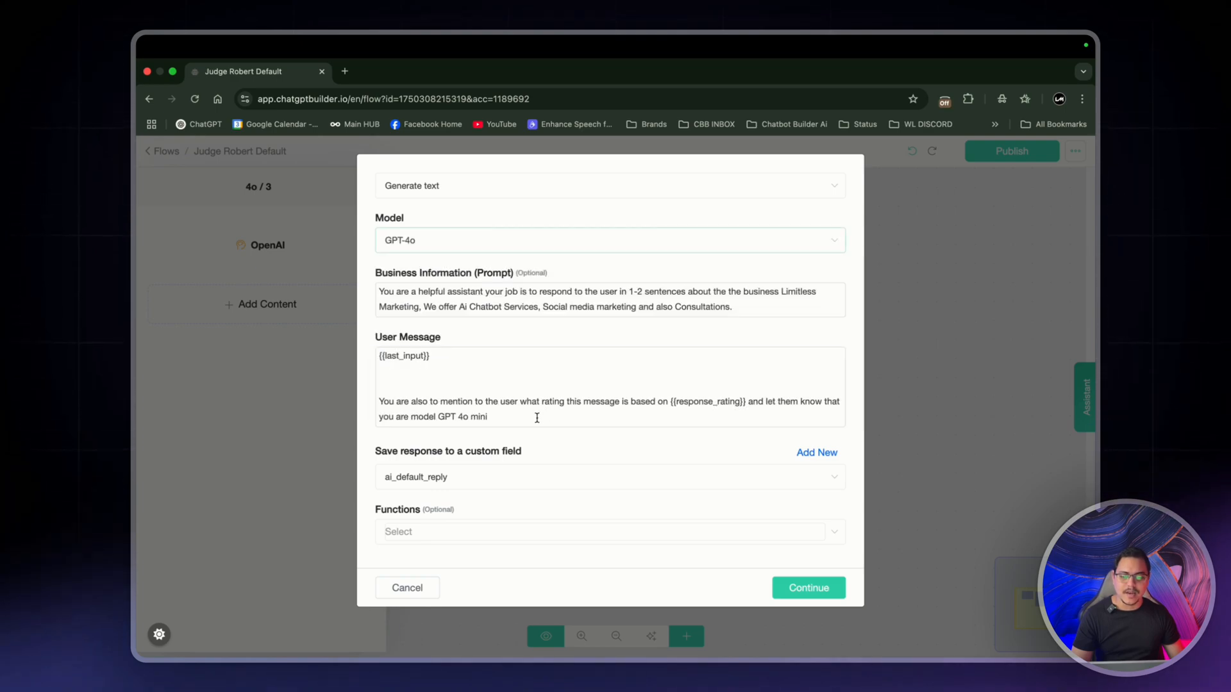
double_click(476, 416)
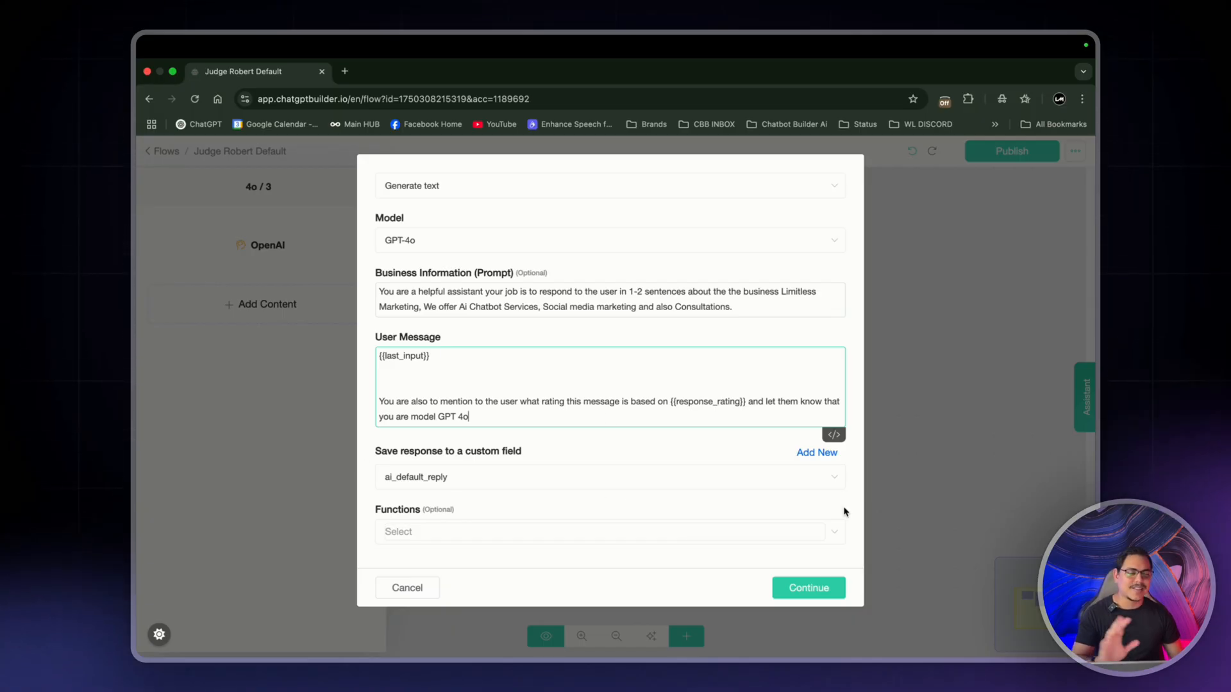
left_click(808, 587)
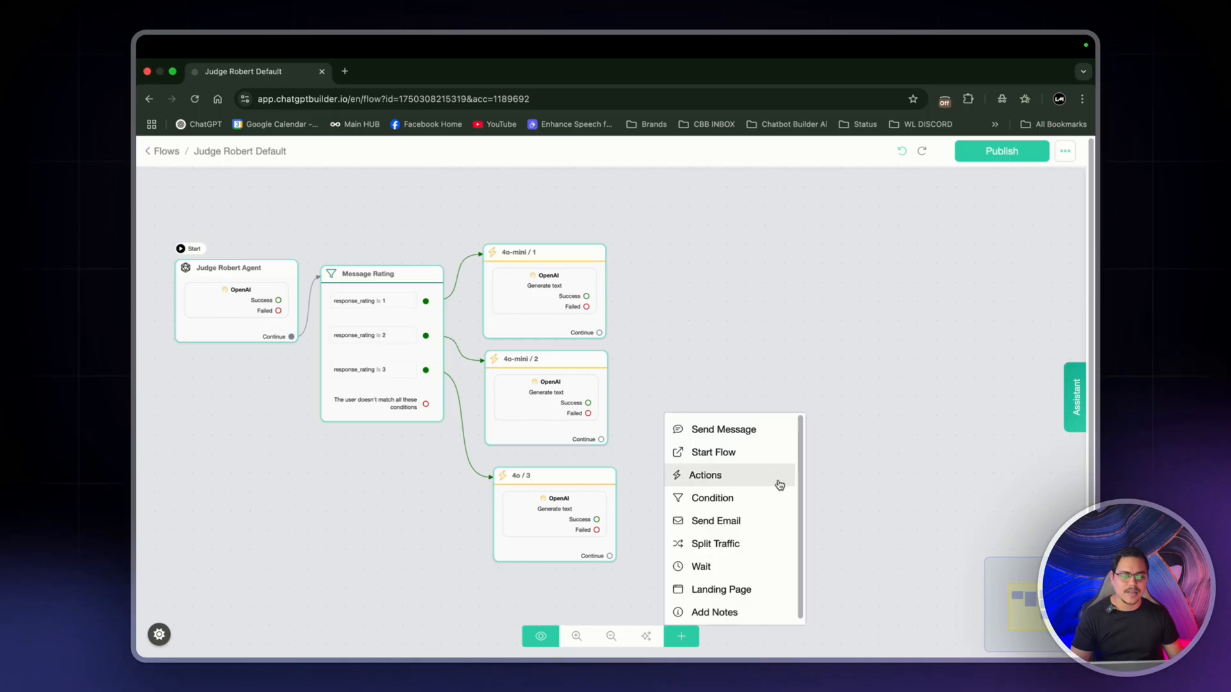
Connect 4o / 3's output to Send Message #1 and give it a text block sending {{ai_default_reply}}
left_click(723, 429)
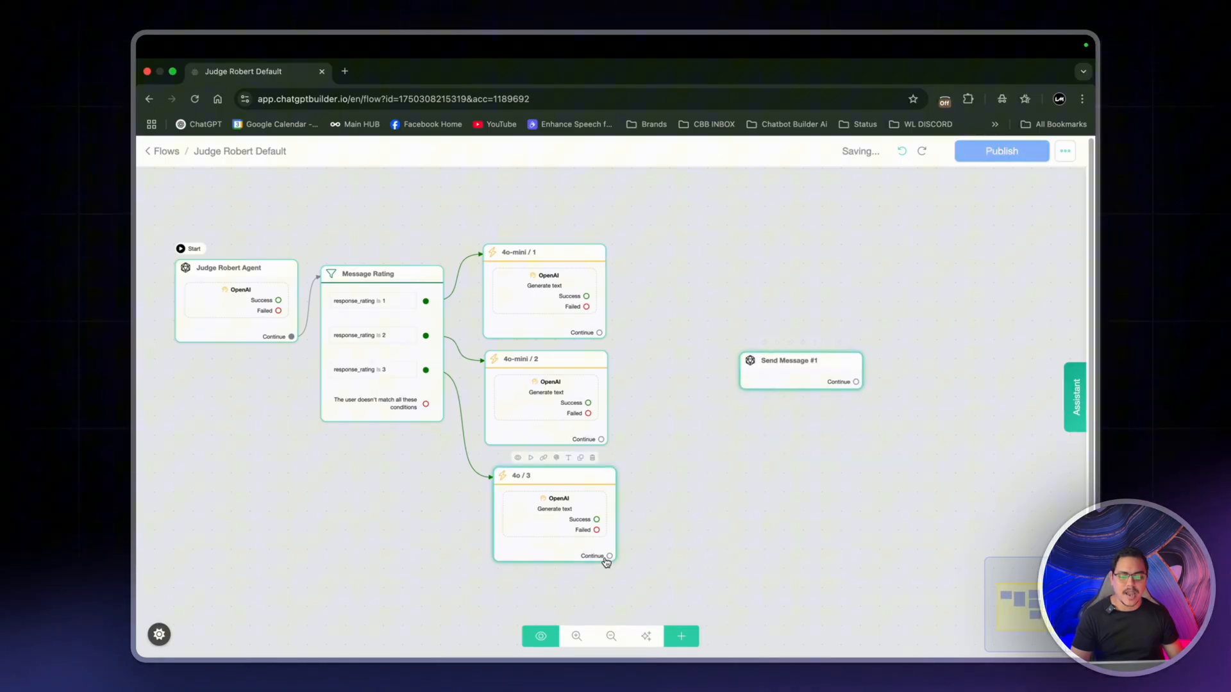
left_click_drag(609, 555, 750, 369)
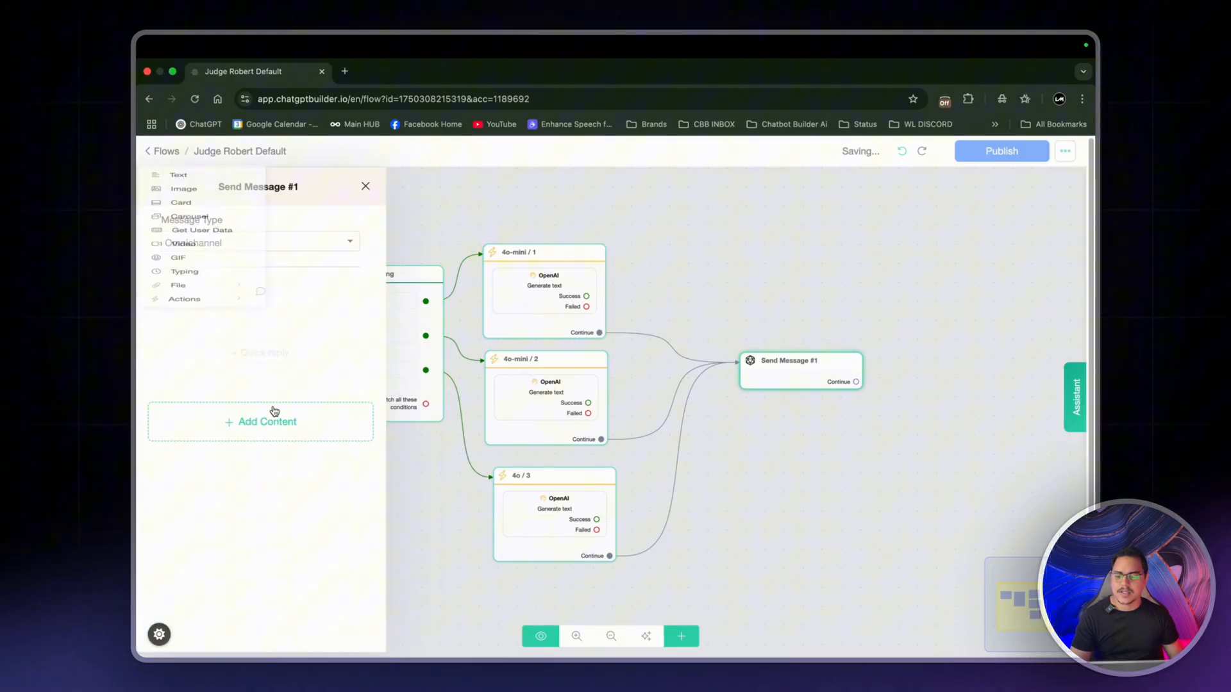
left_click(259, 421)
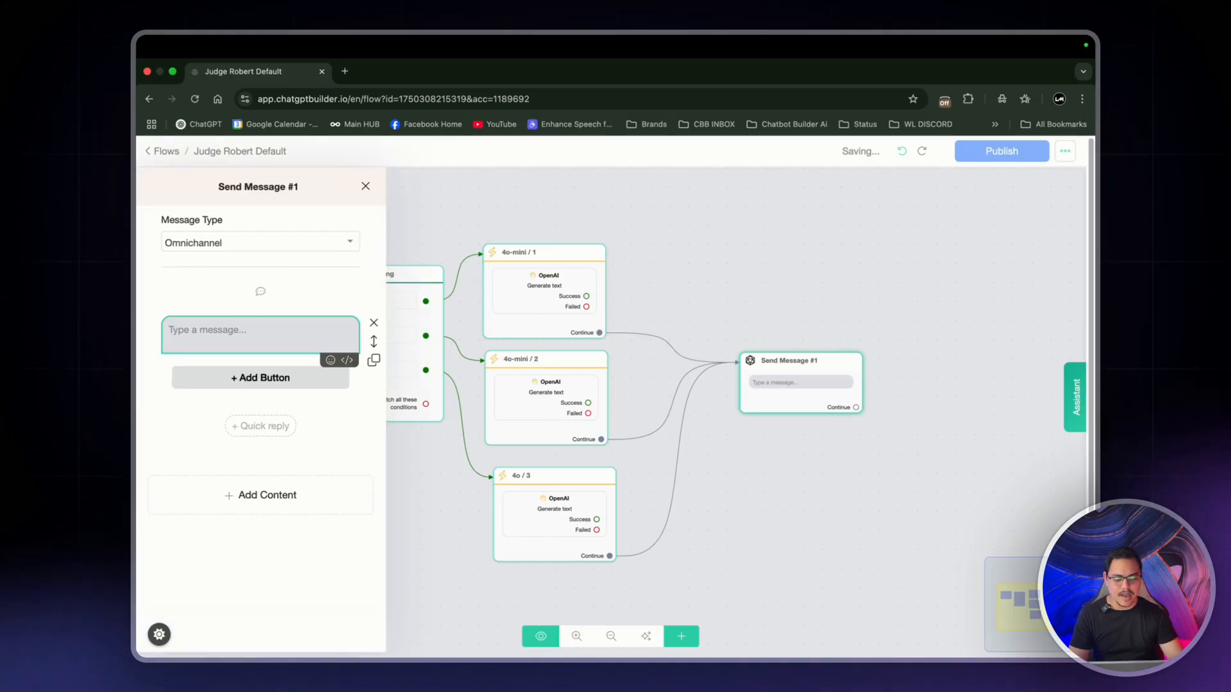
type("{{ai_default_reply}}")
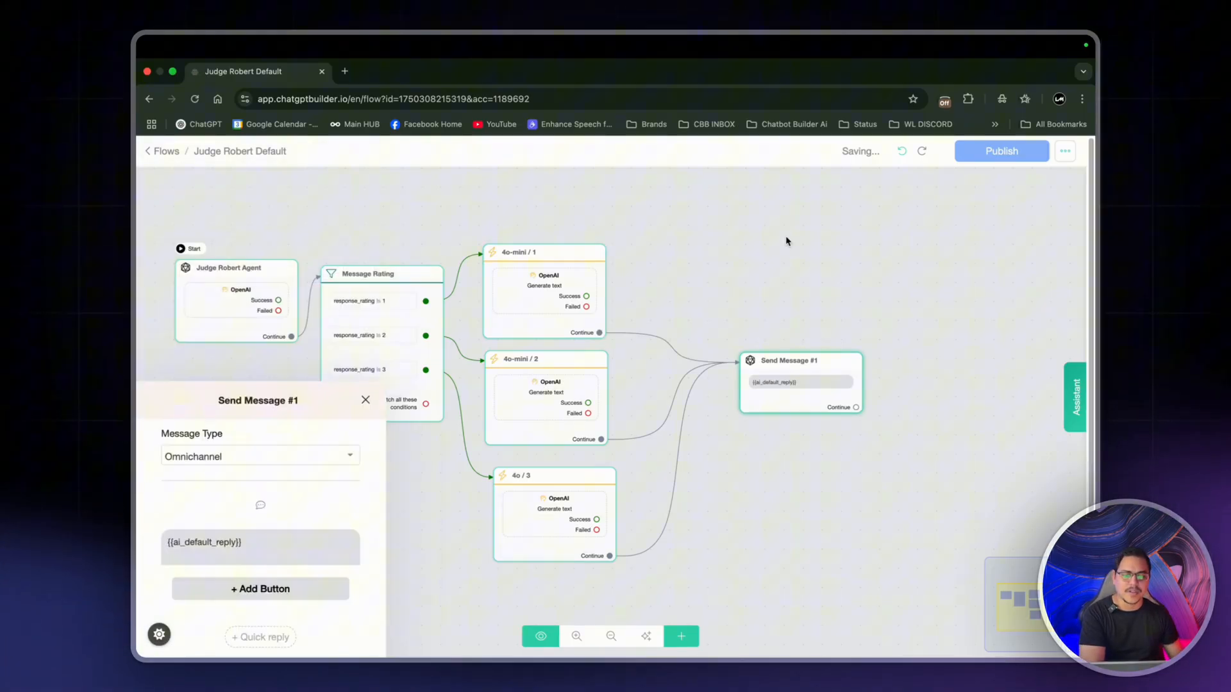
left_click(365, 400)
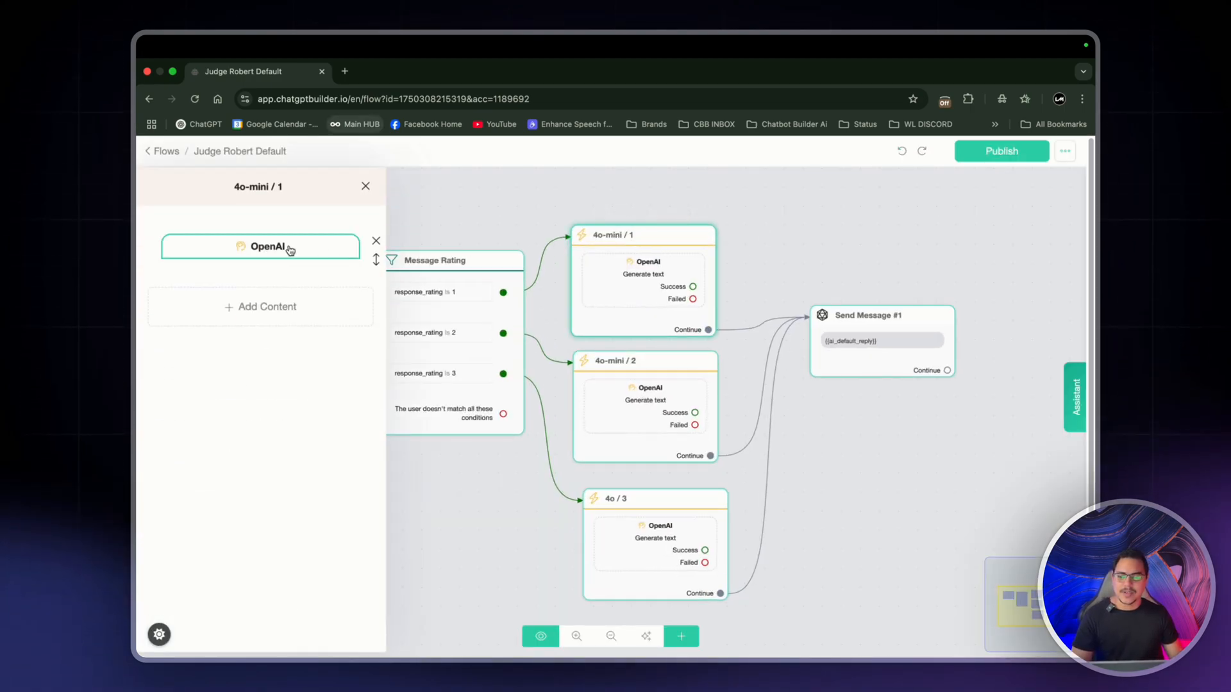
Set 4o-mini / 1 to Remember Conversation No with temperature 0.4 and save it
left_click(258, 246)
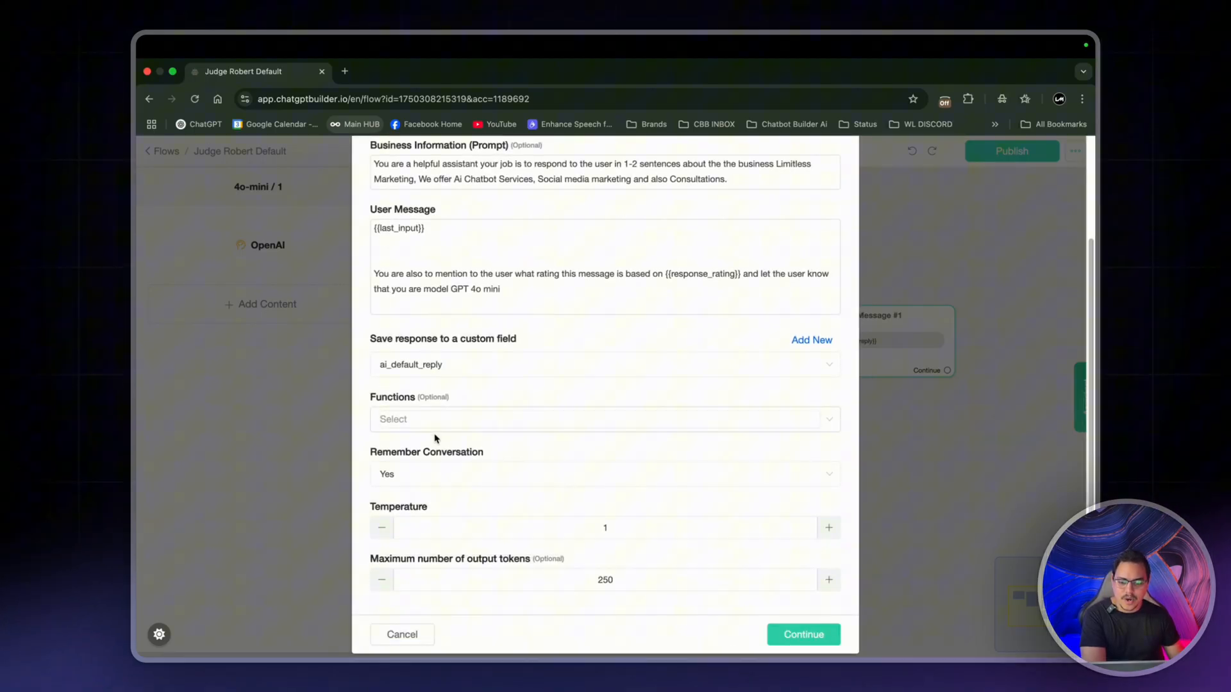
left_click(604, 474)
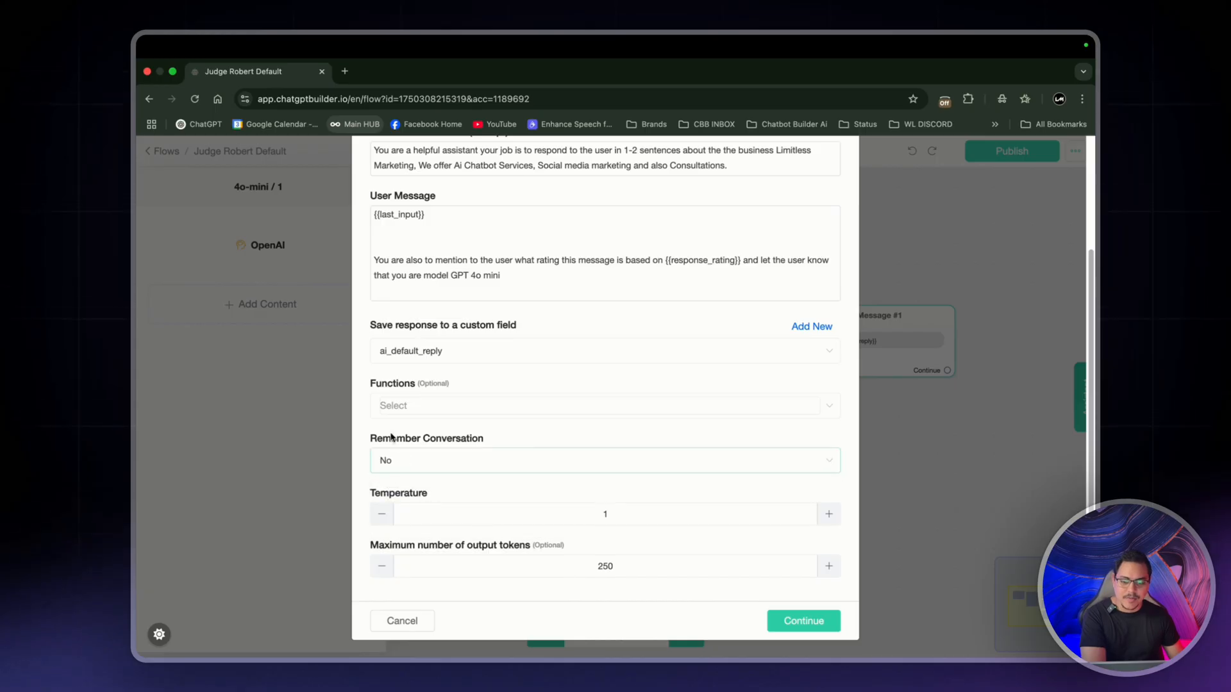
left_click(382, 514)
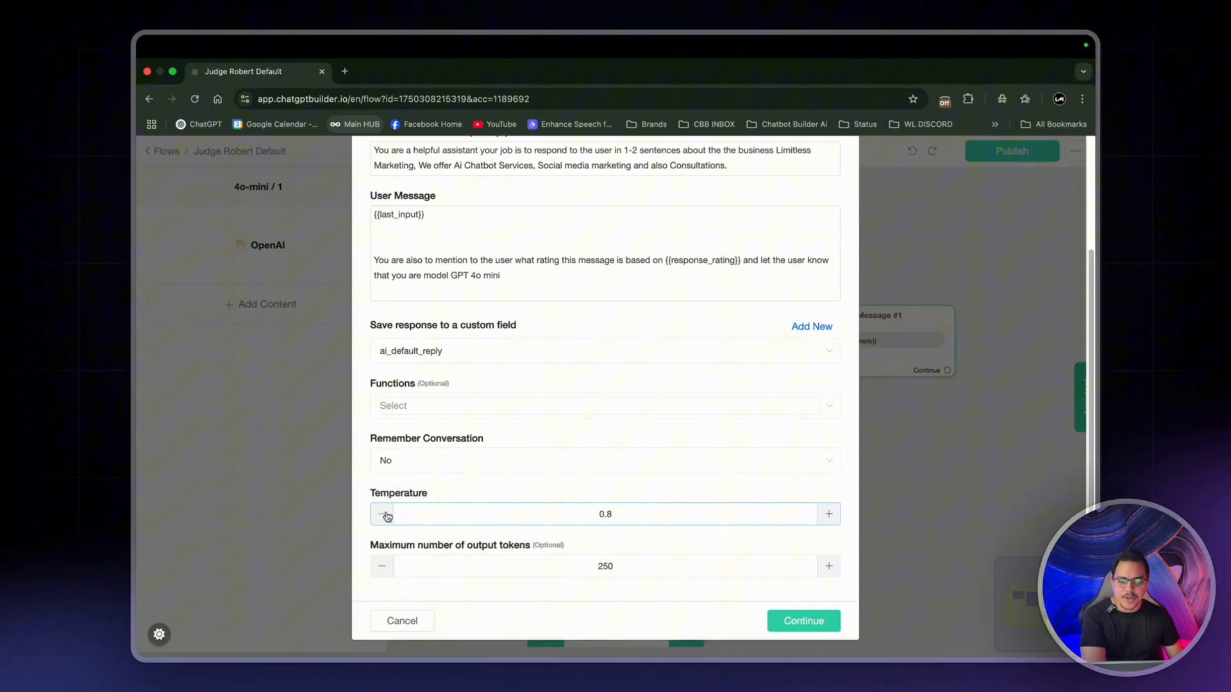
left_click(382, 514)
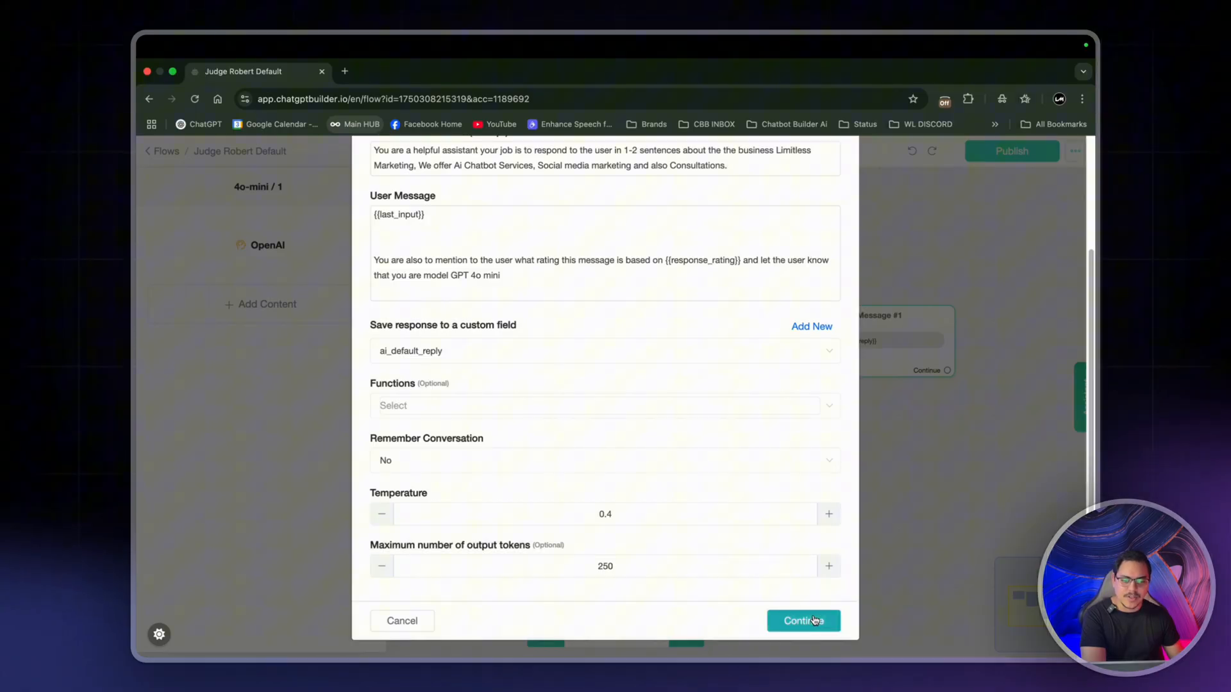
left_click(803, 620)
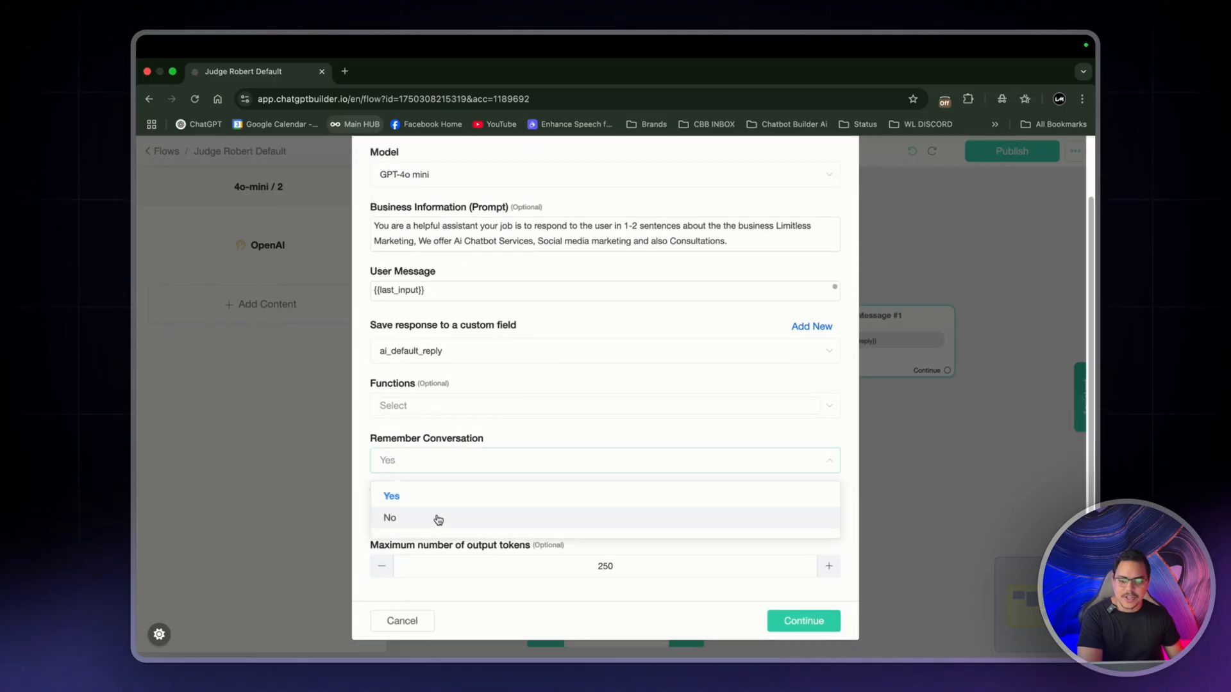
Set 4o-mini / 2 to no memory with temperature 0.3, then check and close the 4o / 3 action
left_click(389, 518)
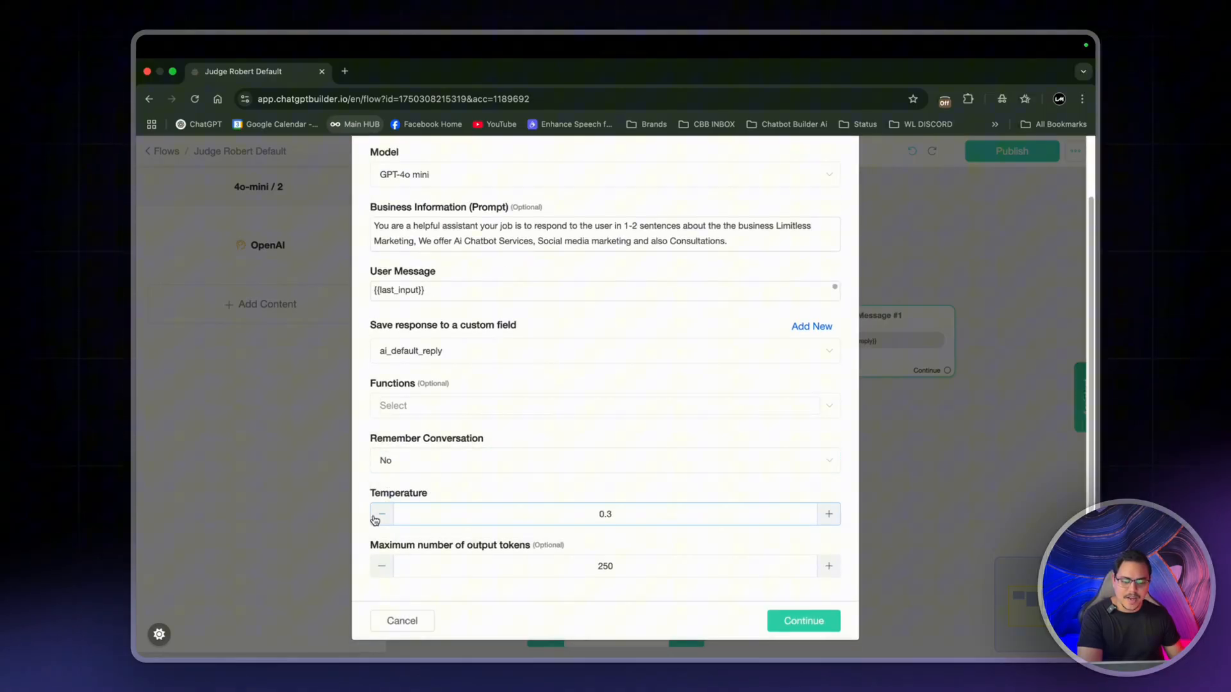
left_click(828, 514)
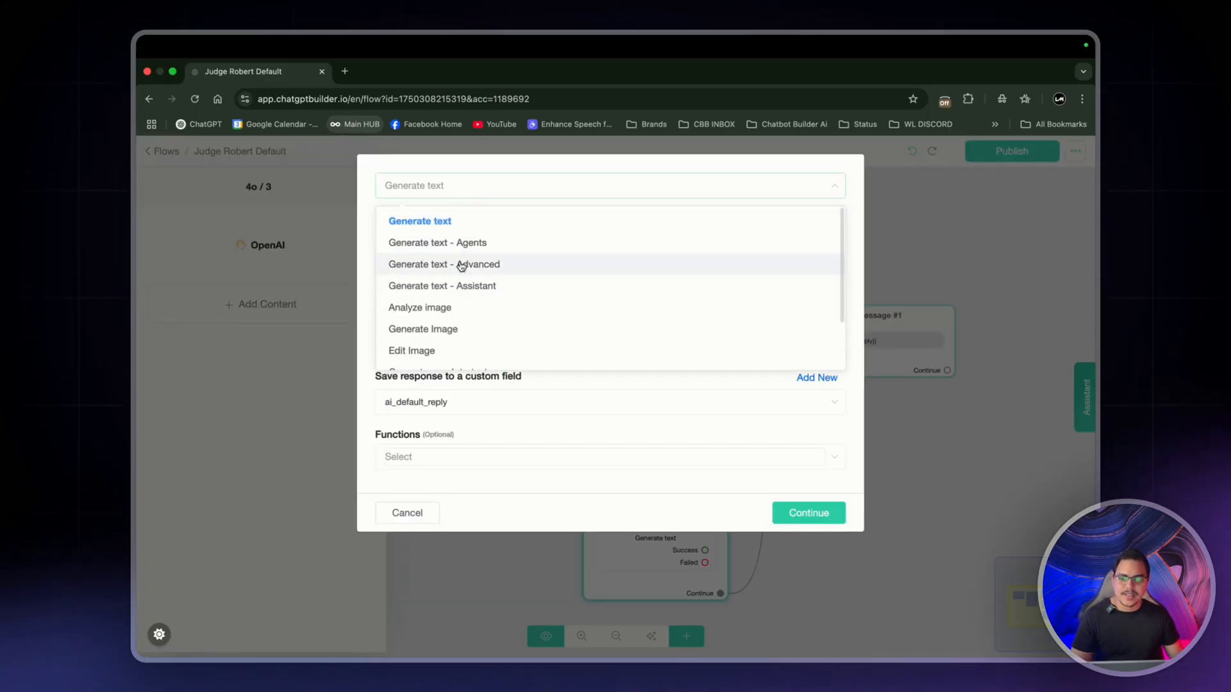
left_click(444, 264)
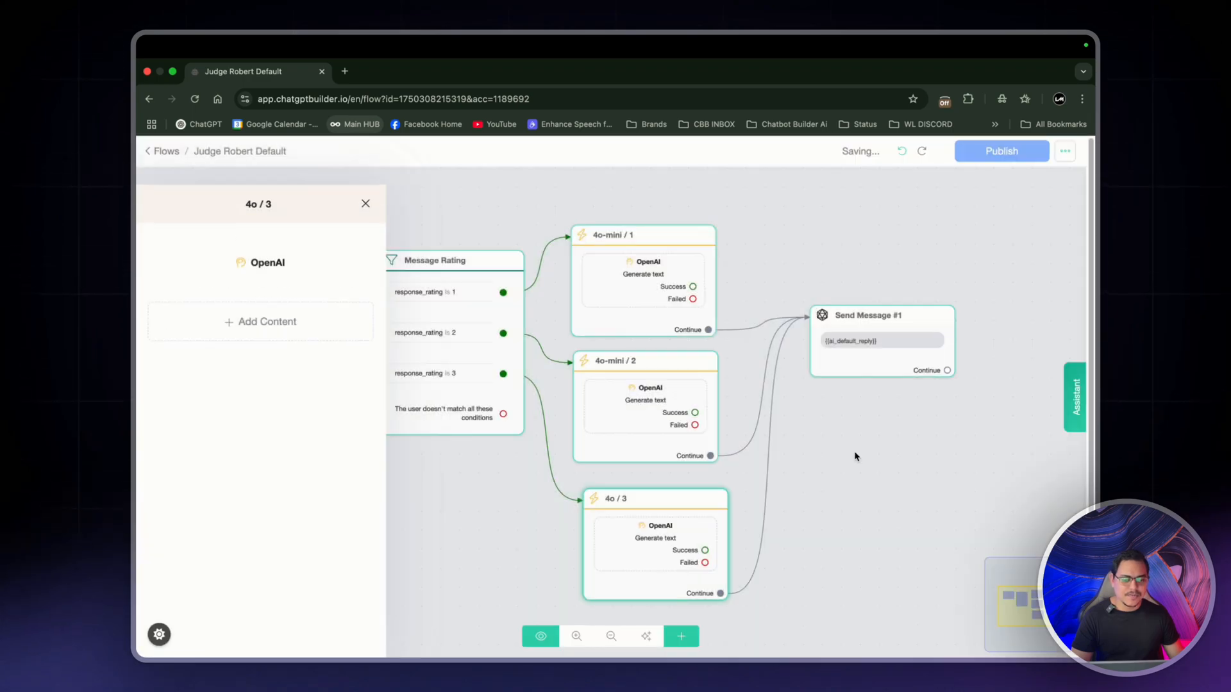
left_click(365, 202)
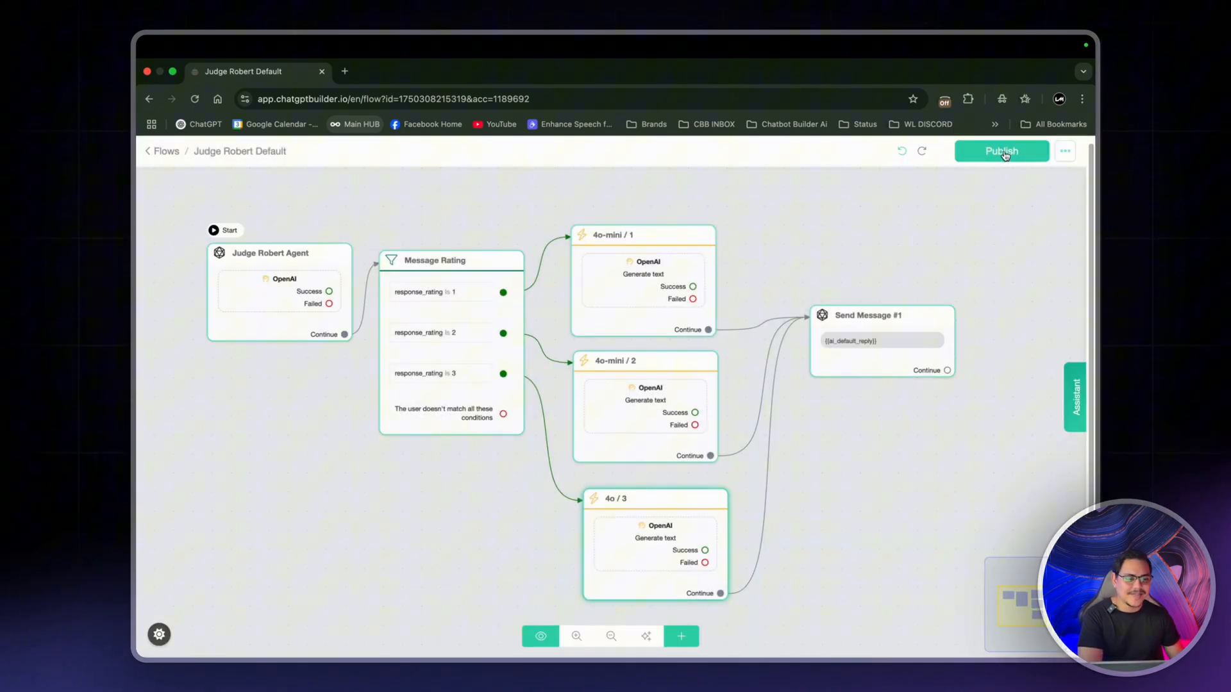
Publish the Judge Robert Default flow and go to the Welcome Message flow from the flows list
left_click(1001, 151)
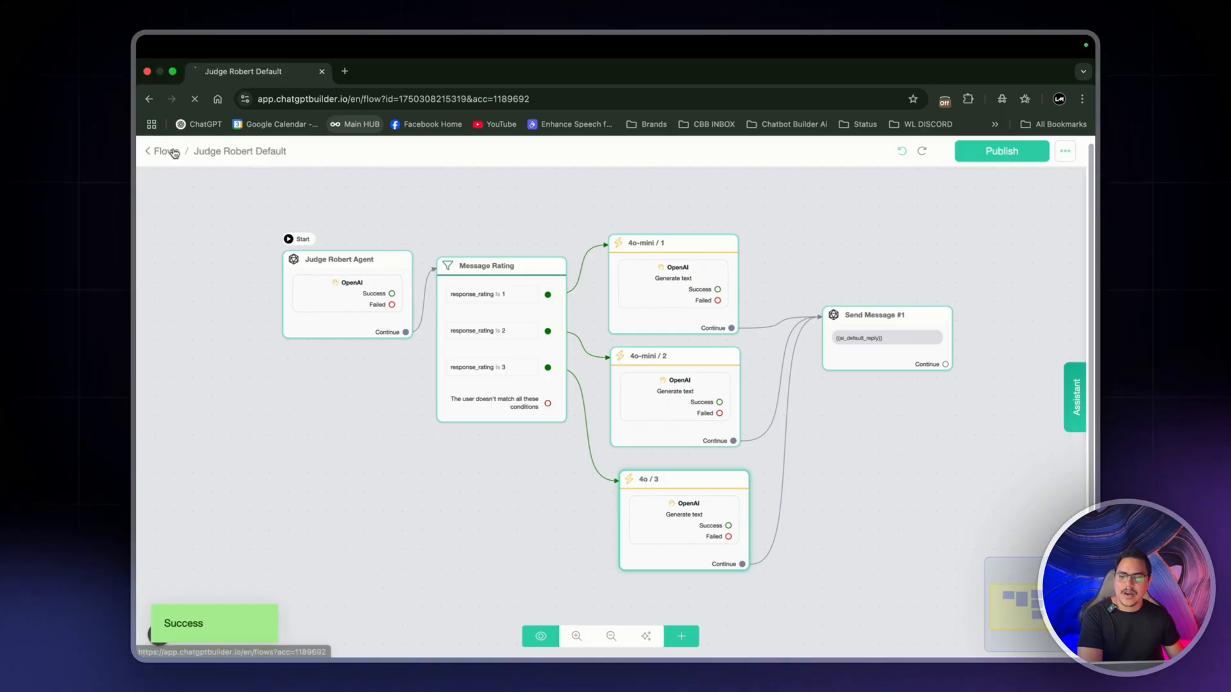
left_click(161, 151)
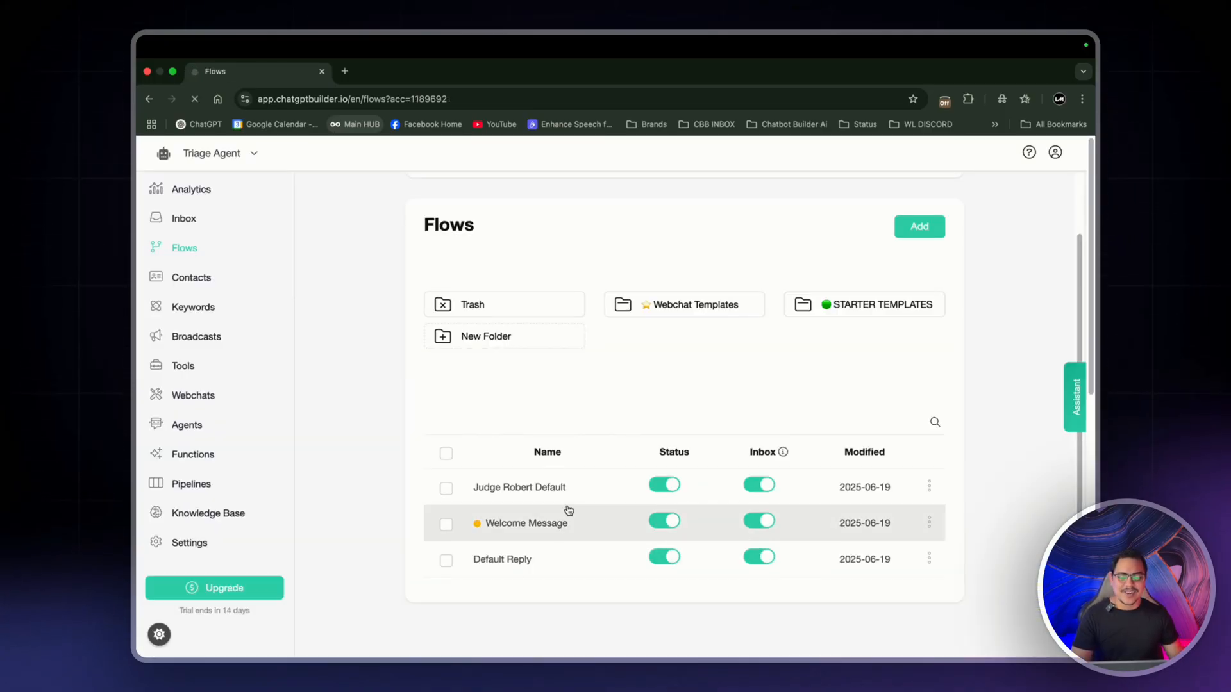
left_click(524, 523)
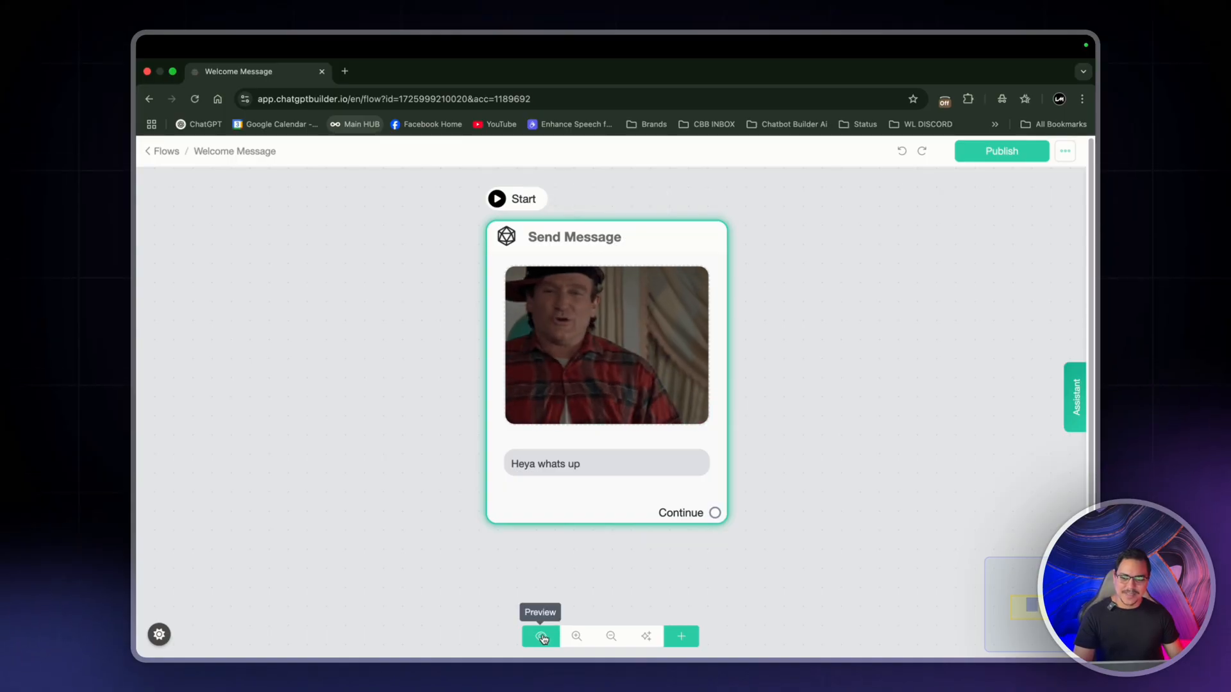
Send 'heya' in the webchat preview and get a GPT-4o mini reply rating it 1
left_click(540, 636)
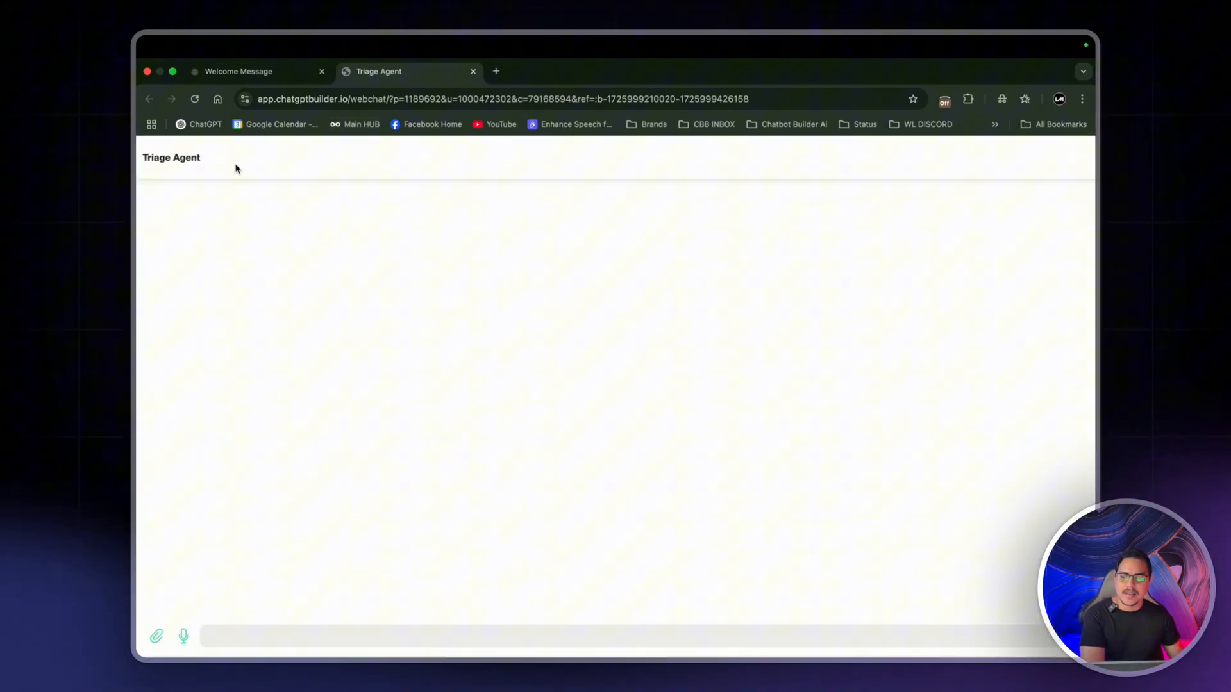
mouse_move(403, 504)
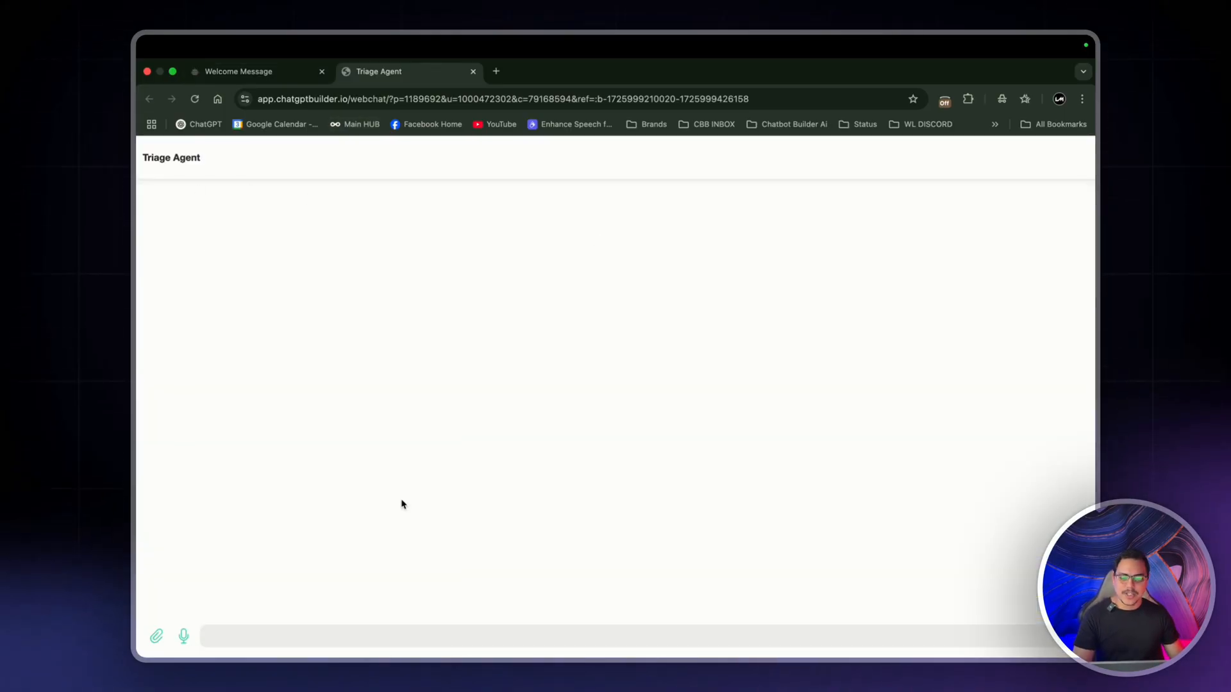
type("heya")
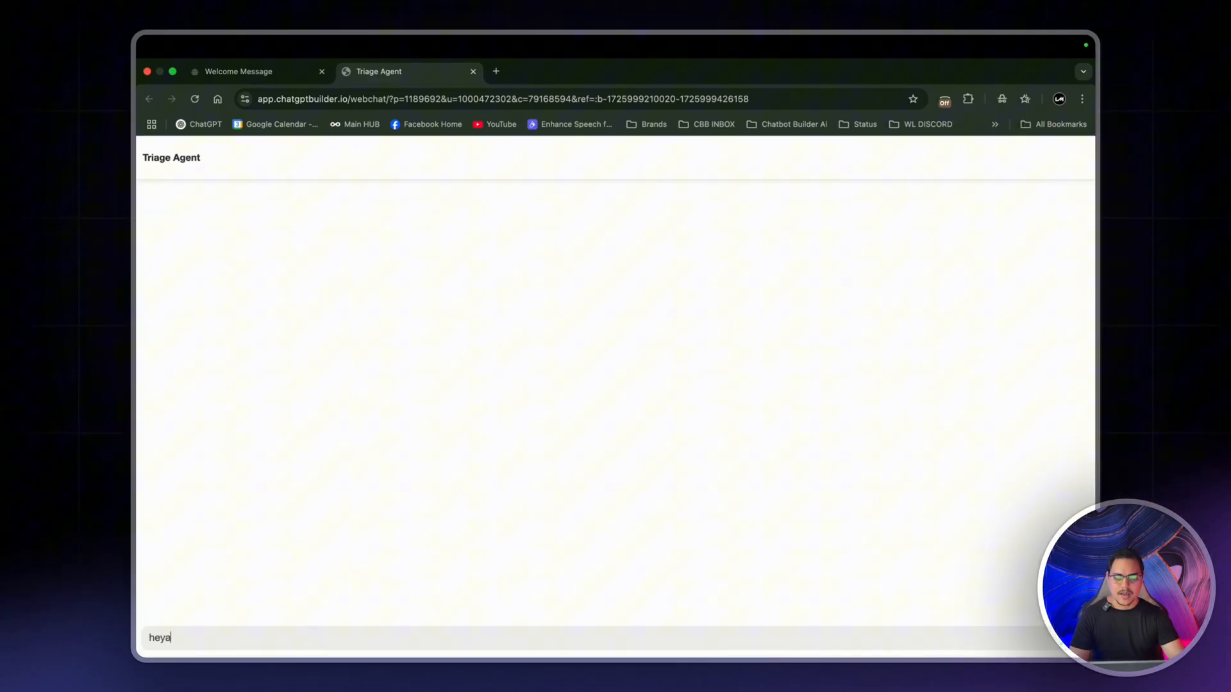
key("Enter")
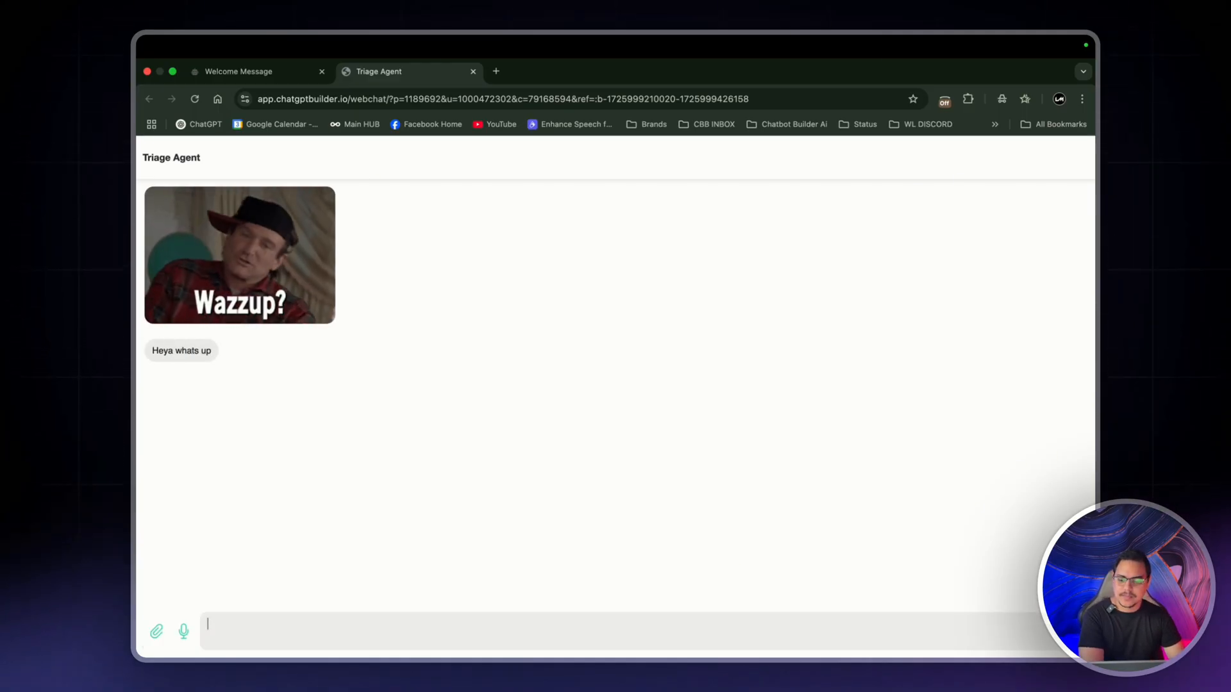
type("heya")
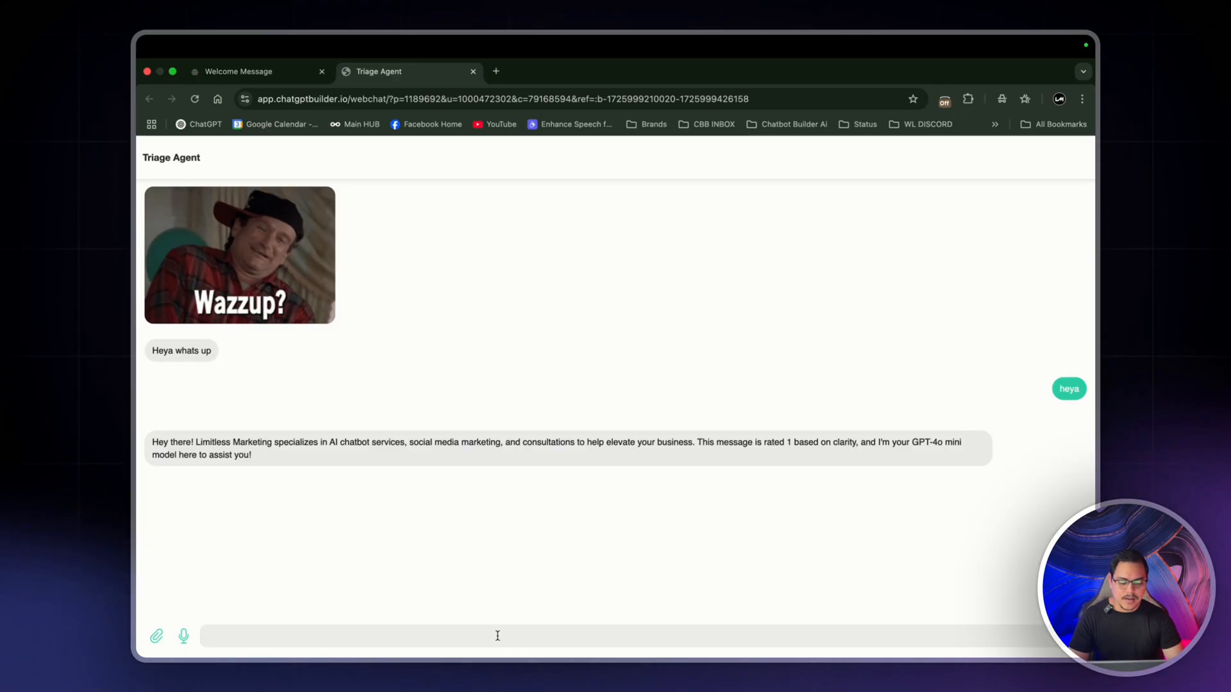
Compose a test question: 500 meters from the shop, travelling 10 meters per minute, at 4:45pm
type("im 500 meters away from your shop")
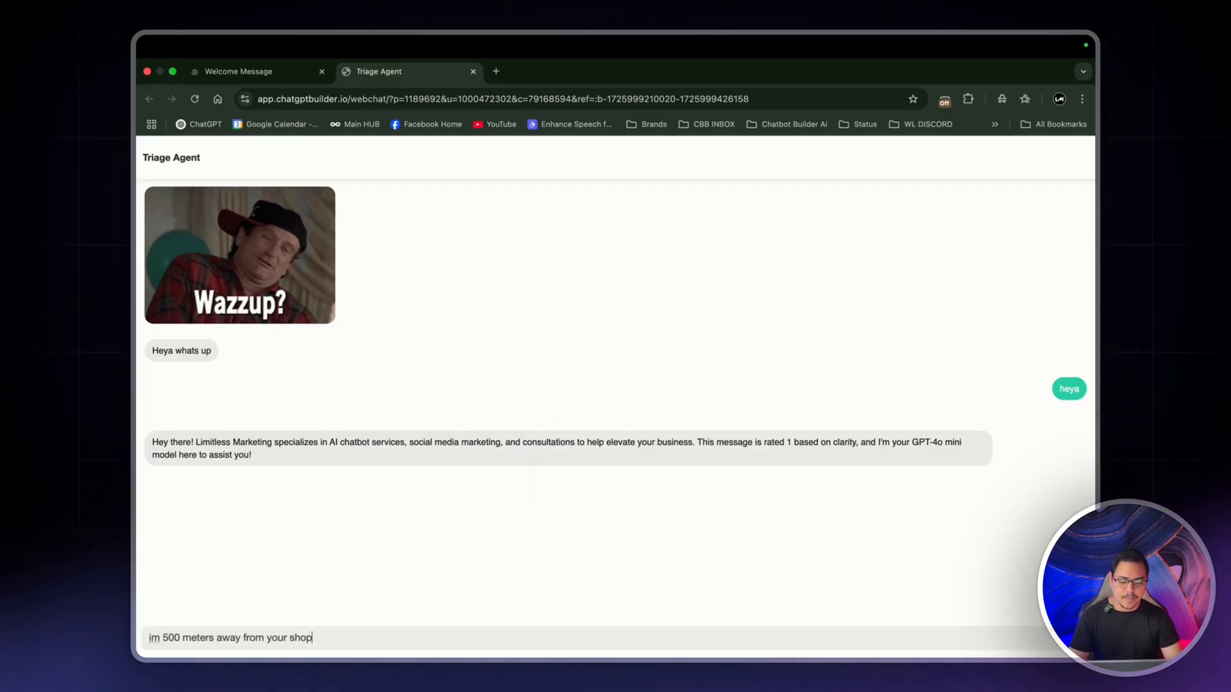
type("i travel at 1")
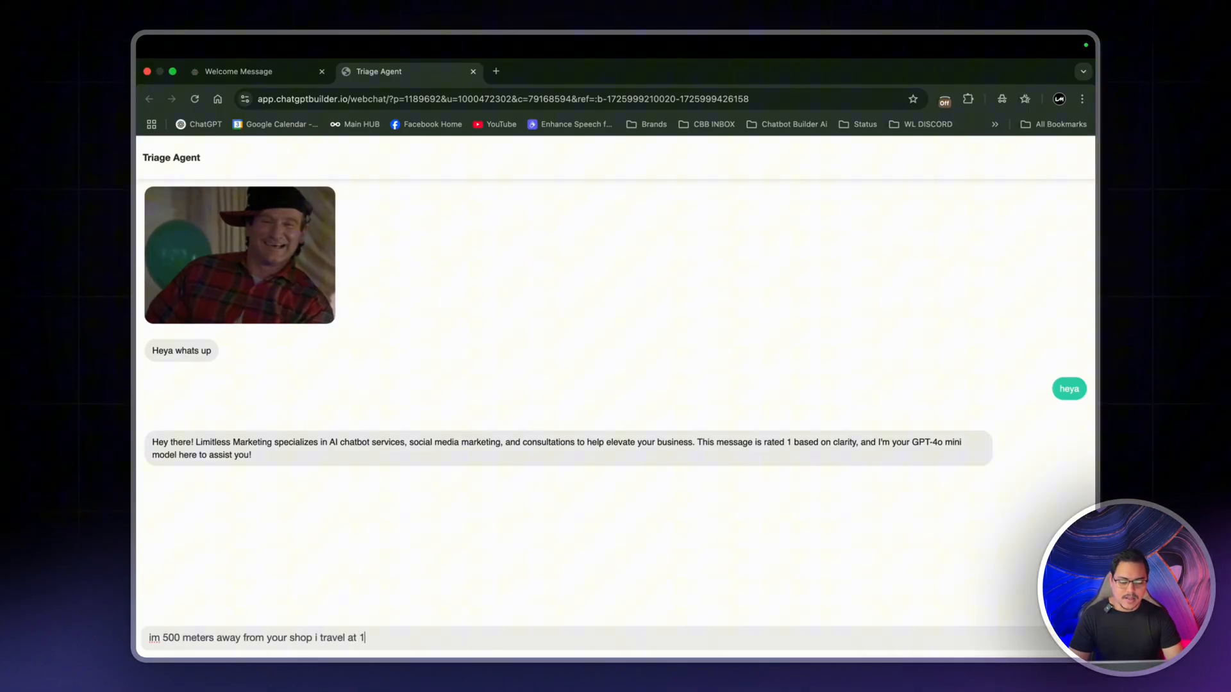
type("0meters per m")
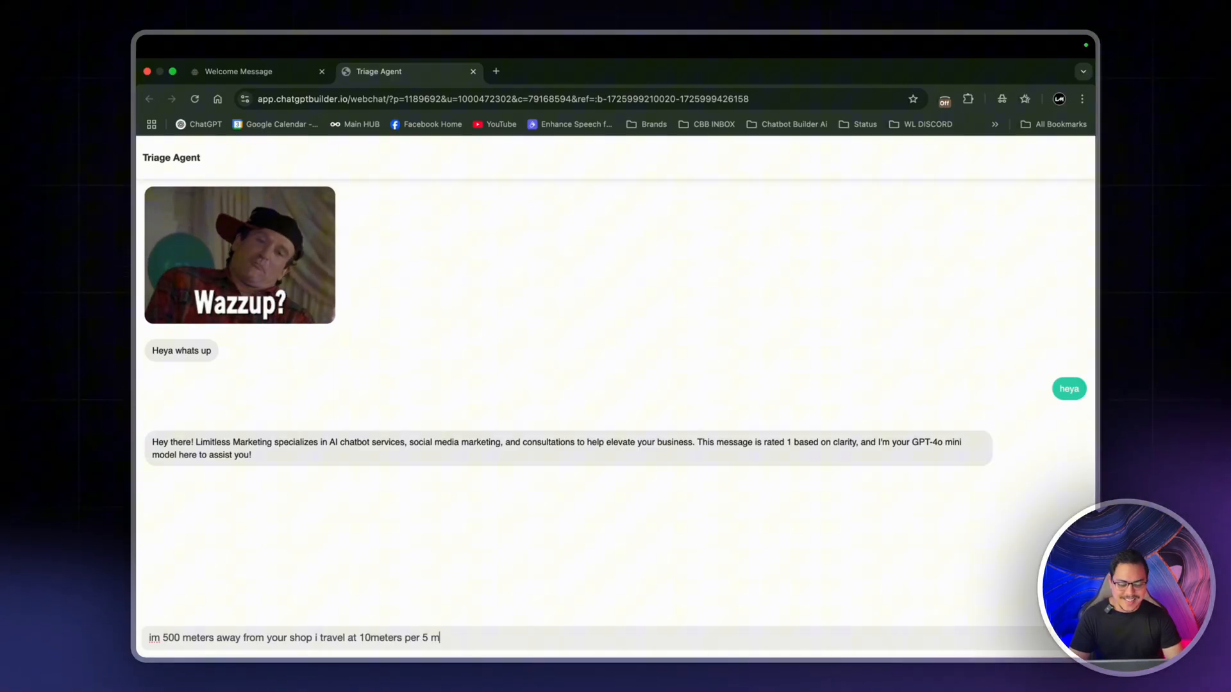
type("inutes and its 4")
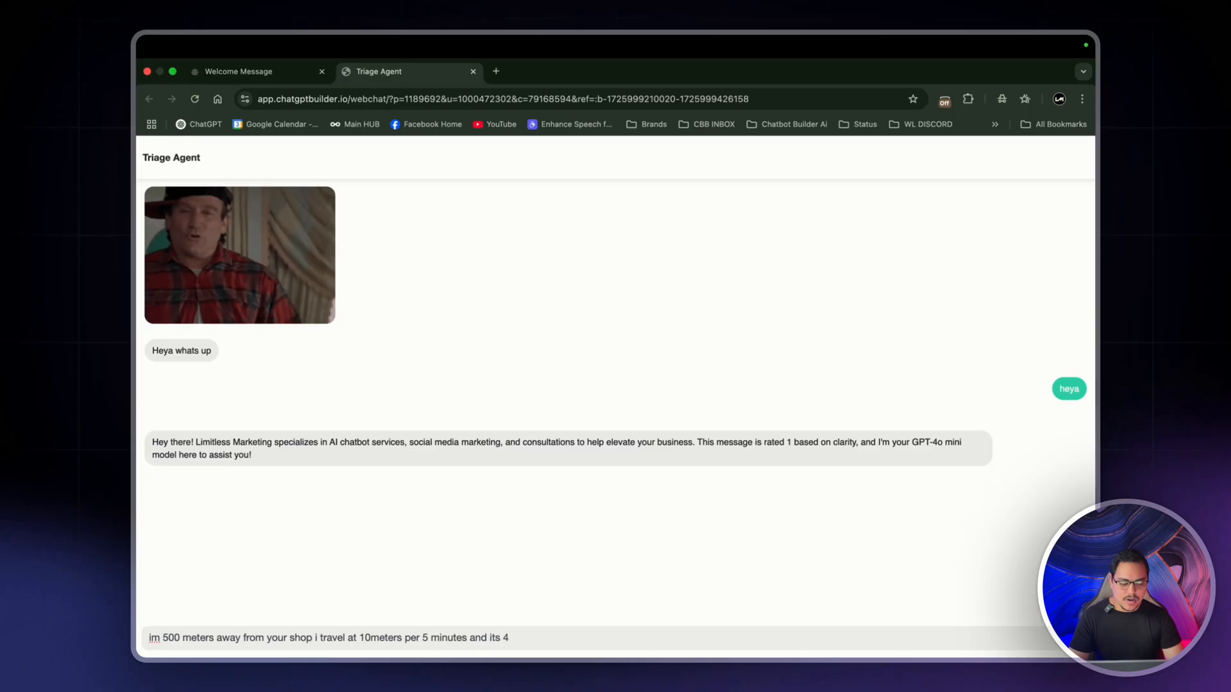
type(":45pm")
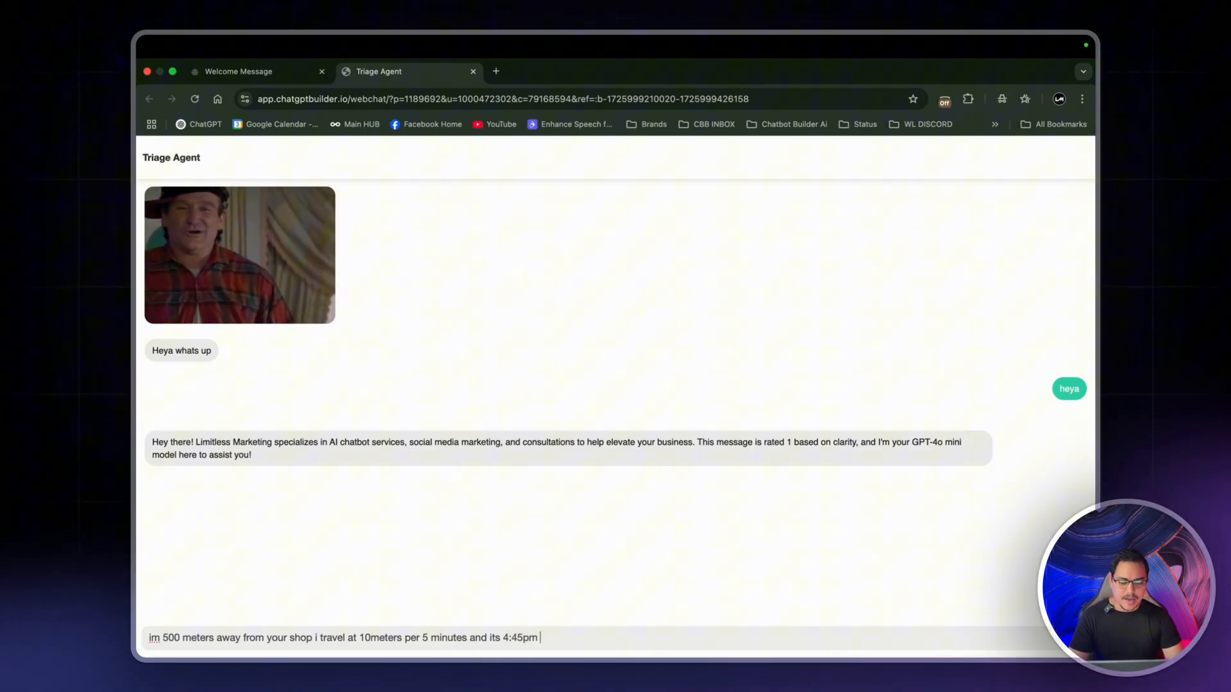